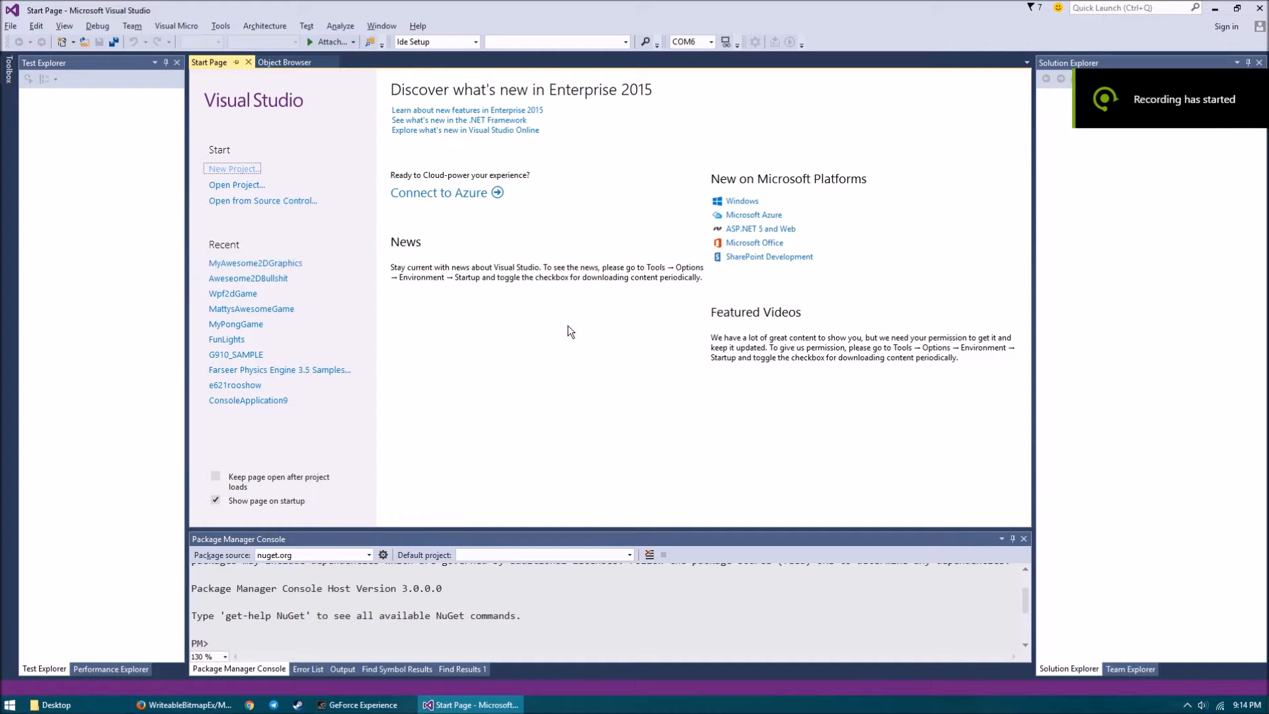
mouse_move(587, 359)
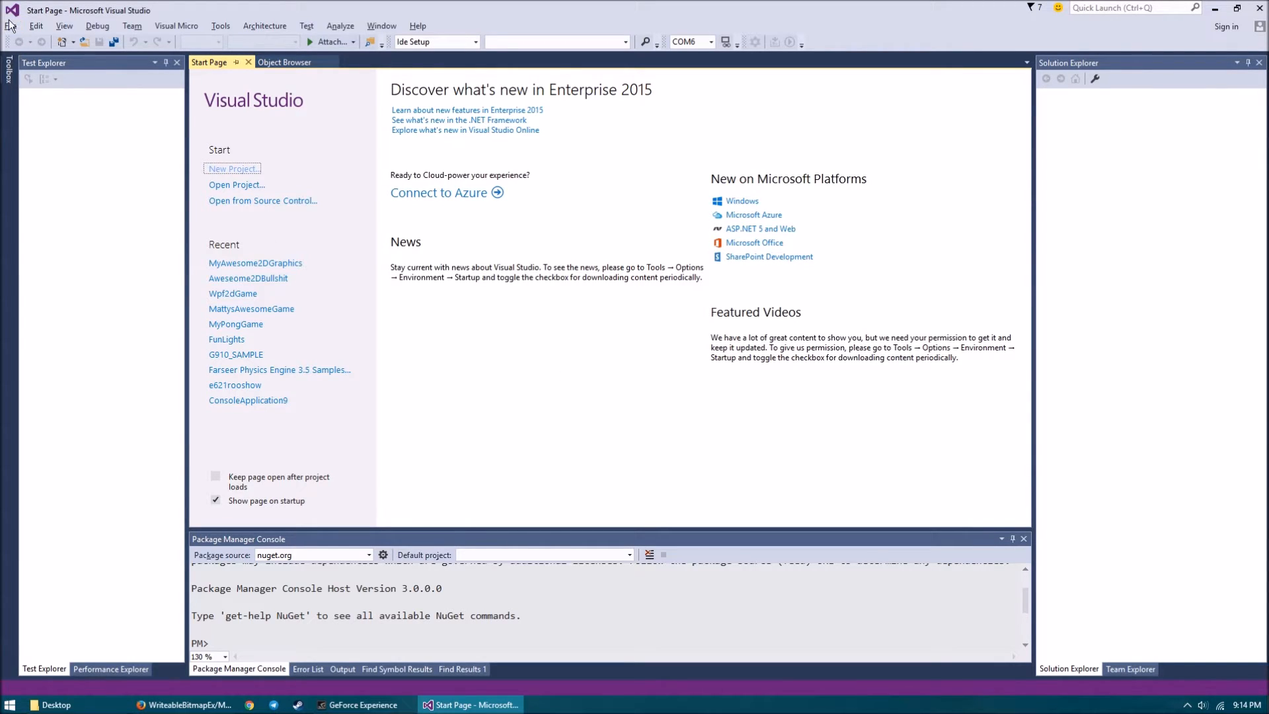
Step: Create a Visual C# WPF Application project named My2DPixelDrawingProject
click(11, 25)
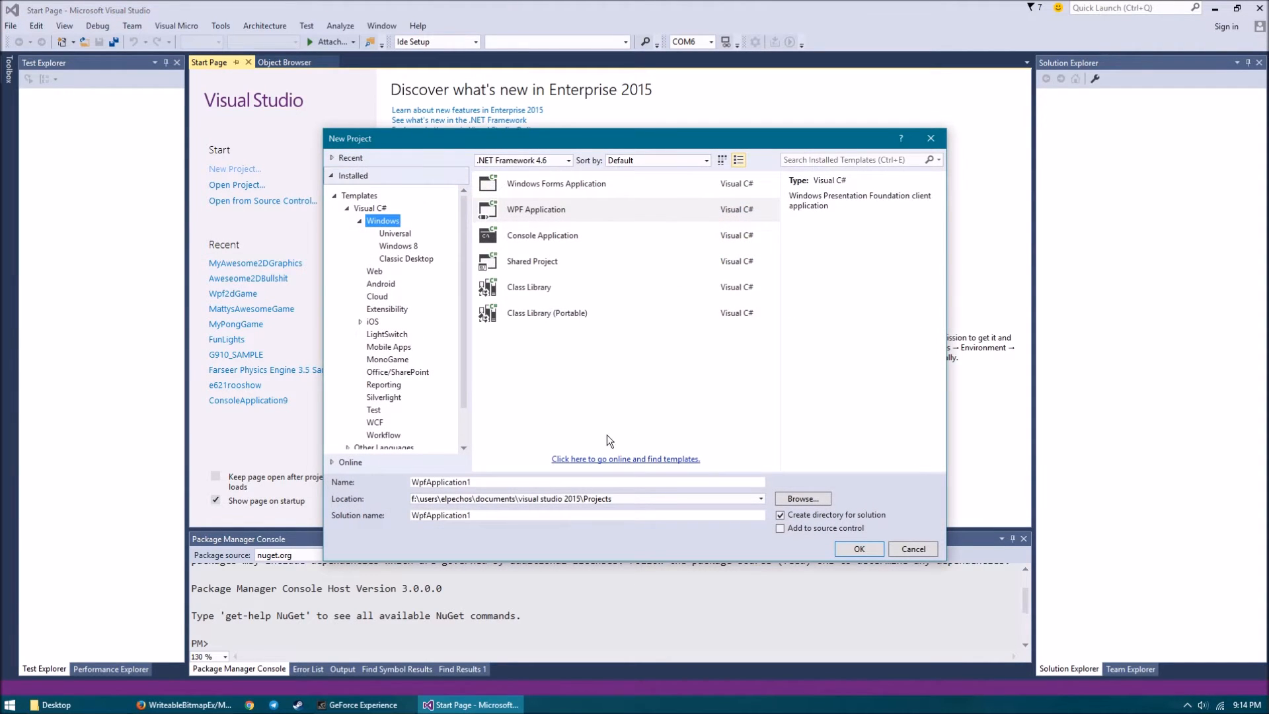
click(536, 209)
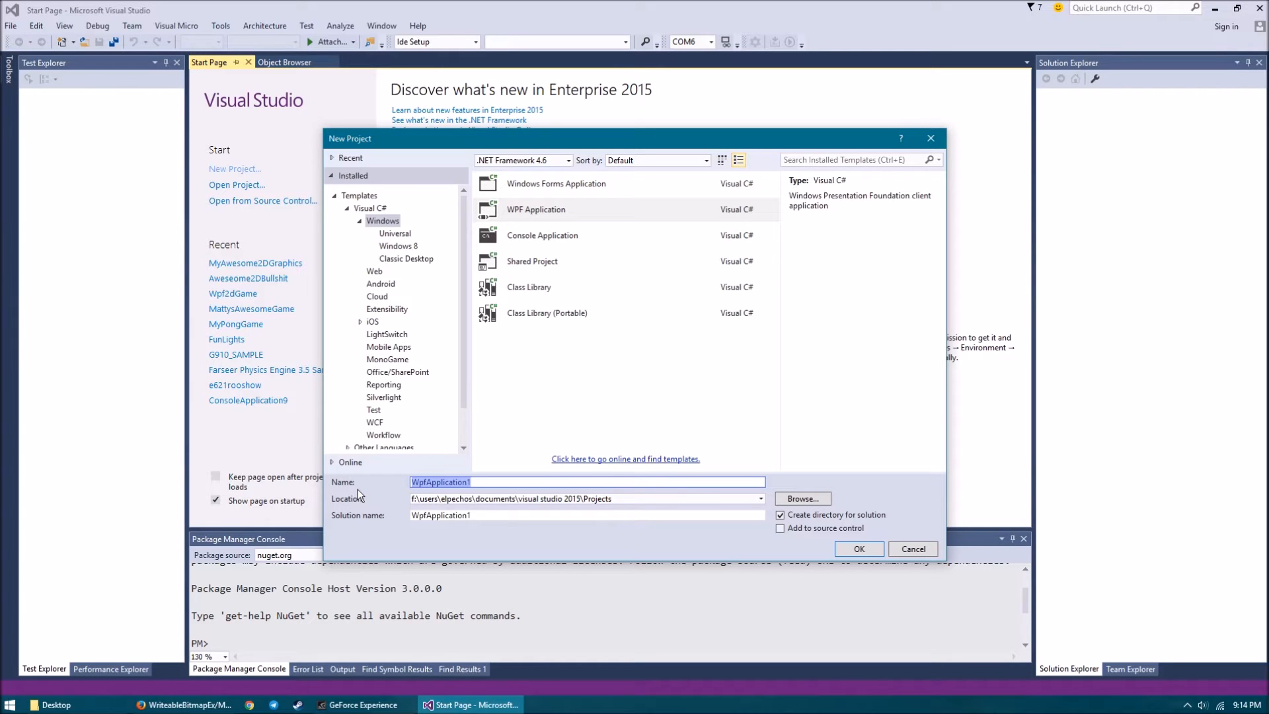
mouse_move(549, 410)
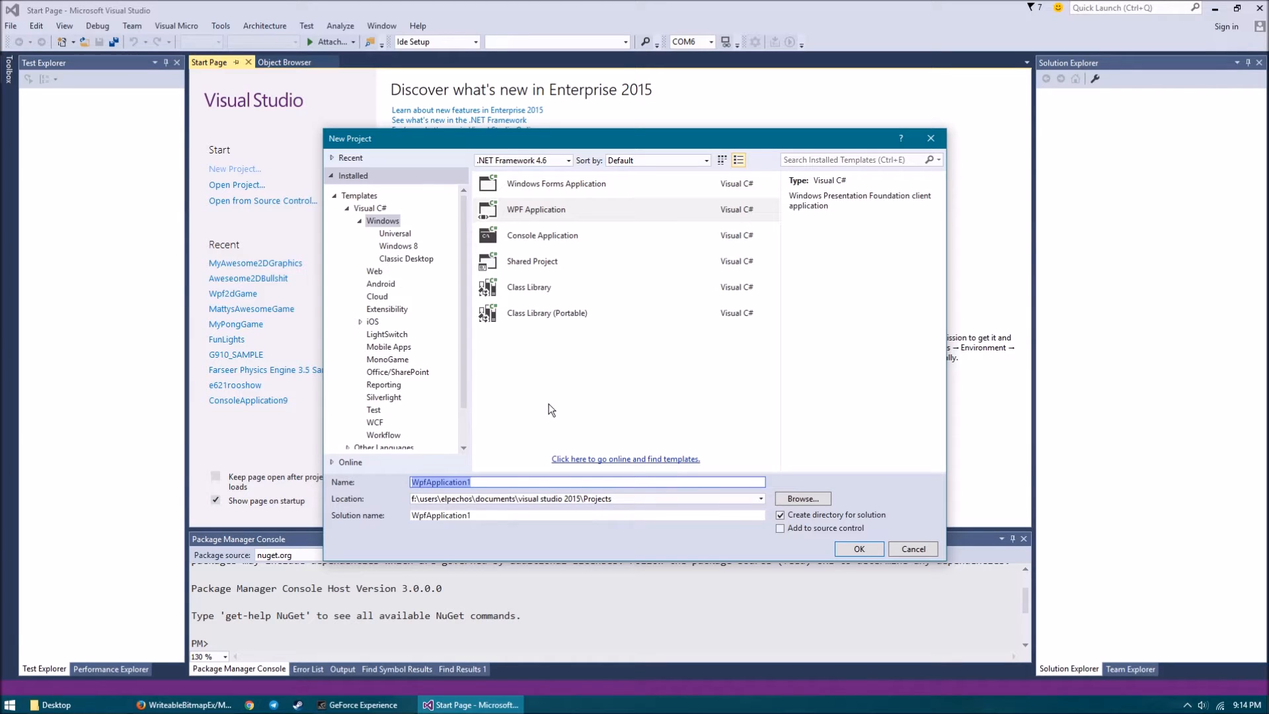
mouse_move(562, 429)
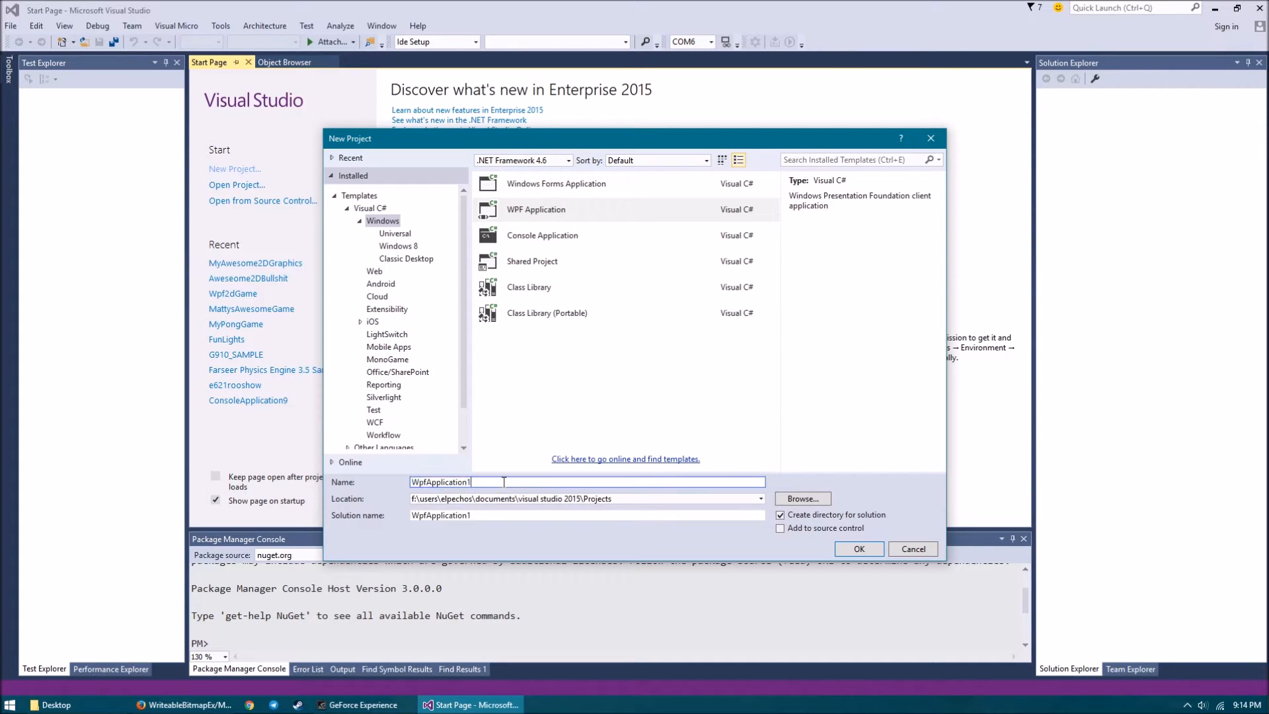
triple_click(440, 482)
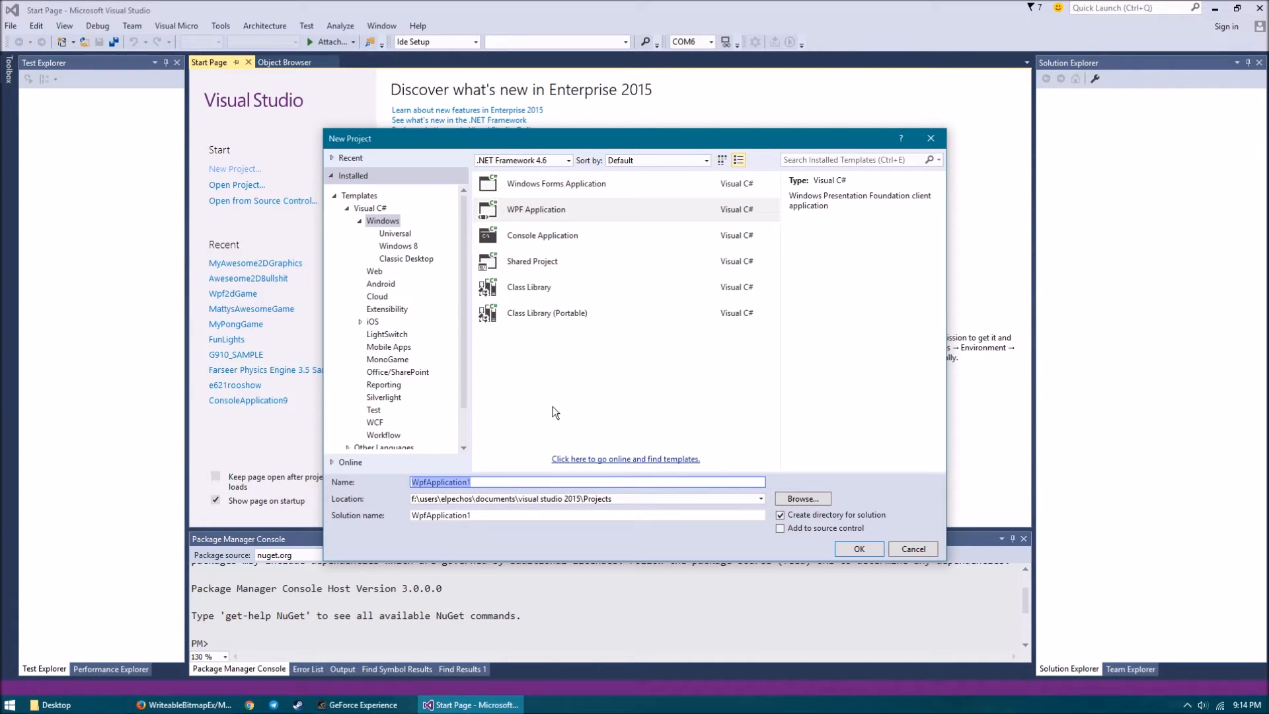
text(My2DPixelDrawingProject)
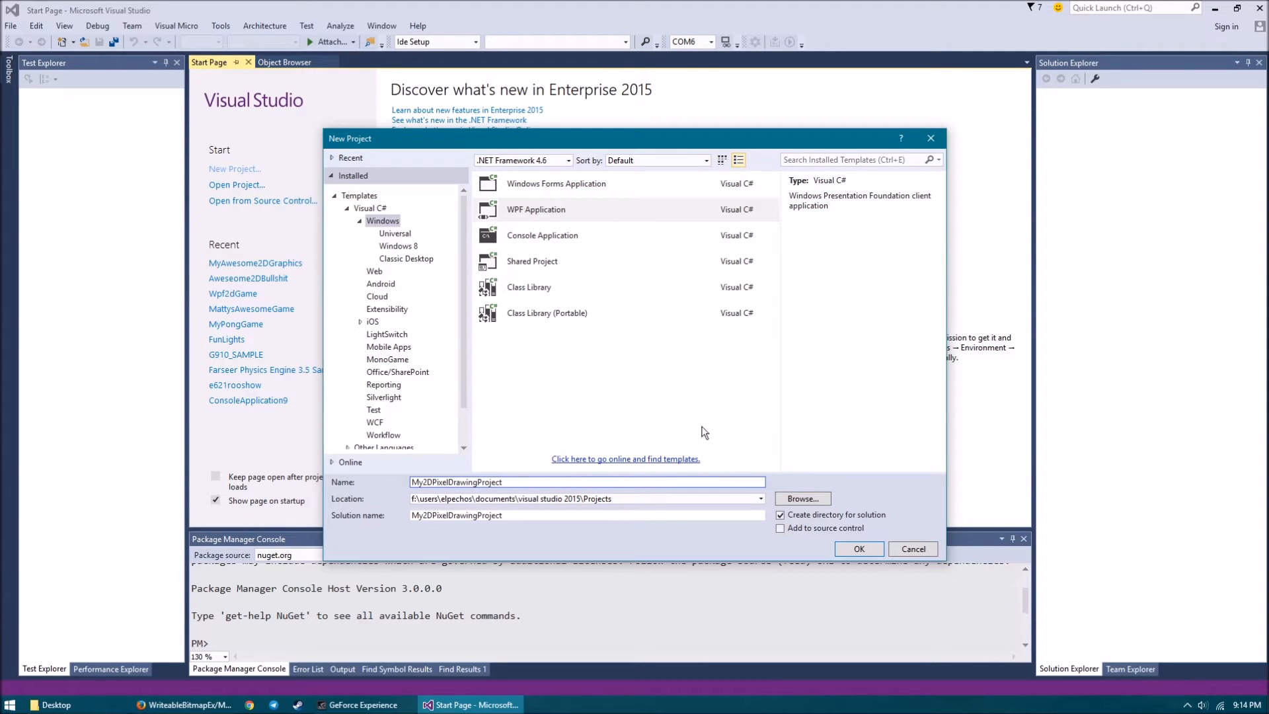
click(567, 159)
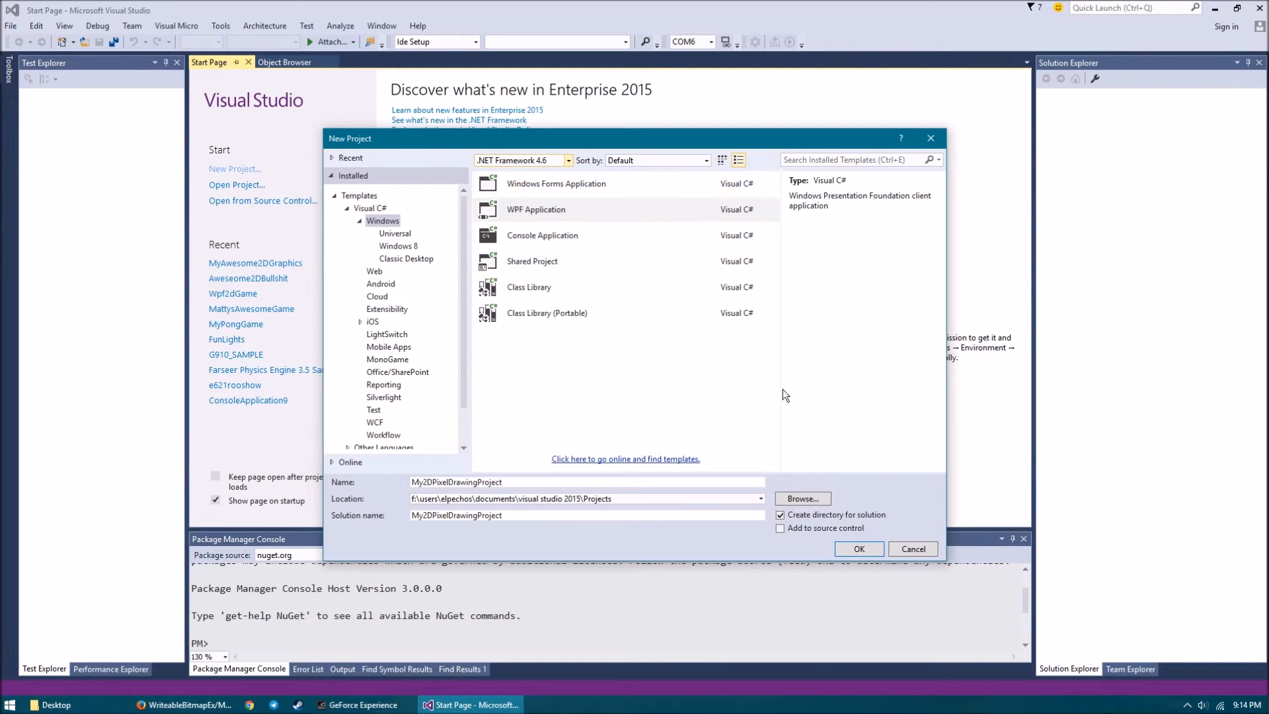
click(858, 548)
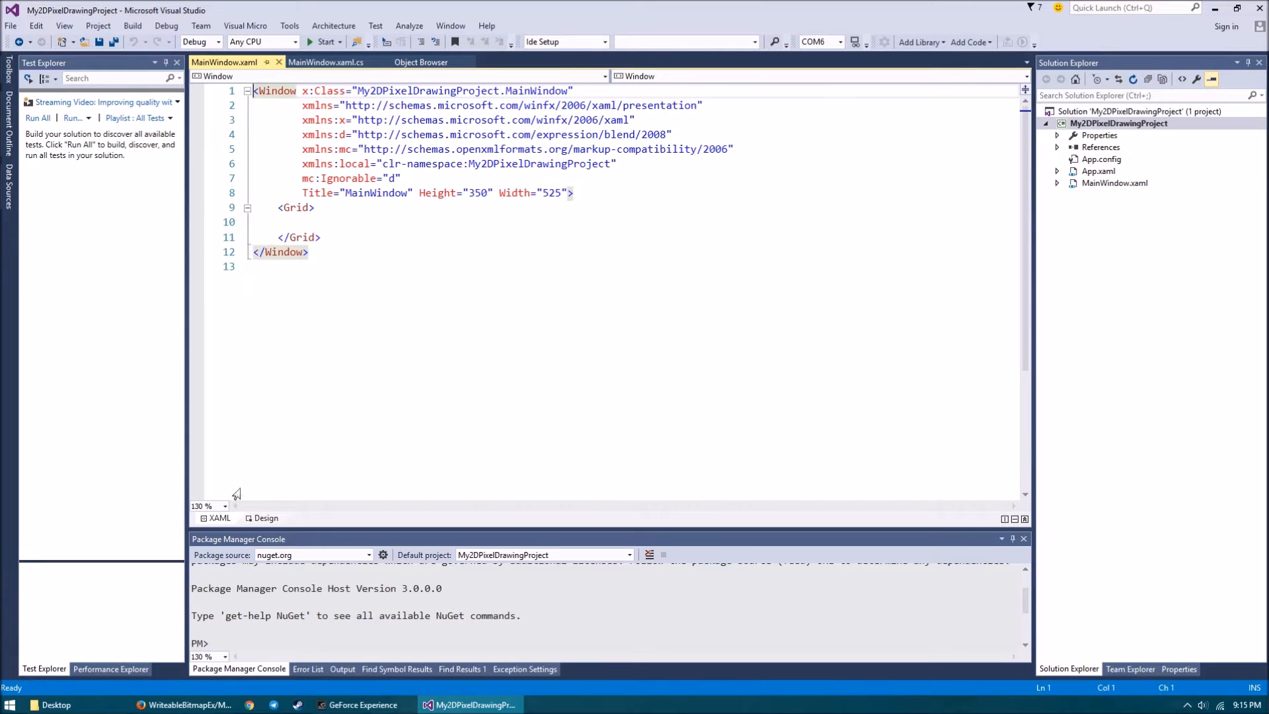
Step: Run the blank WPF app and close its empty MainWindow
click(323, 41)
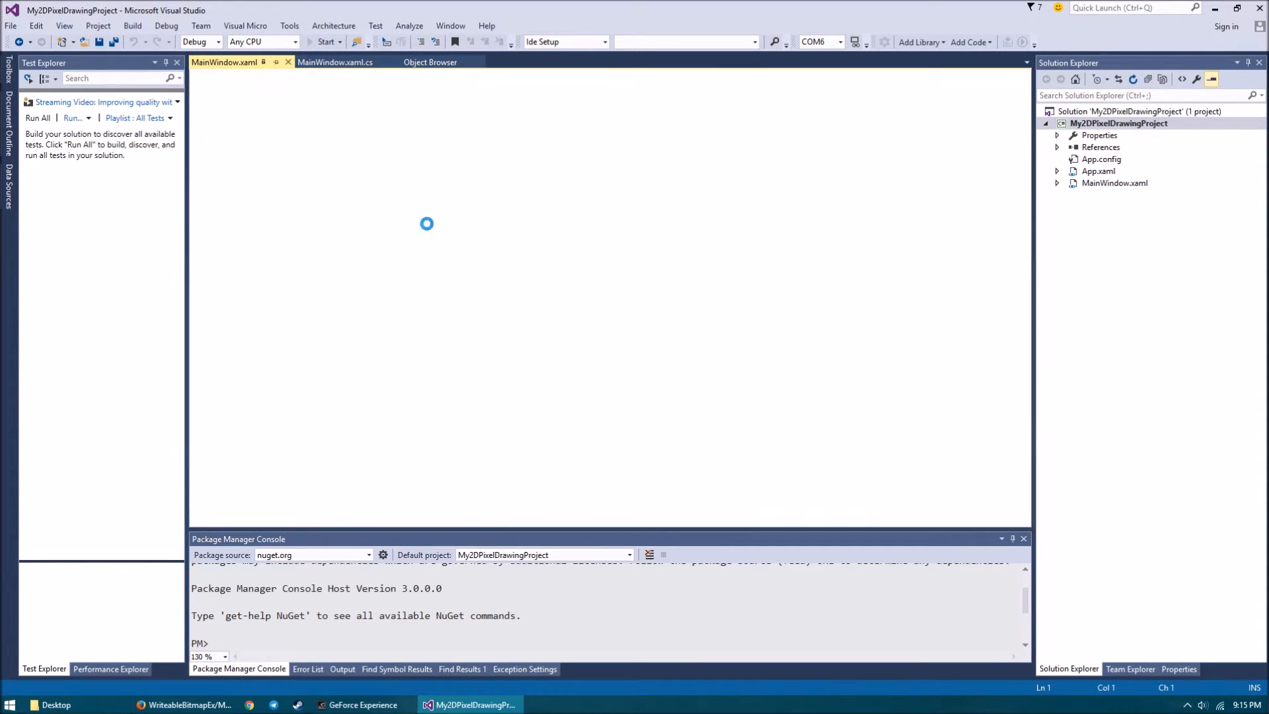
click(325, 41)
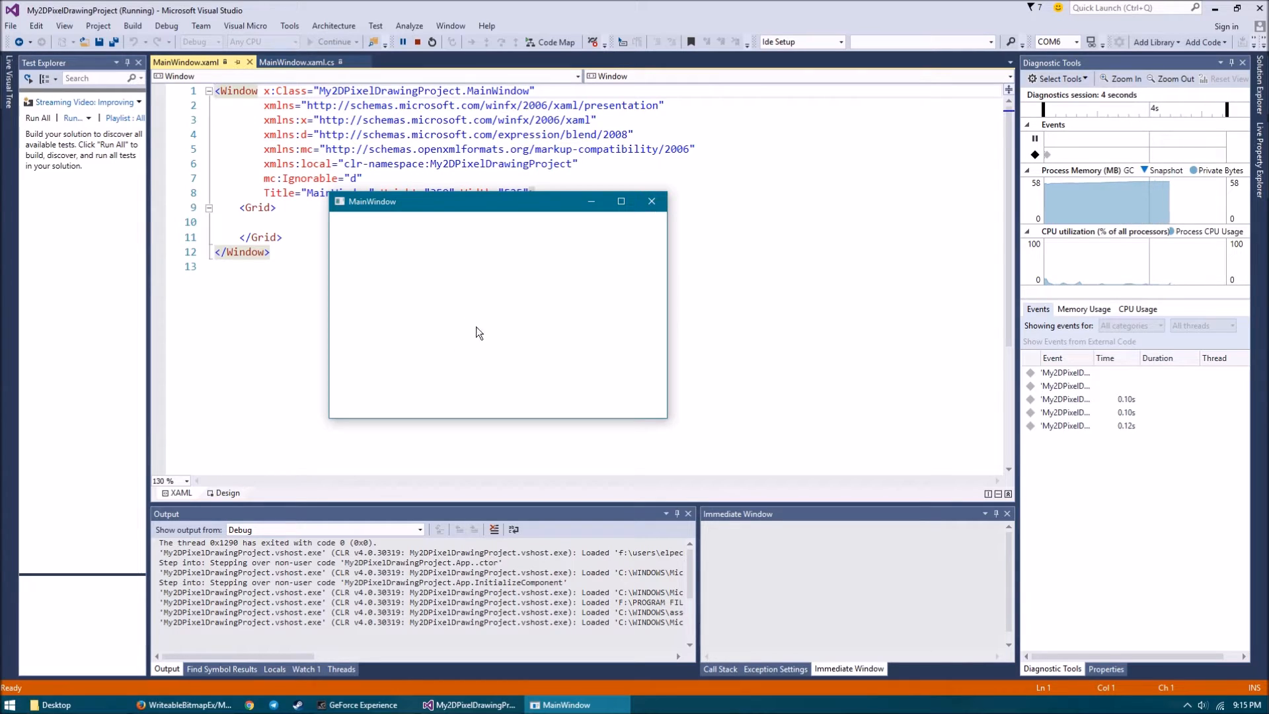
click(419, 41)
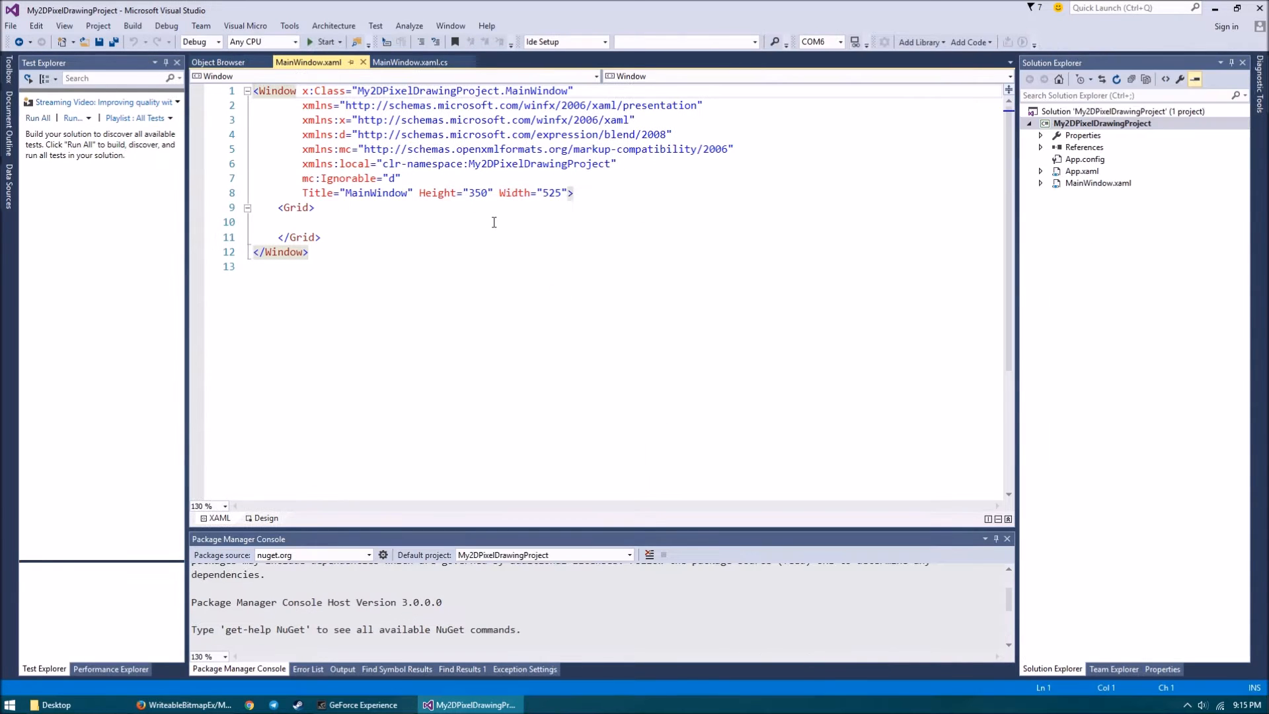
Step: Set MainWindow Height to 600 and Width to 800 in XAML, then run the app
double_click(551, 193)
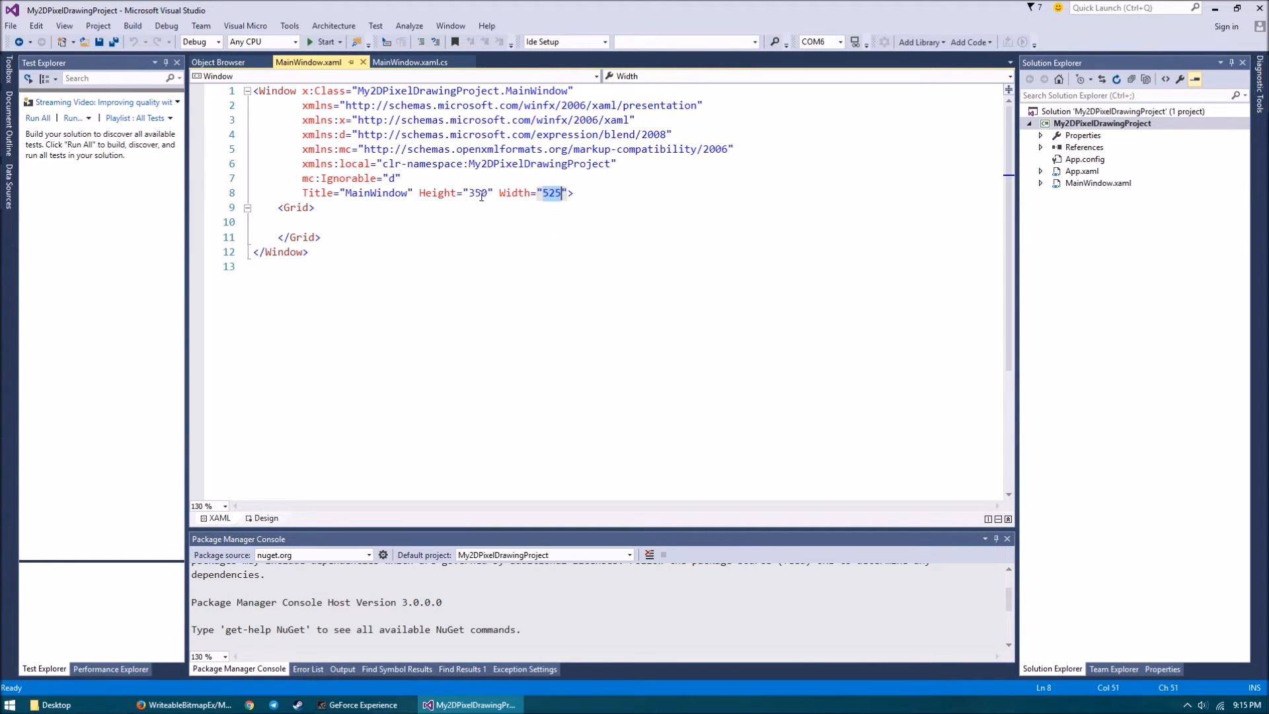
text(600)
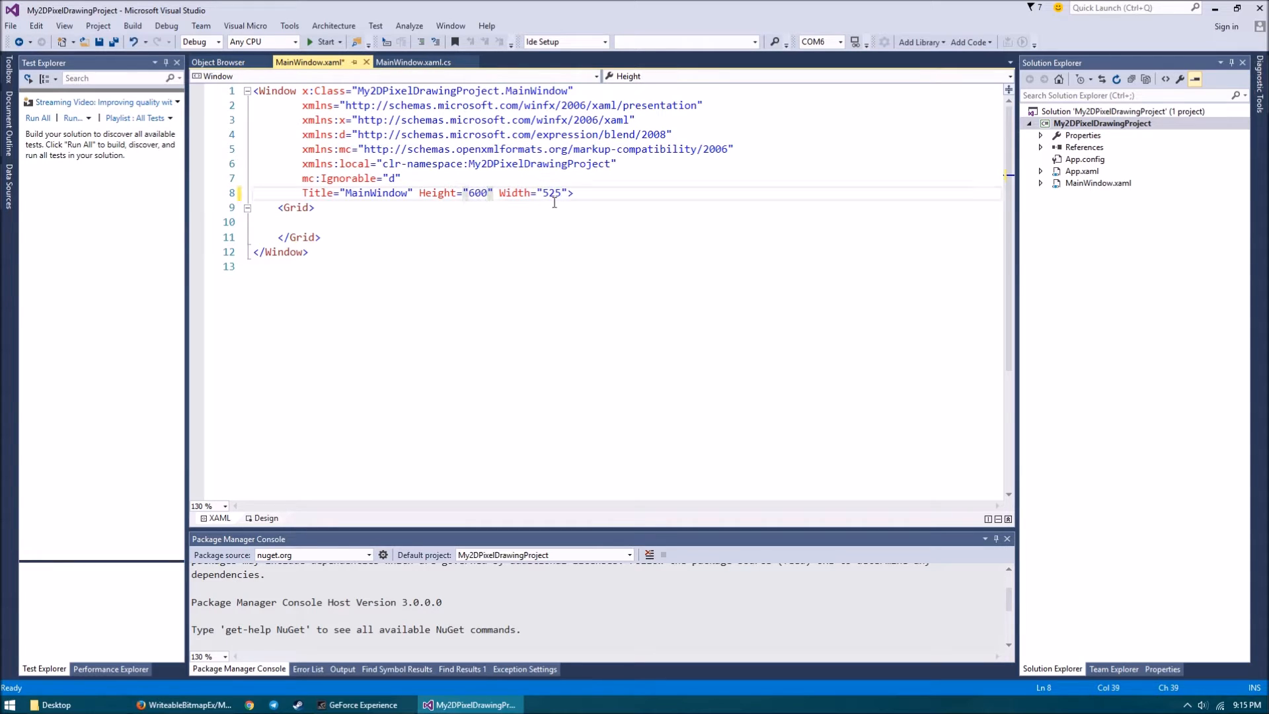
text(800)
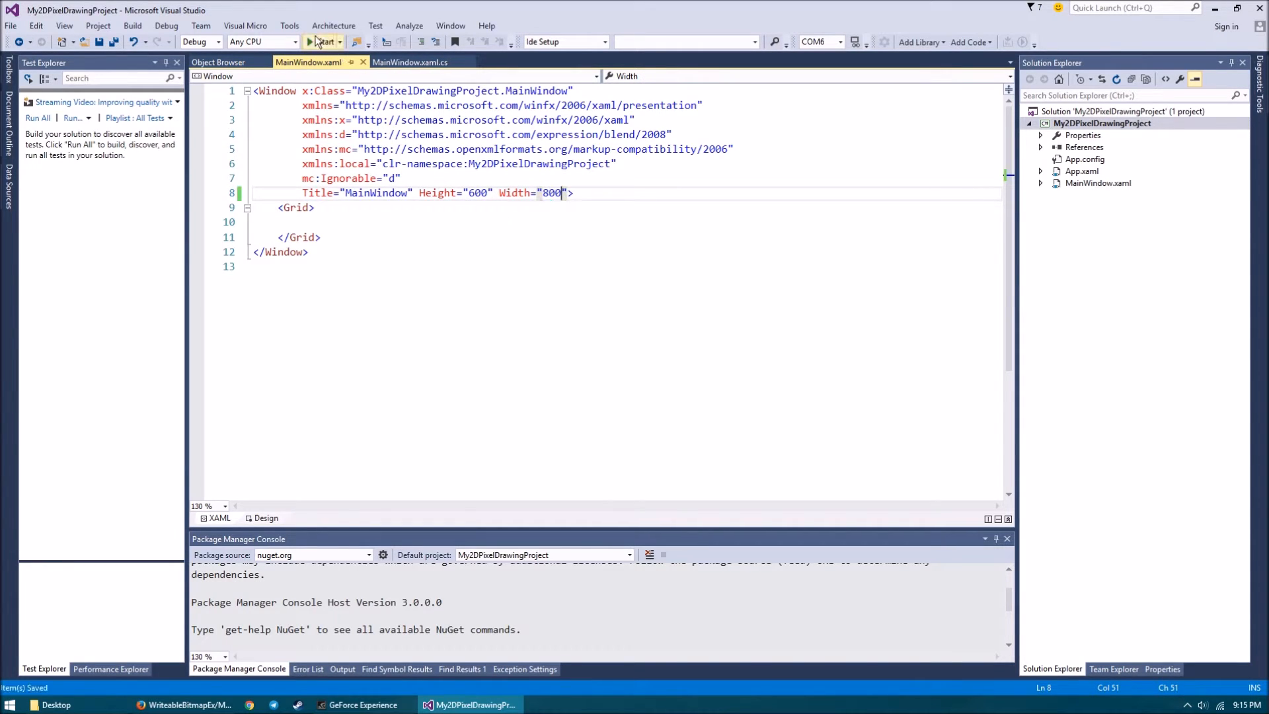
click(320, 41)
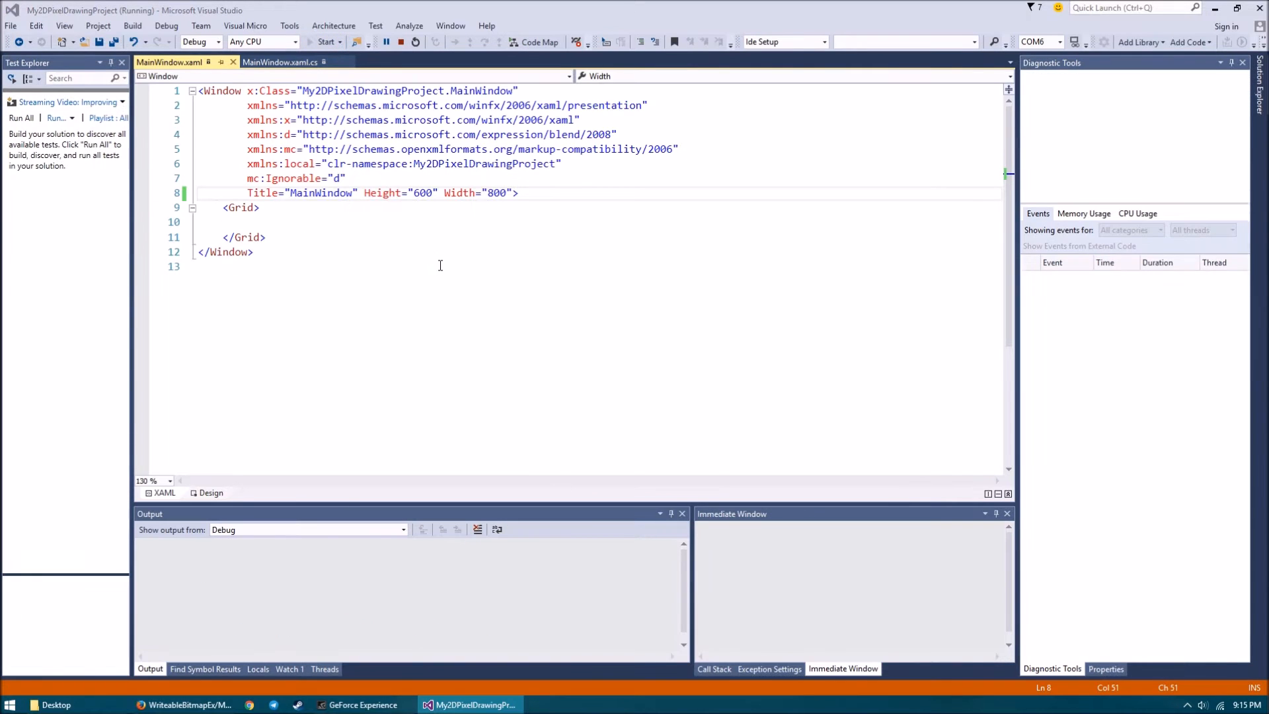
click(322, 41)
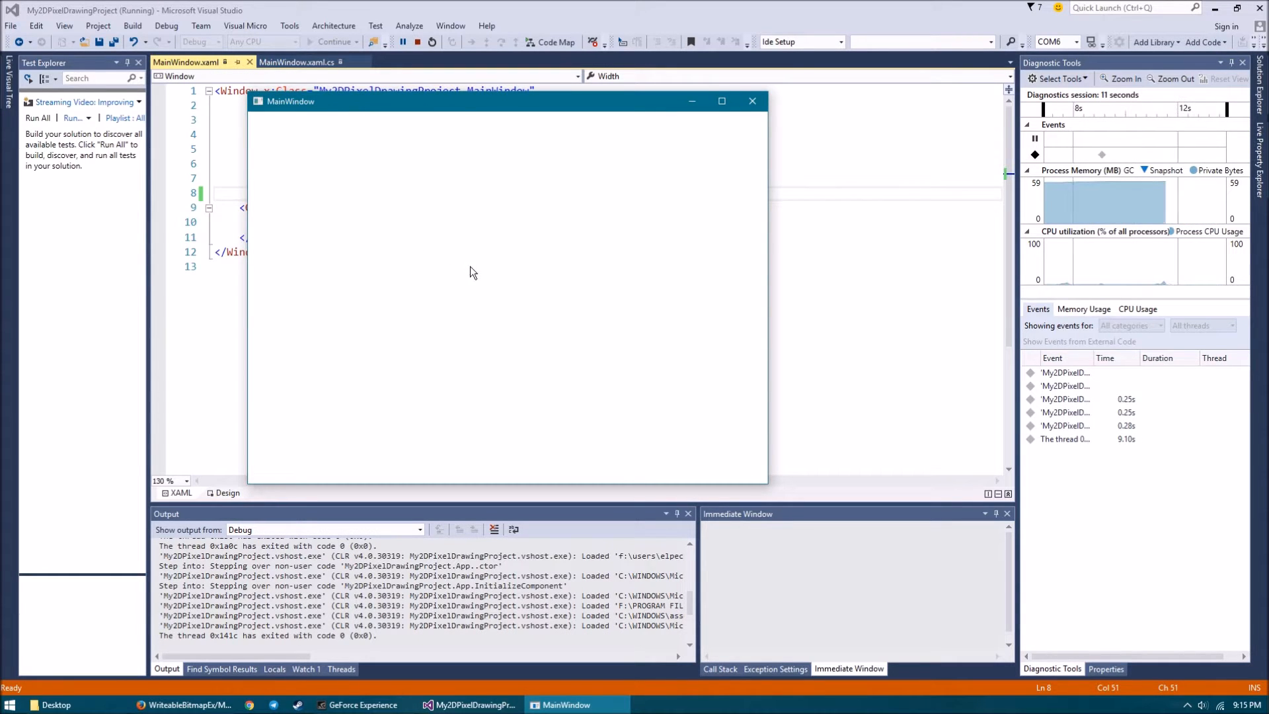
mouse_move(317, 191)
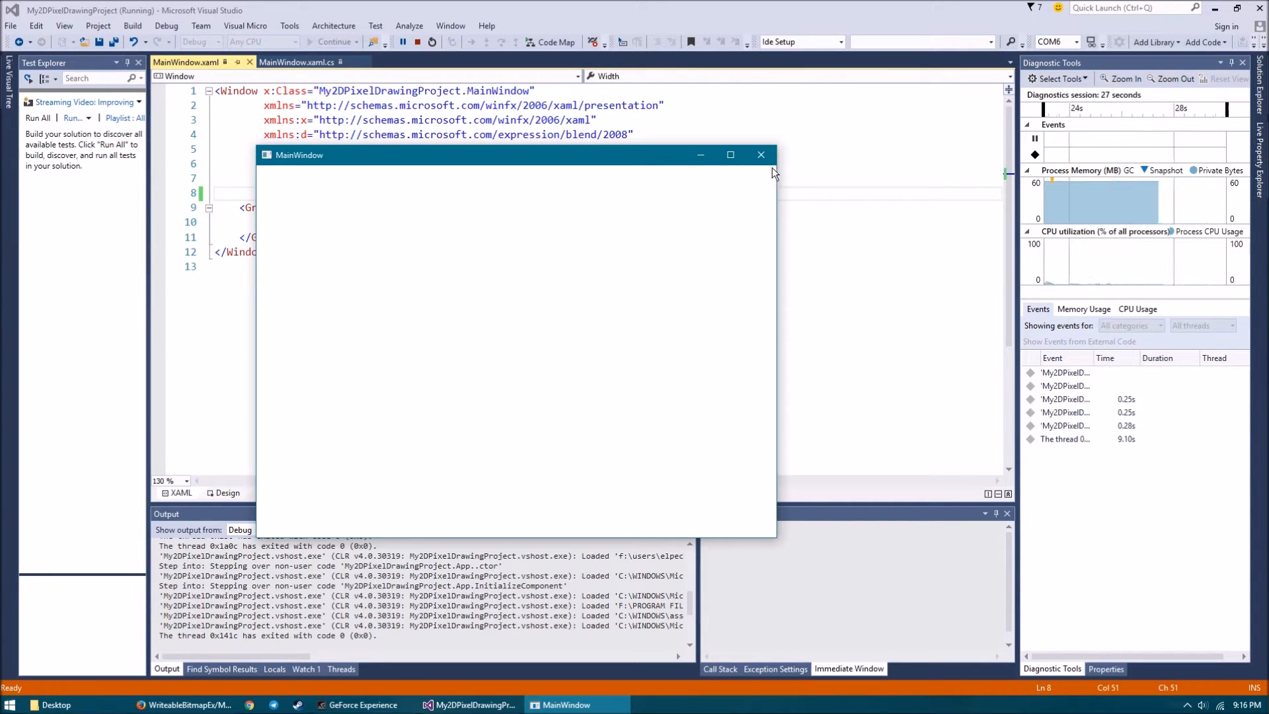
mouse_move(774, 534)
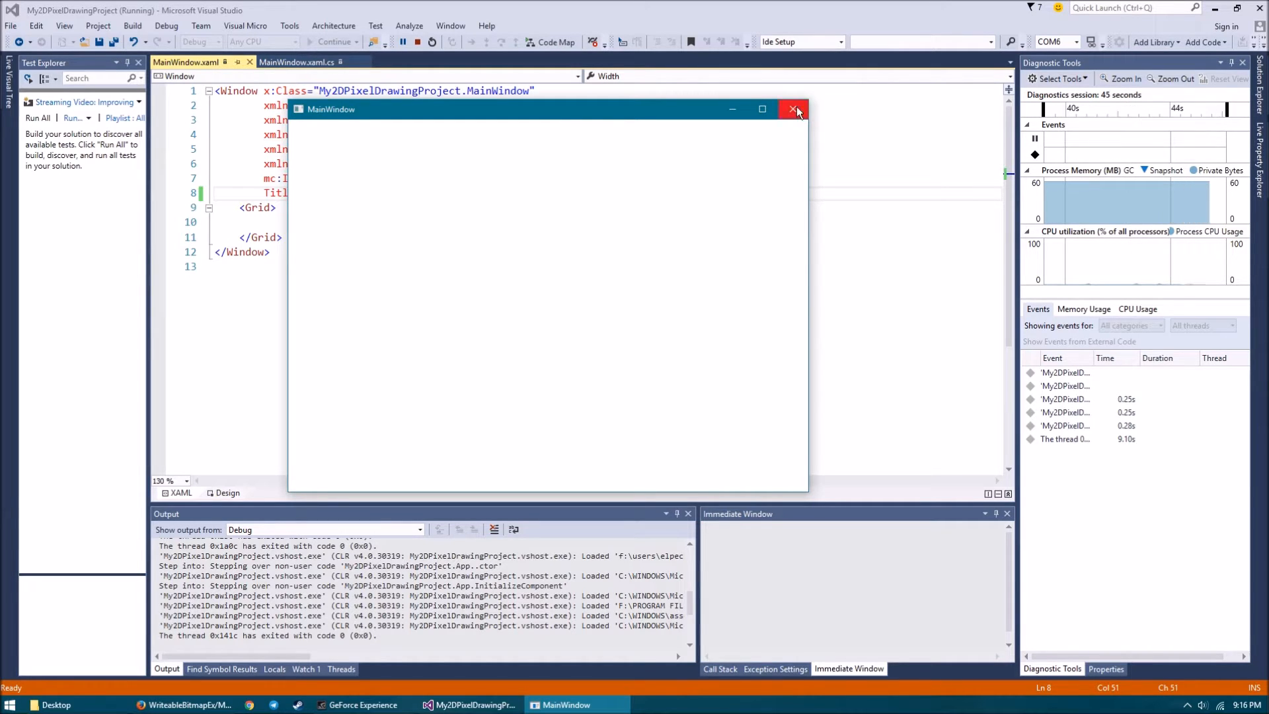
Step: Close the running 800 by 600 app window
click(794, 109)
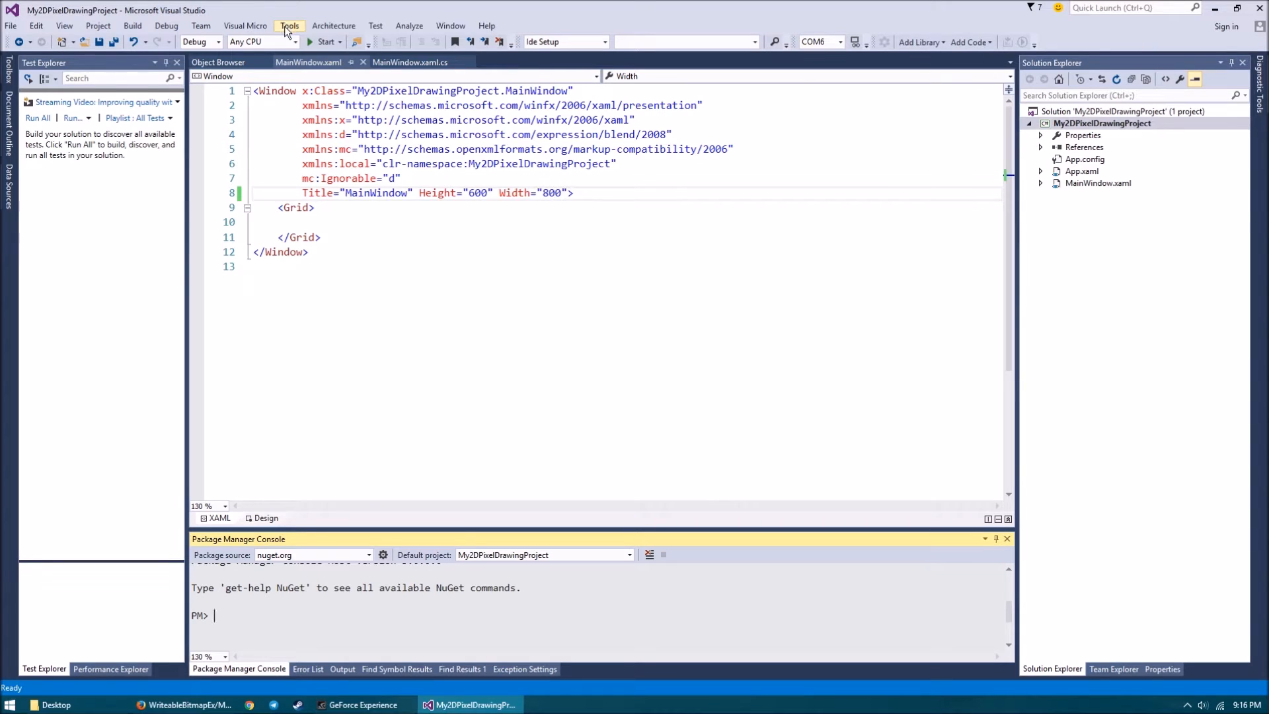
Step: Run 'Install-Package WriteableBitmapEx' from nuget.org in the Package Manager Console
click(288, 25)
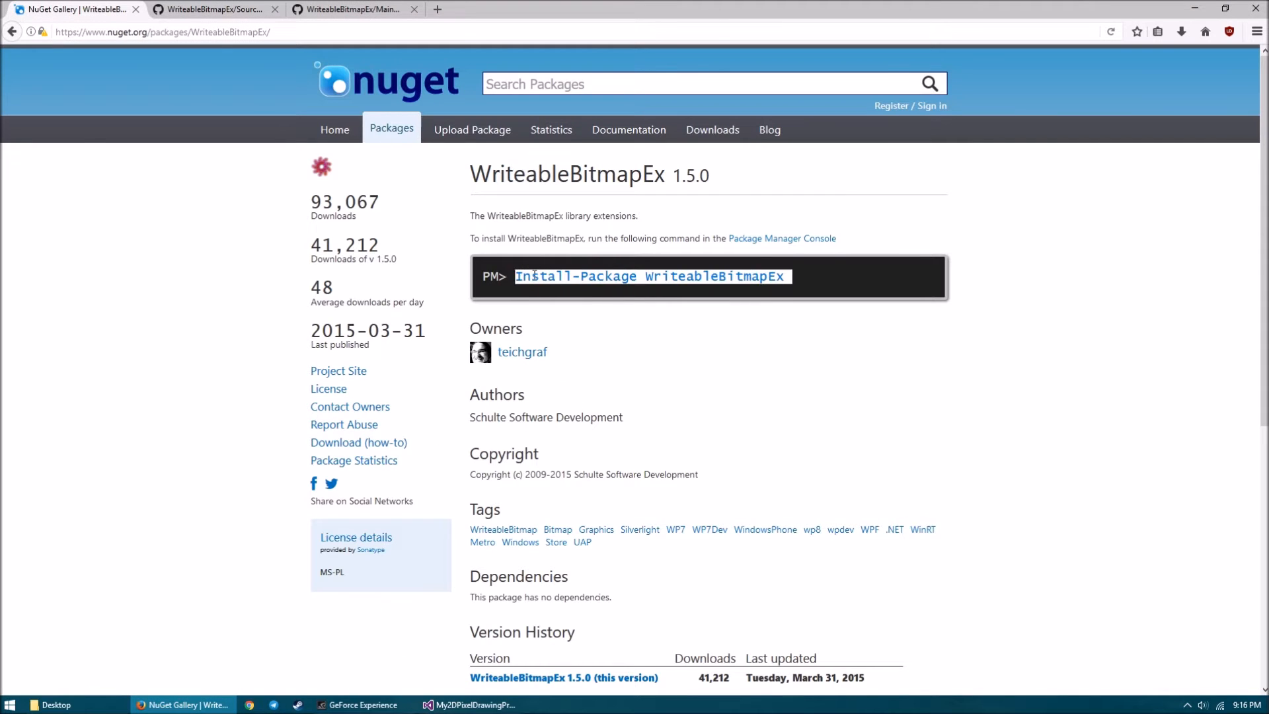
click(470, 704)
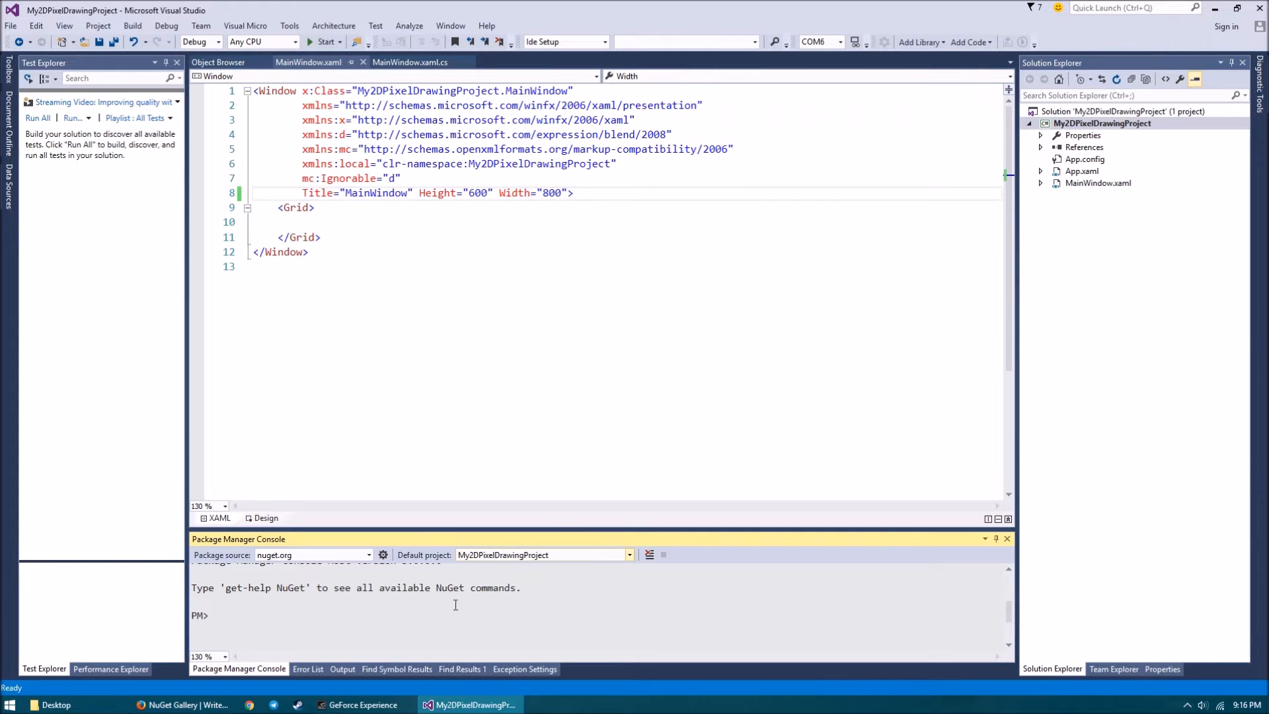
text(Install-Package WriteableBitmapEx)
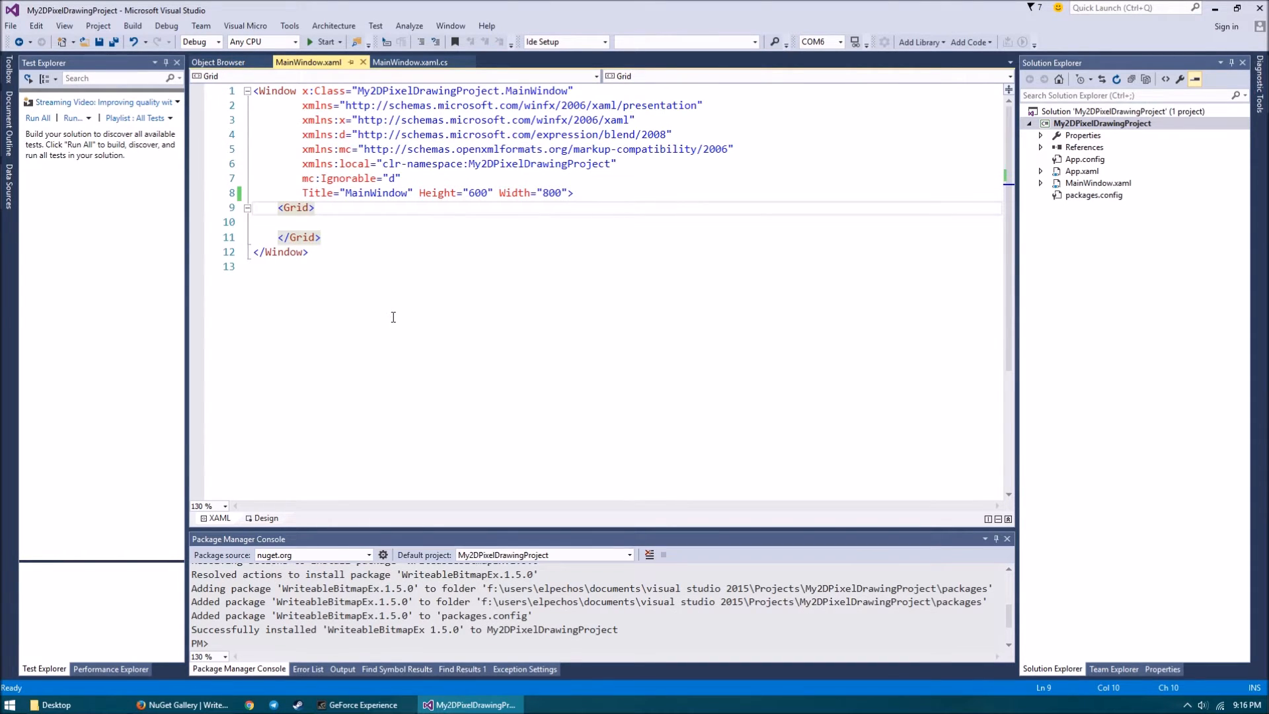
Step: Name the Grid ViewPortContainer and add Image 'ViewPort' with Loaded='ViewPort_Loaded'
text(Name="")
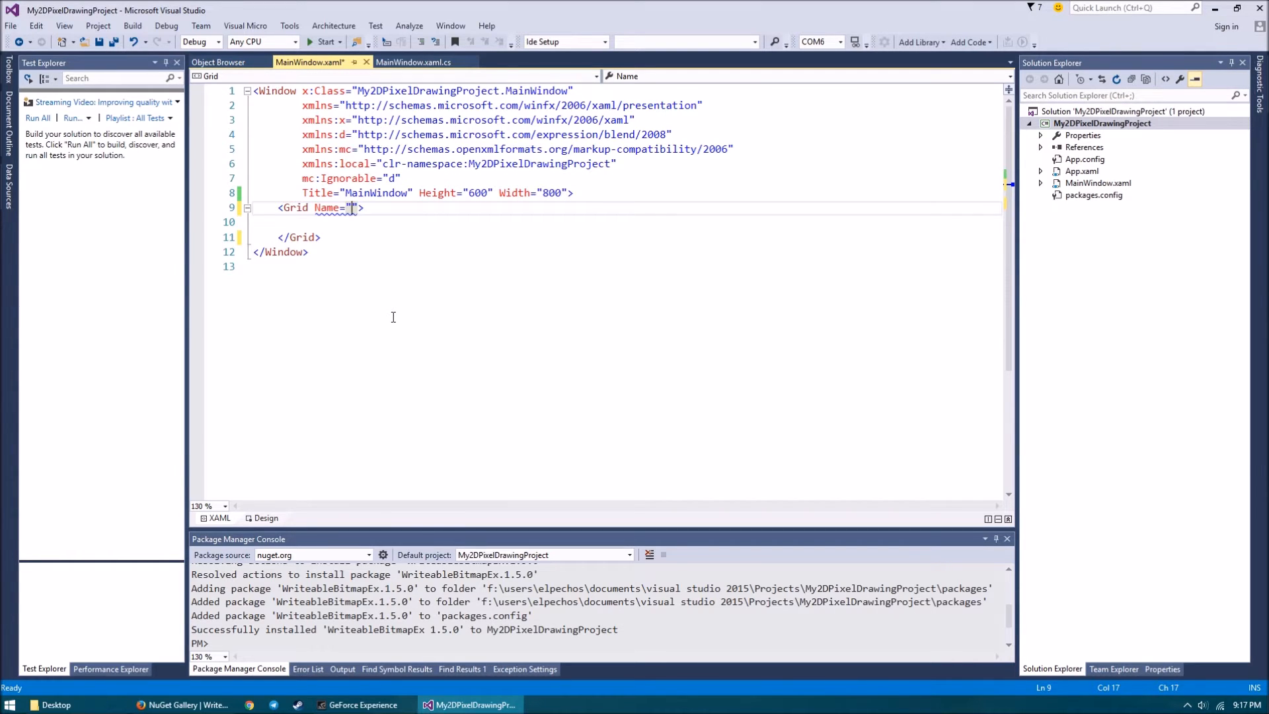
text(ViewPort)
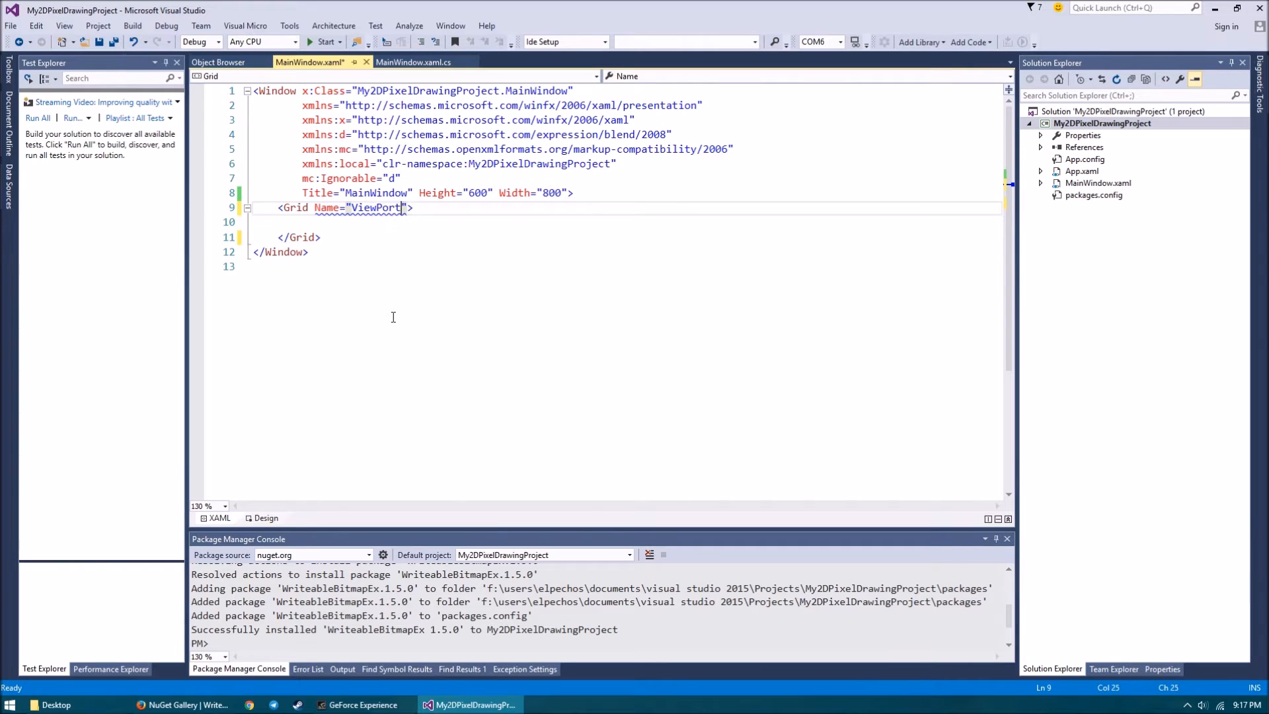
text(Container)
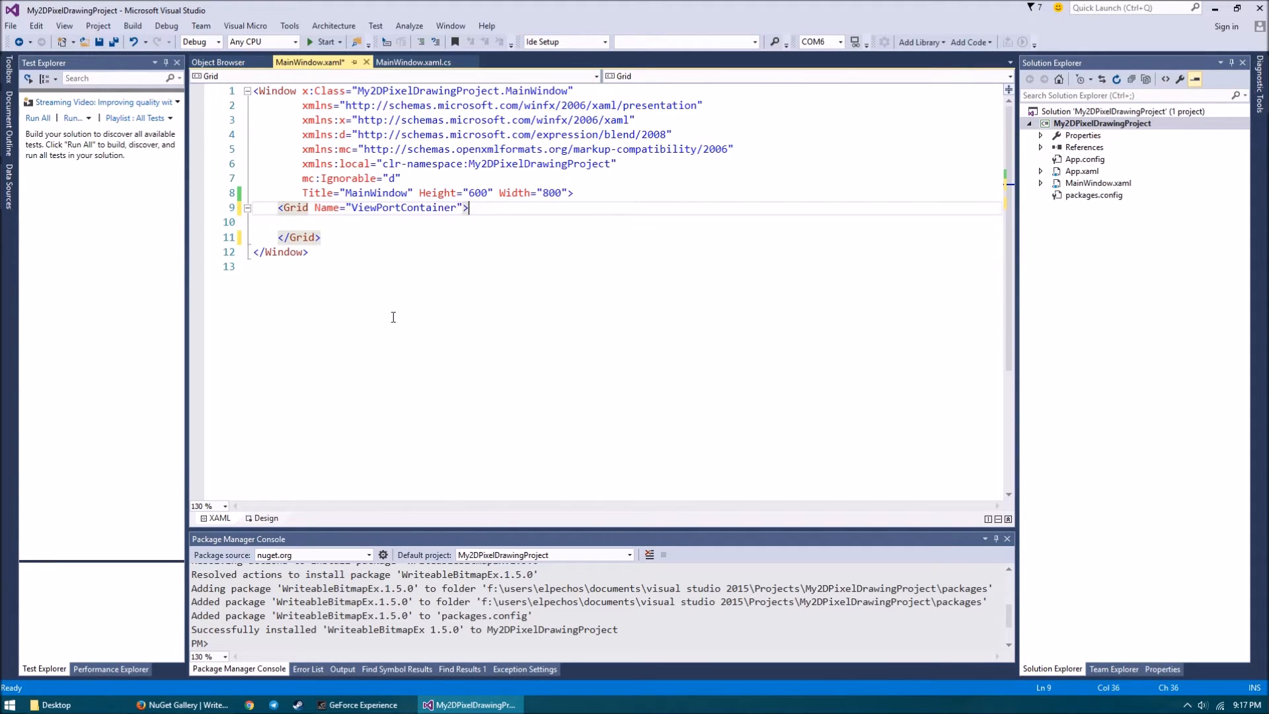
text(<Image Name=")
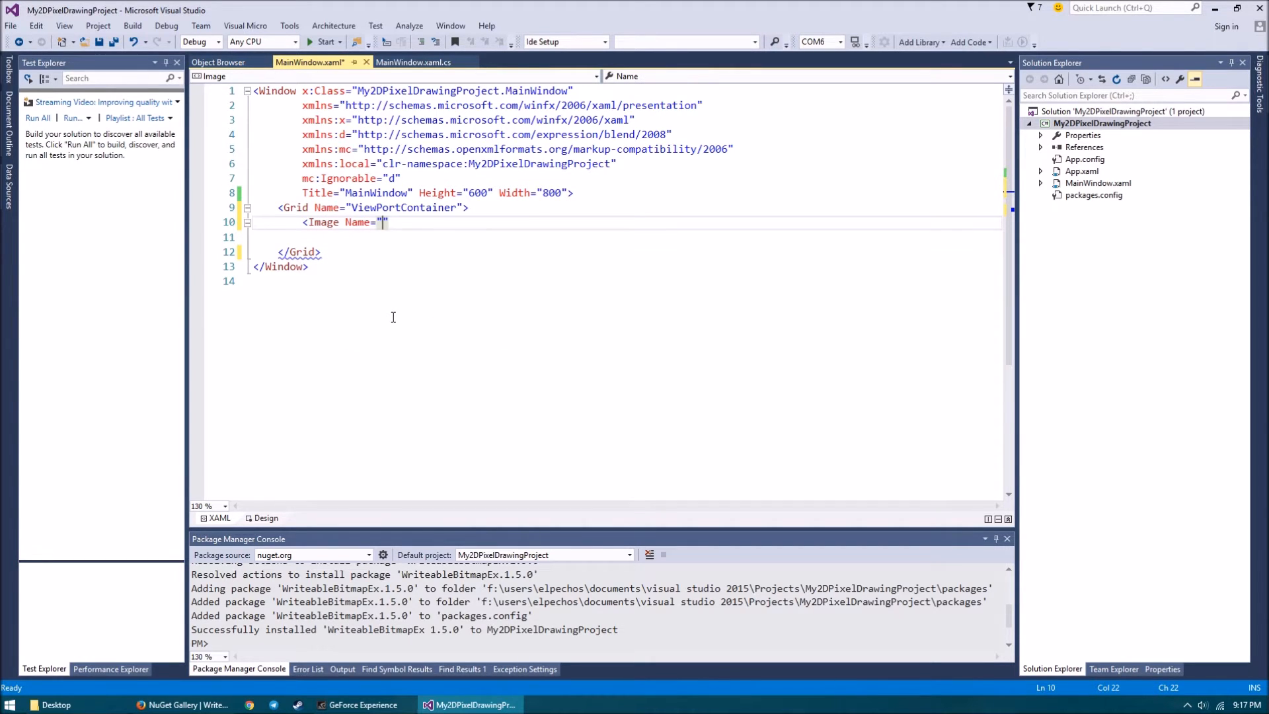
text(V)
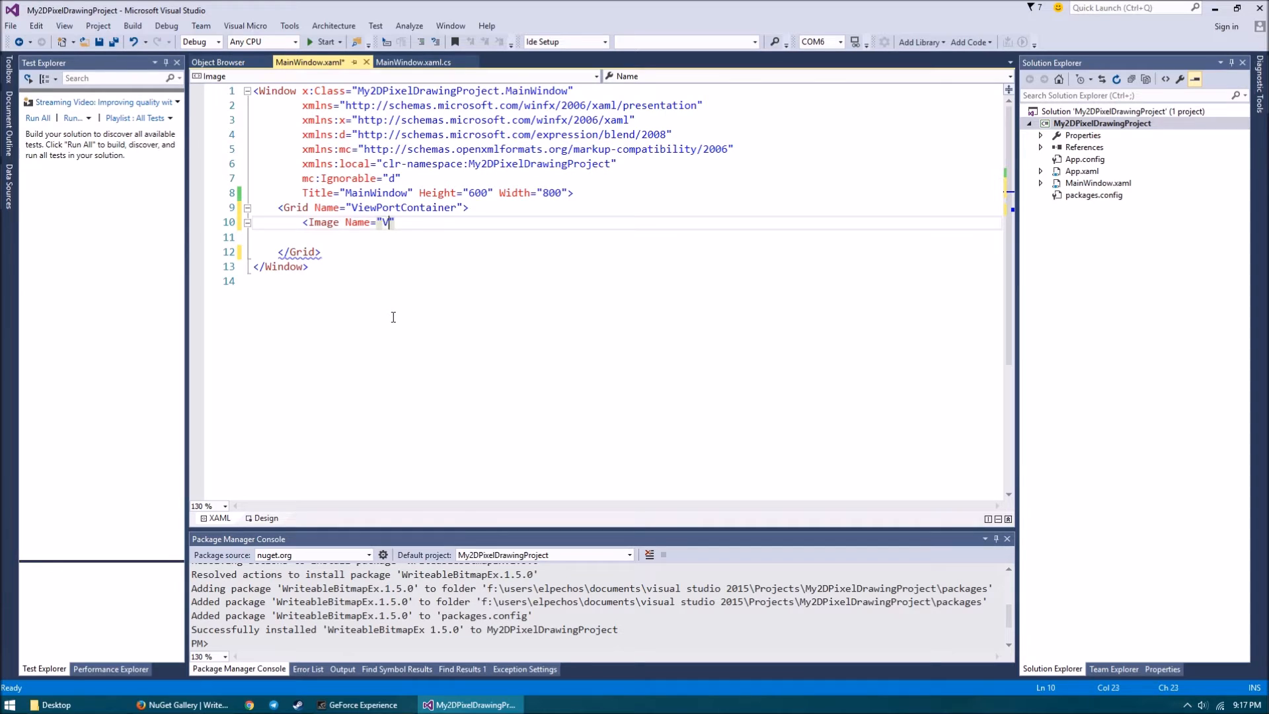
text(iewPort)
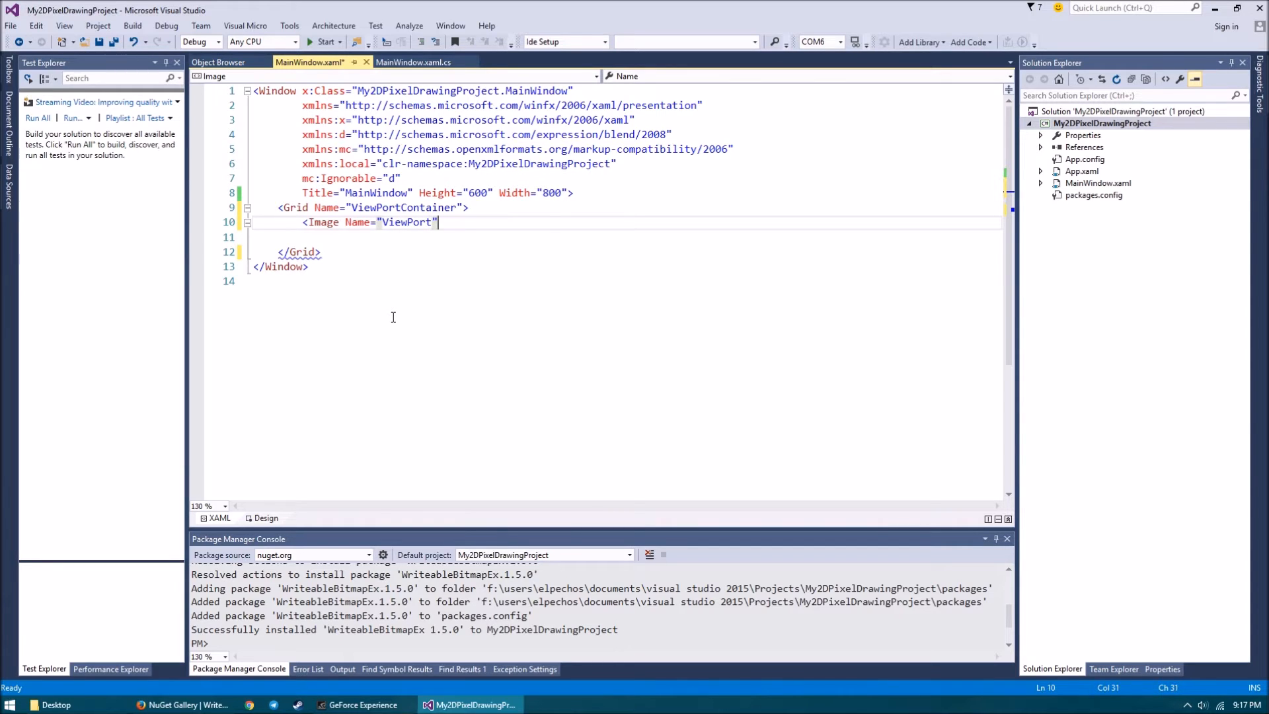
text(Language)
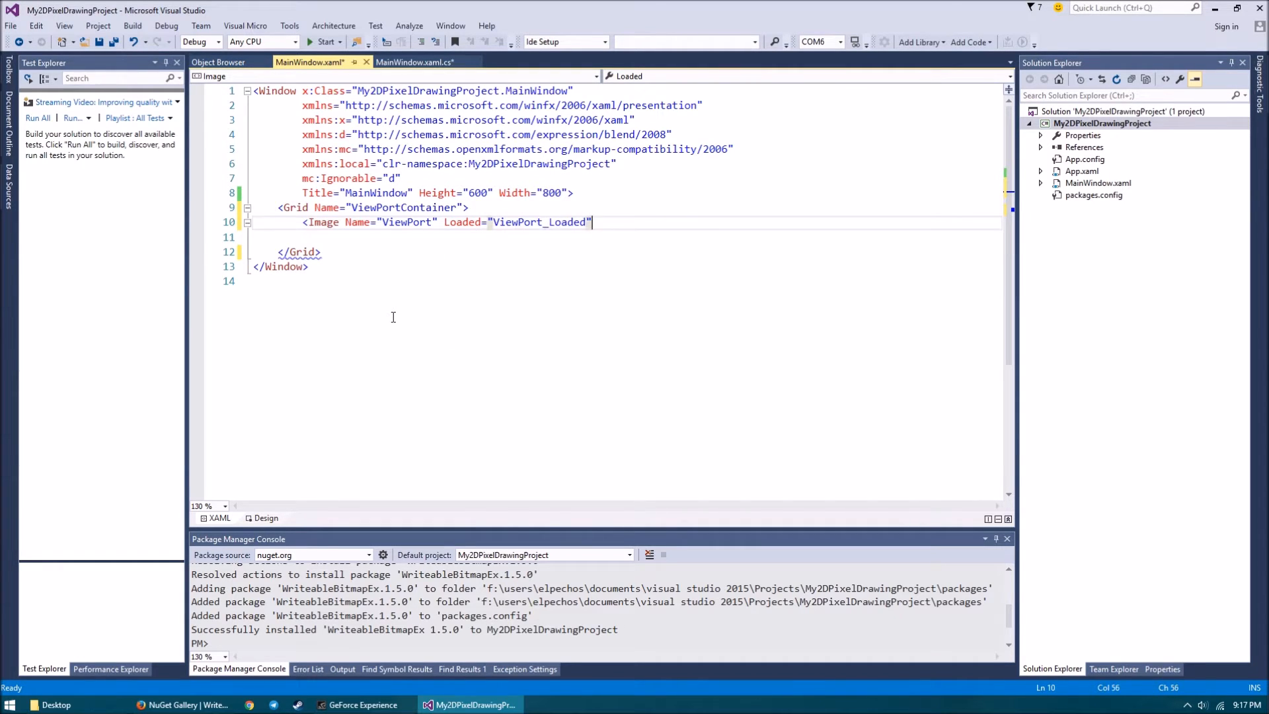
text(></Image>)
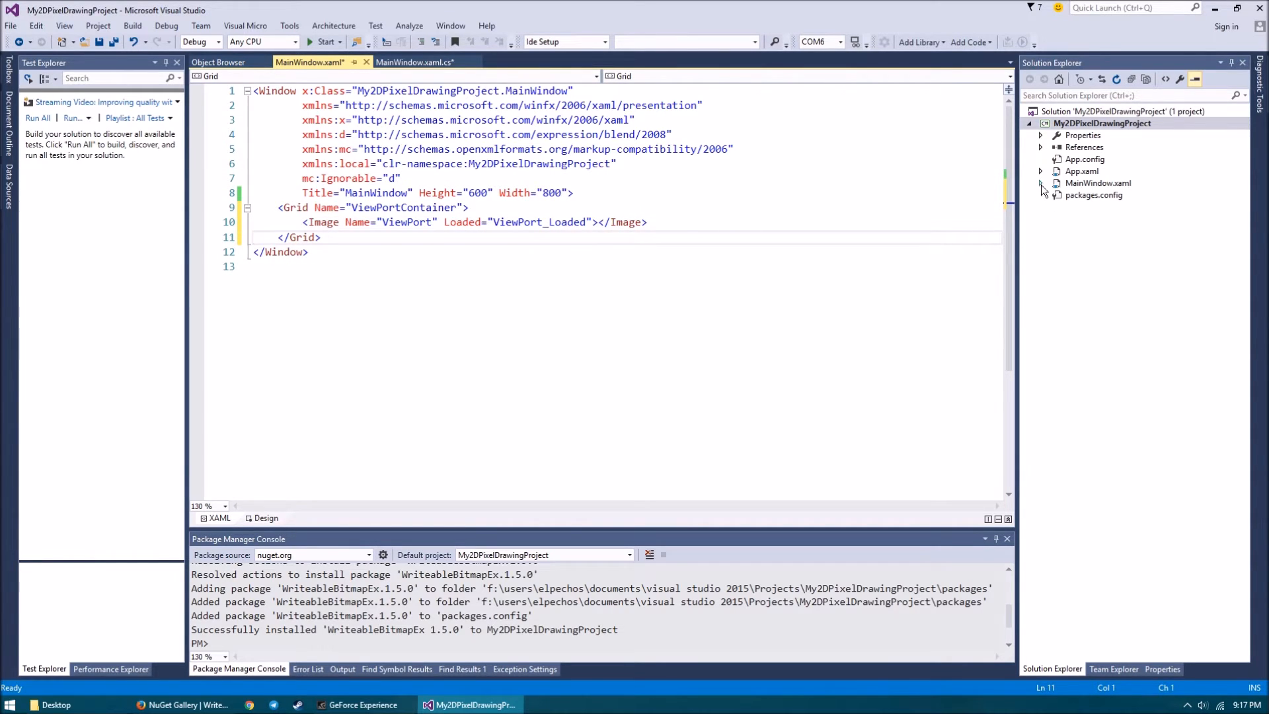
Step: Add fields 'int height, width;' and 'WriteableBitmap writeableBmp;' to MainWindow.xaml.cs
click(1043, 183)
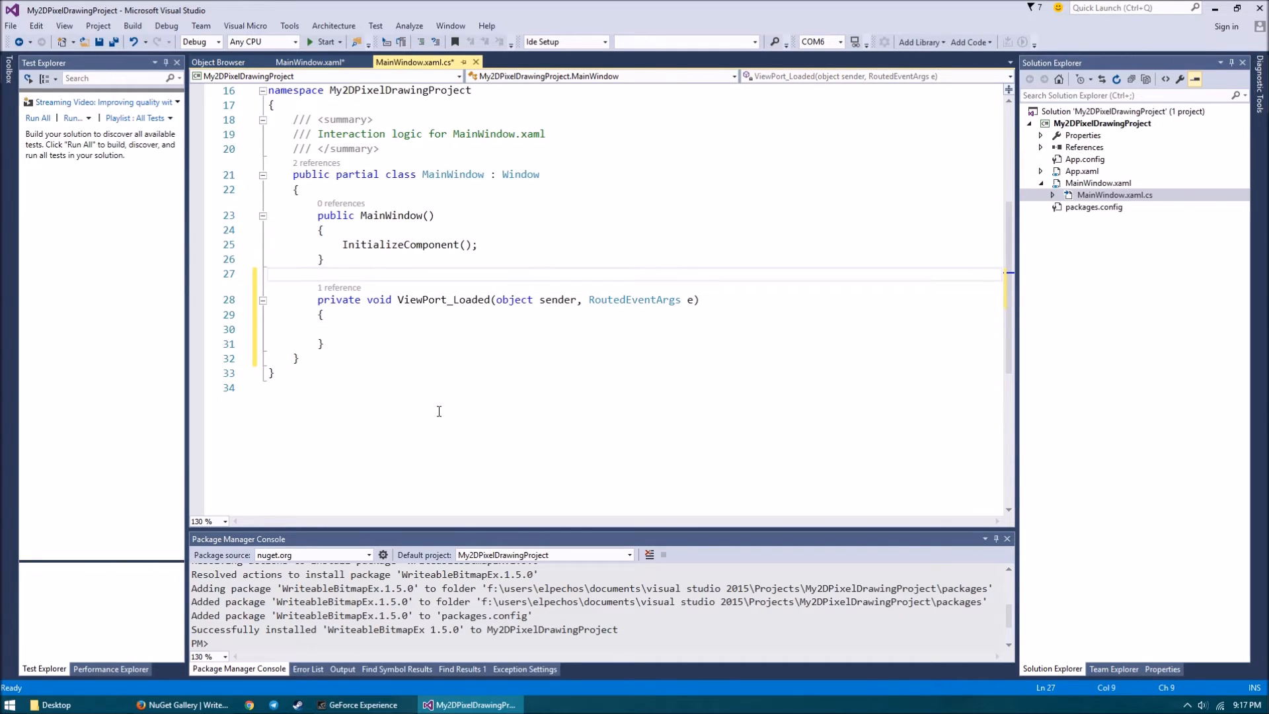
key(enter)
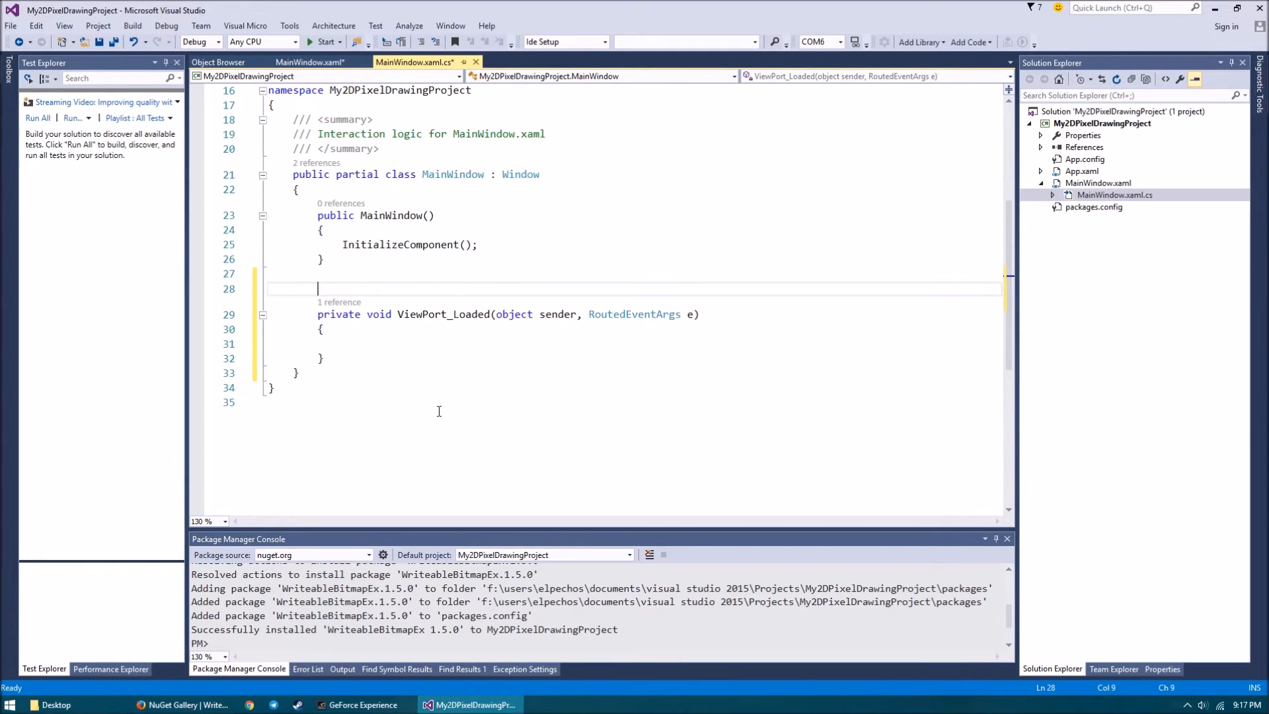
text(int he)
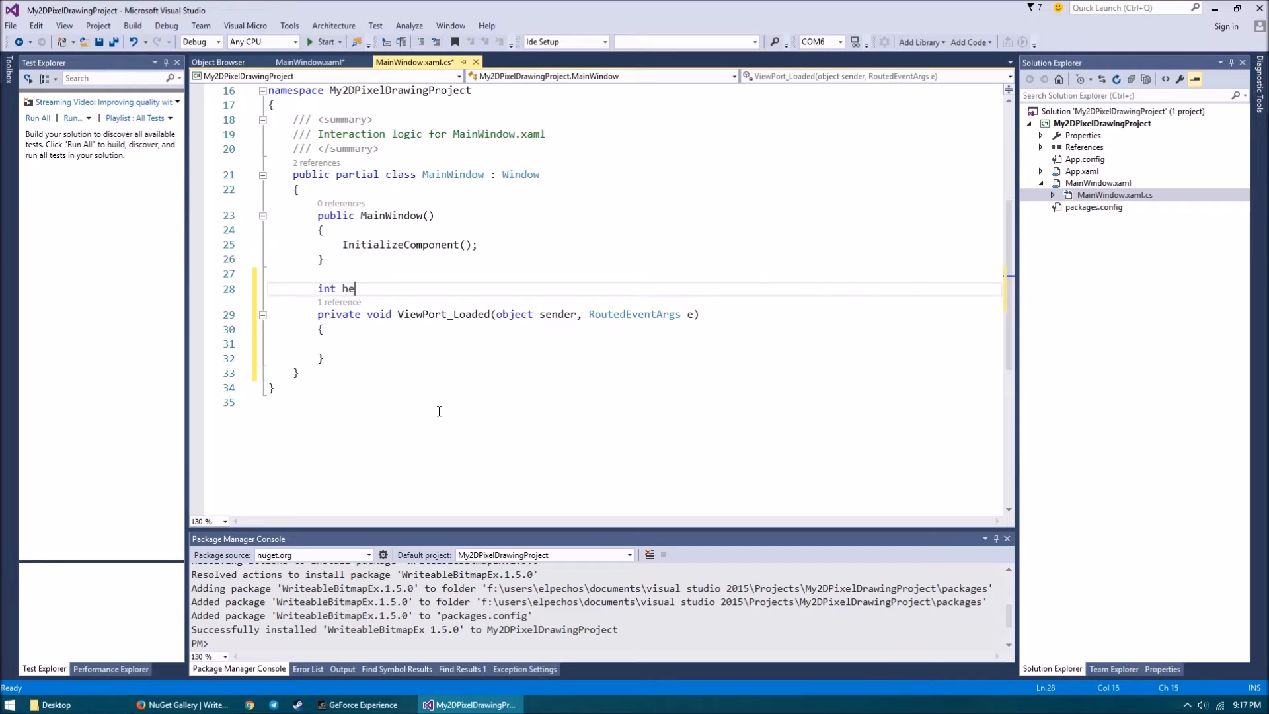
text(ight, width;)
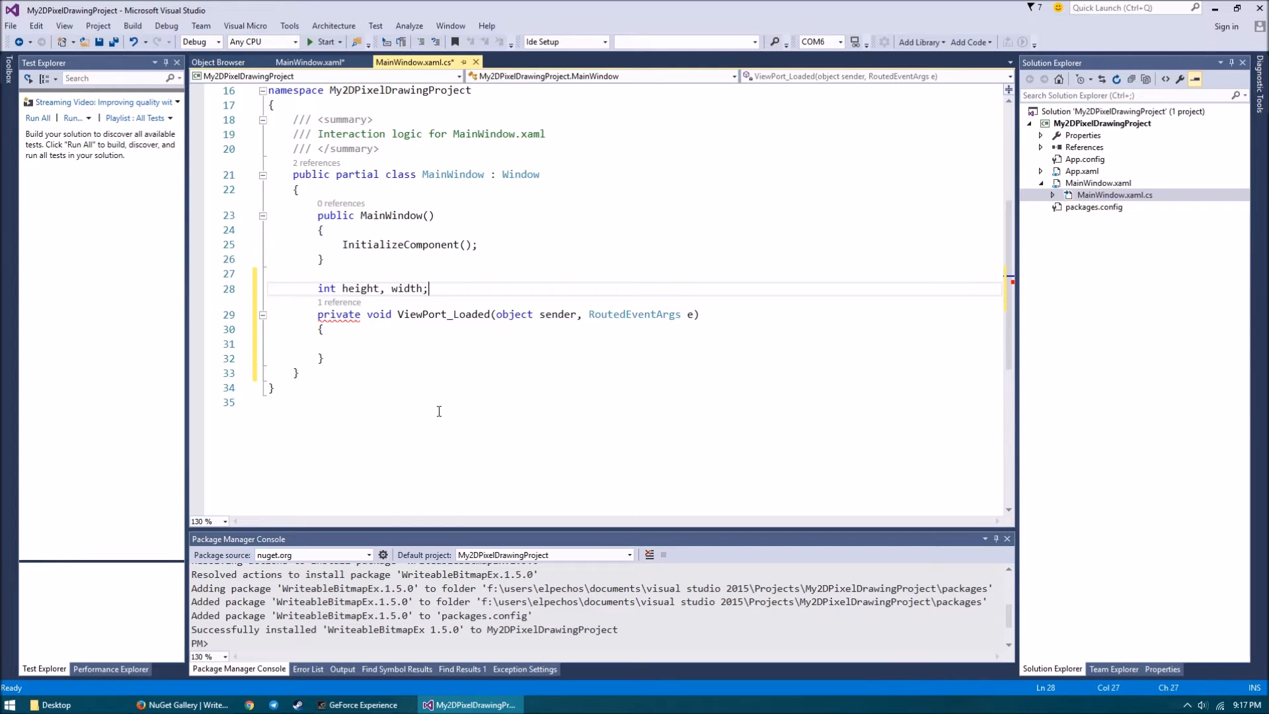
text(Bit)
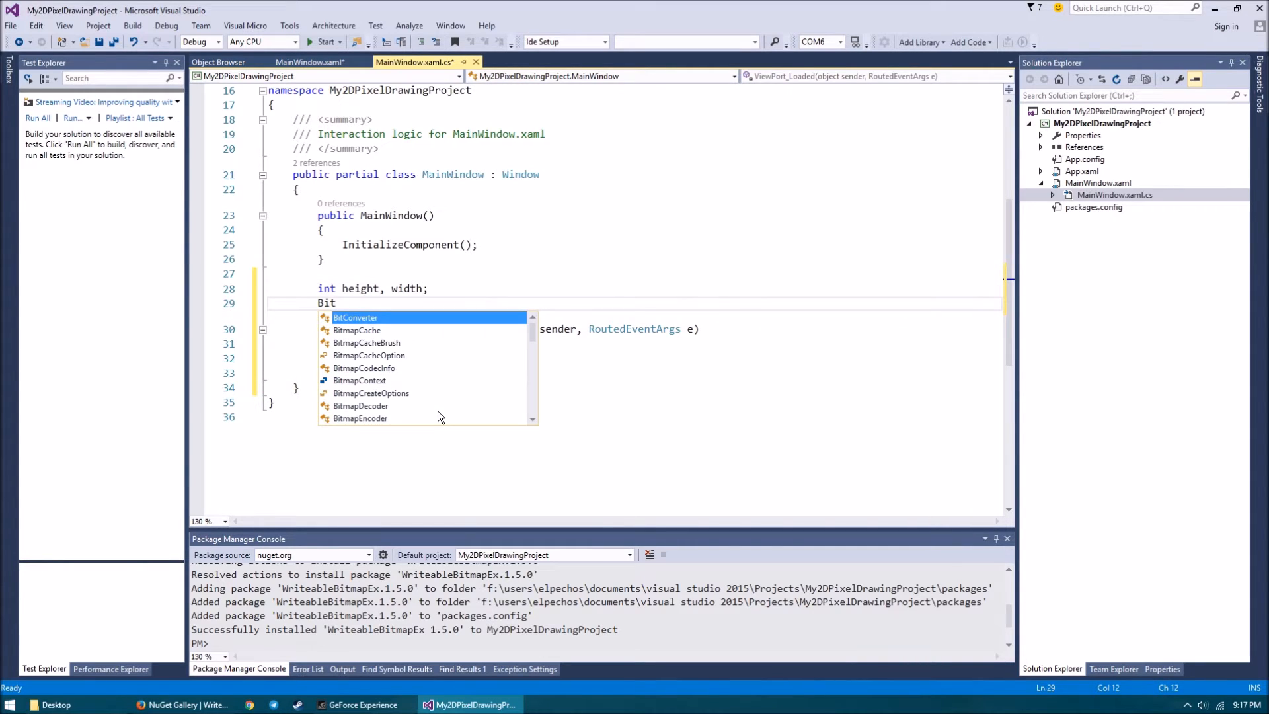
text(W)
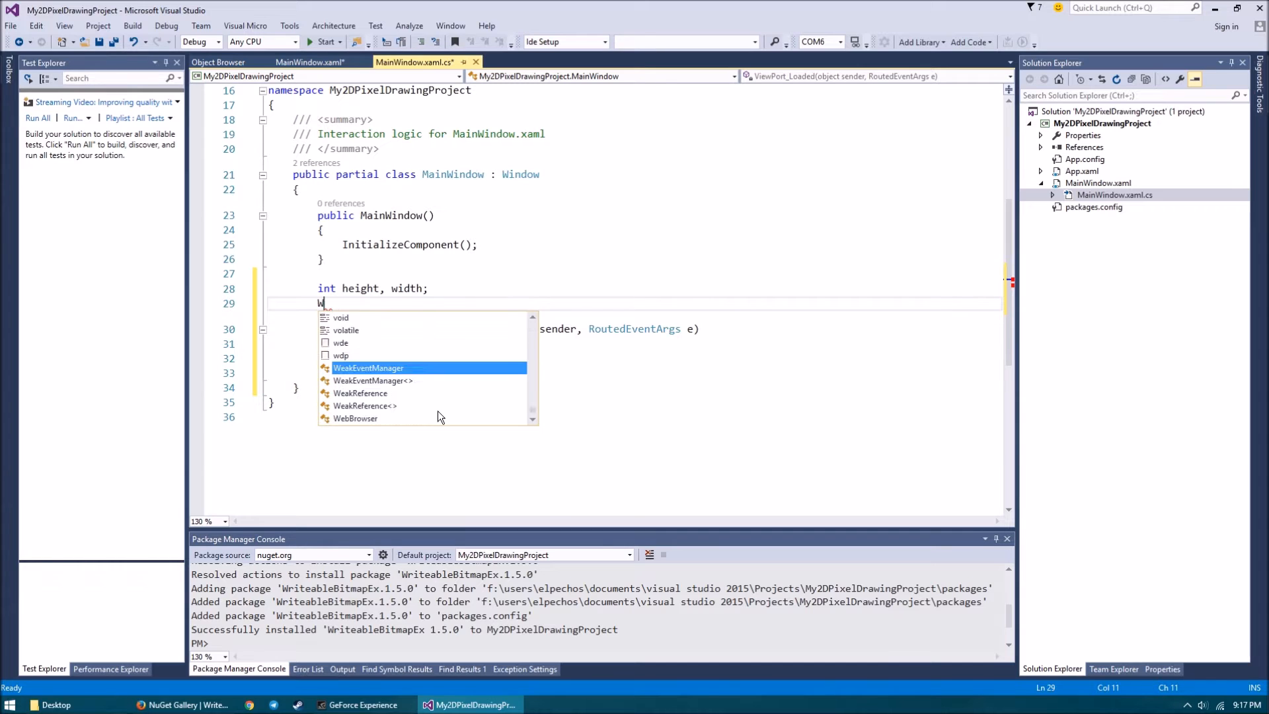
text(riteableBitmap writeableBmp;)
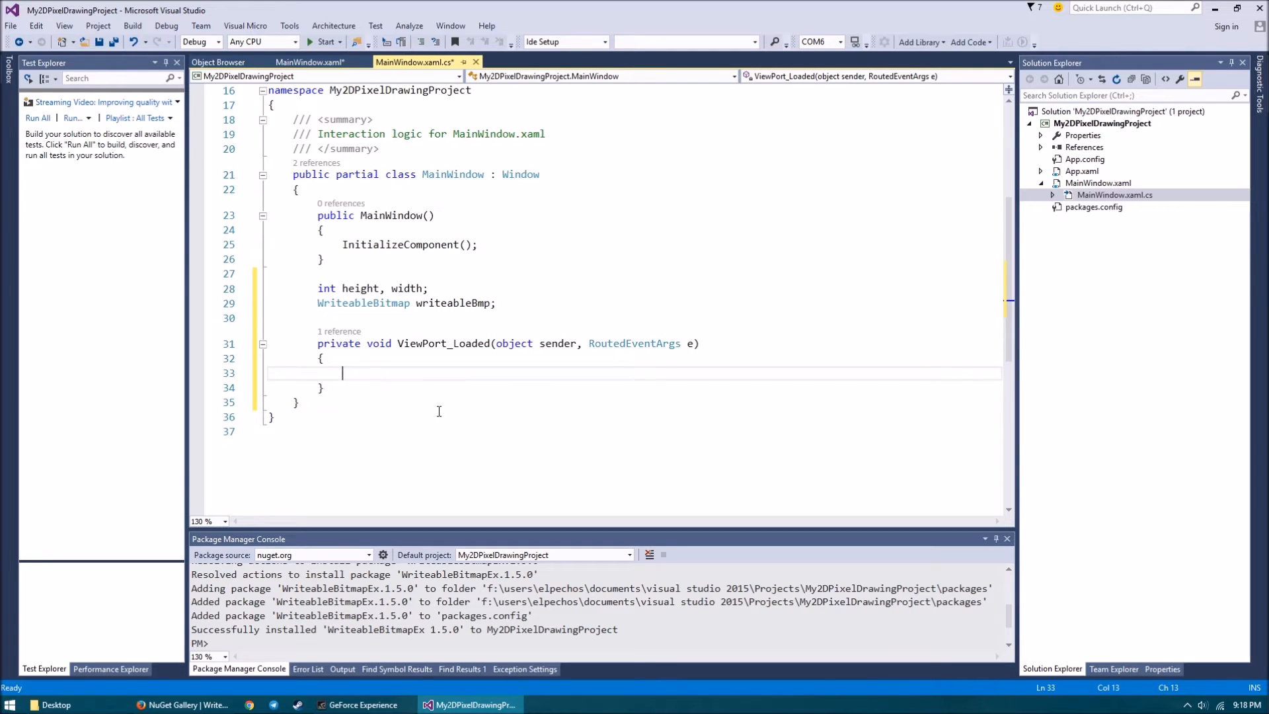
Step: In ViewPort_Loaded, set width and height from ViewPortContainer's ActualWidth and ActualHeight
text(width = t)
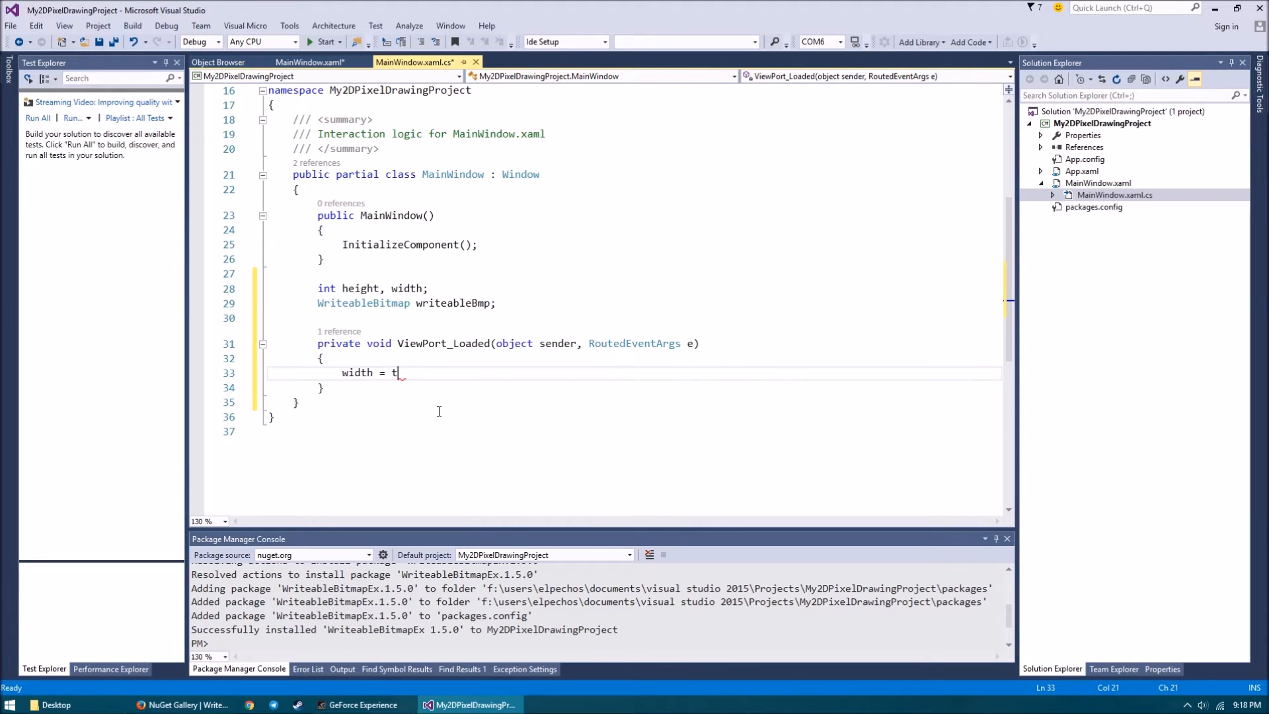
text(his.ViewPortContainer.Acta)
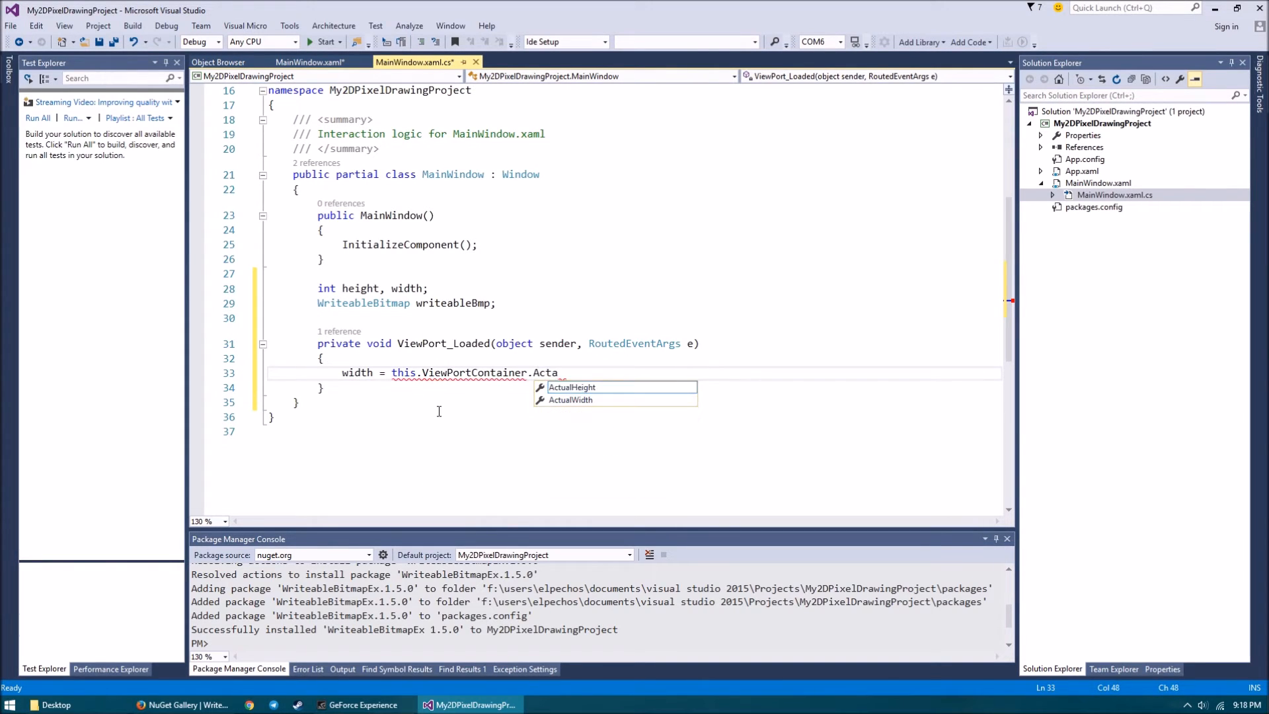
text(ActualWidth)
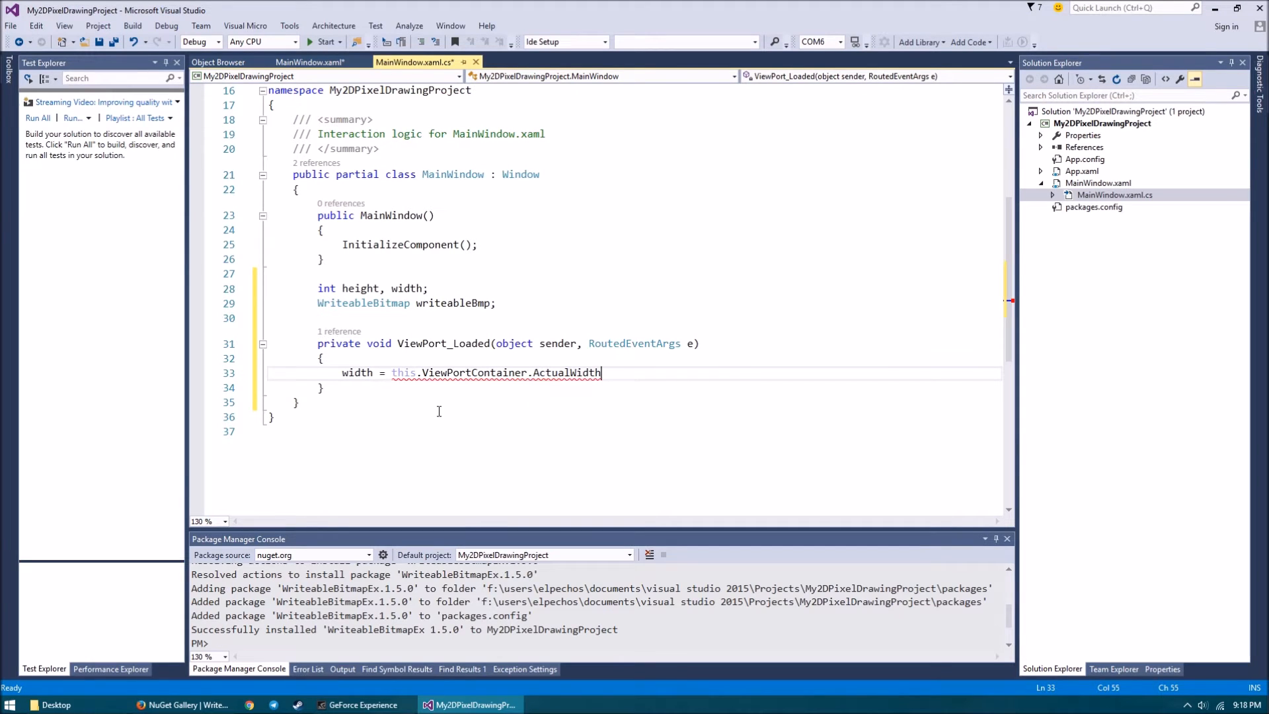
text(wi)
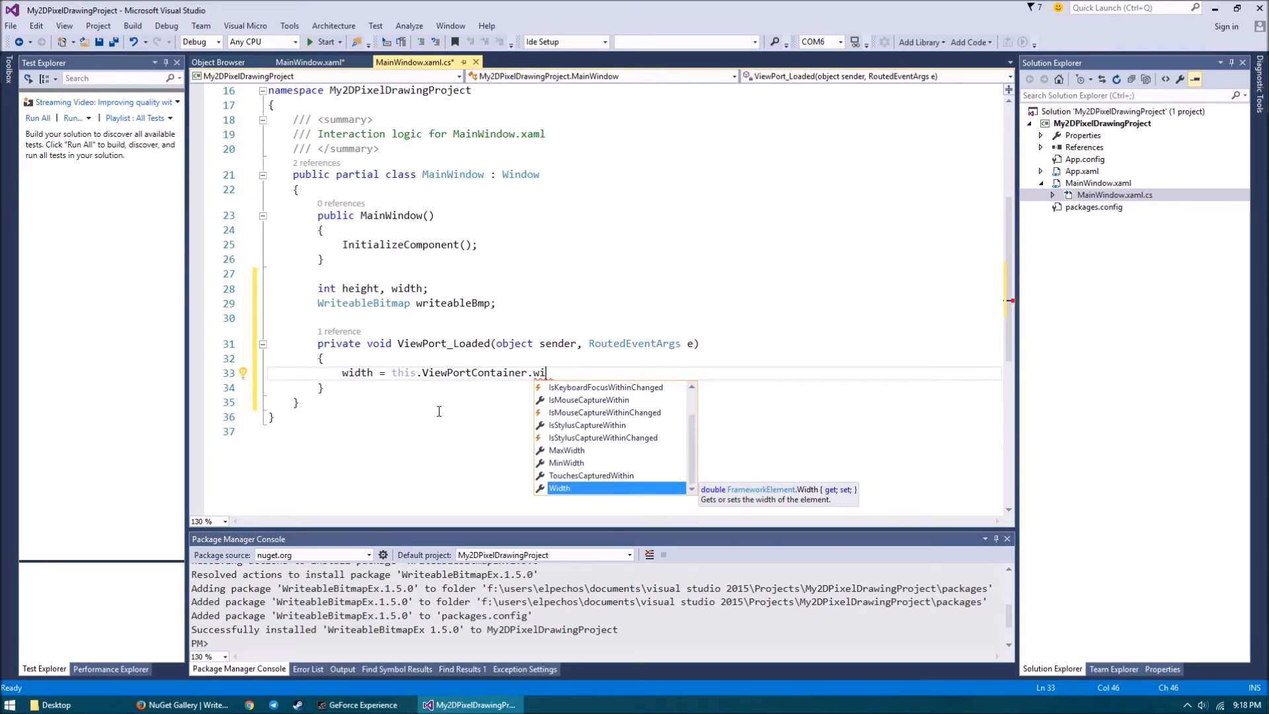
text(ActualWidth;)
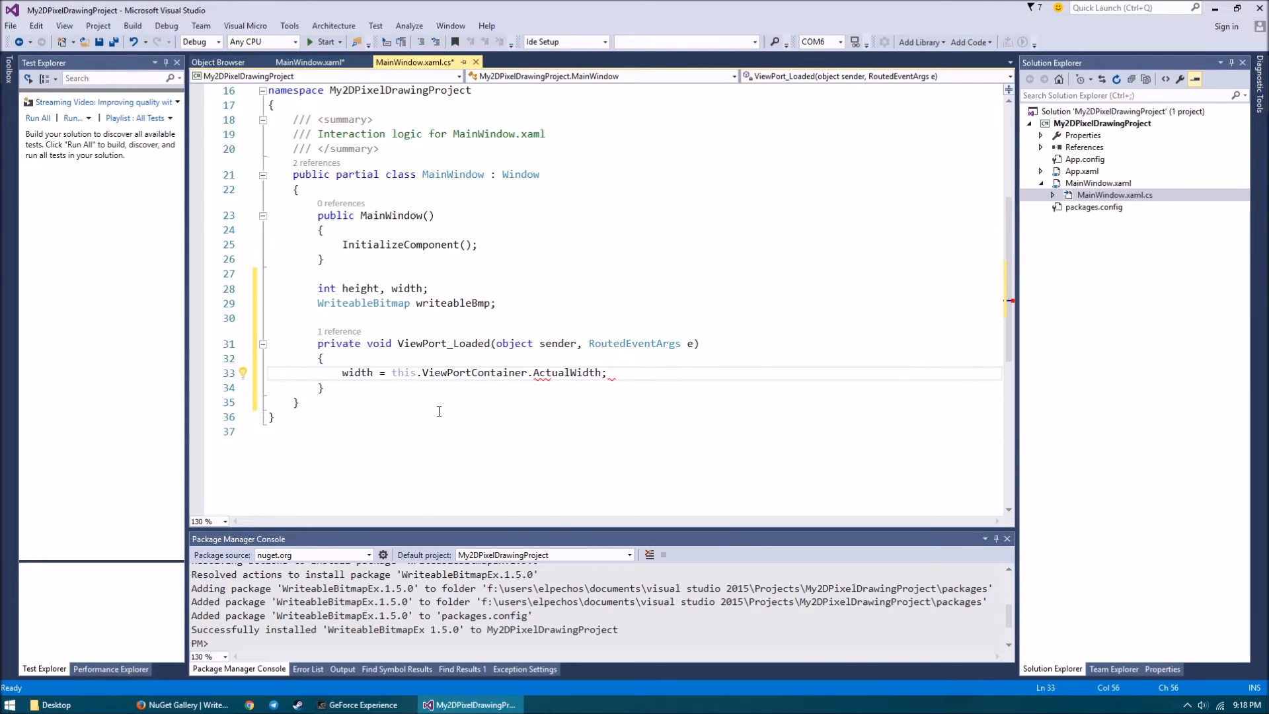
text(height = this.)
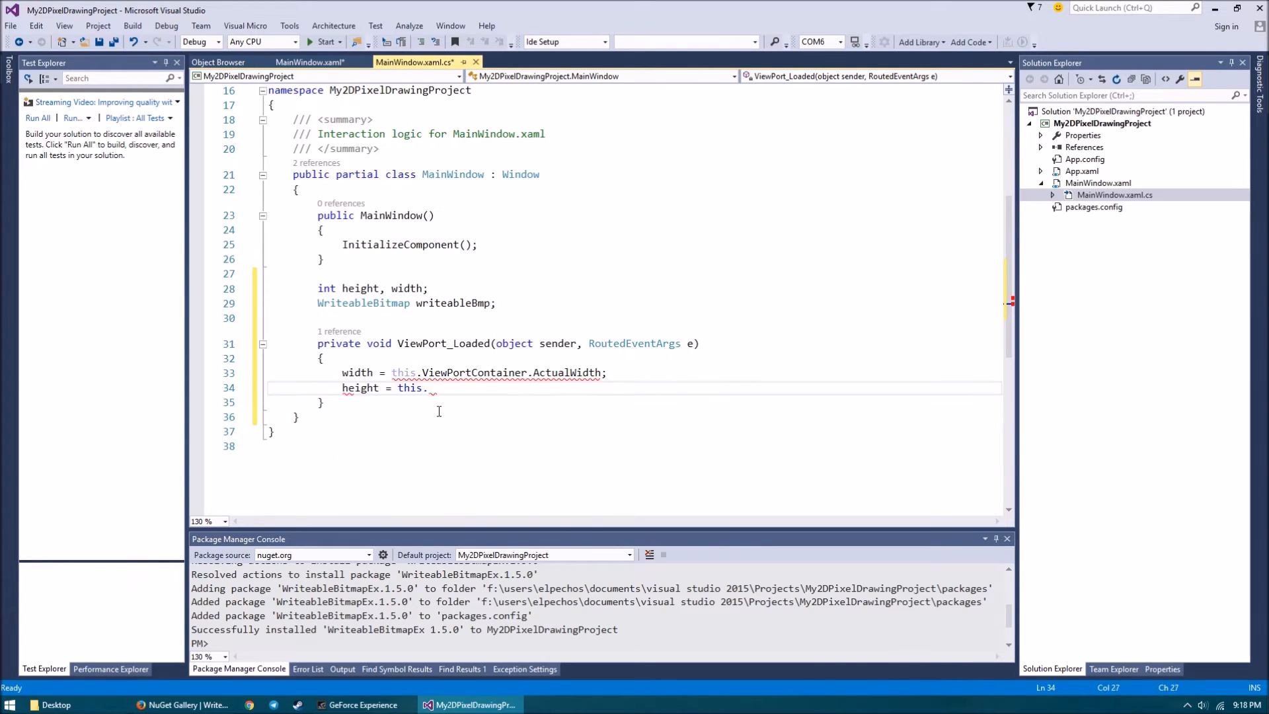
text(ViewPortContainer.actualHeight;)
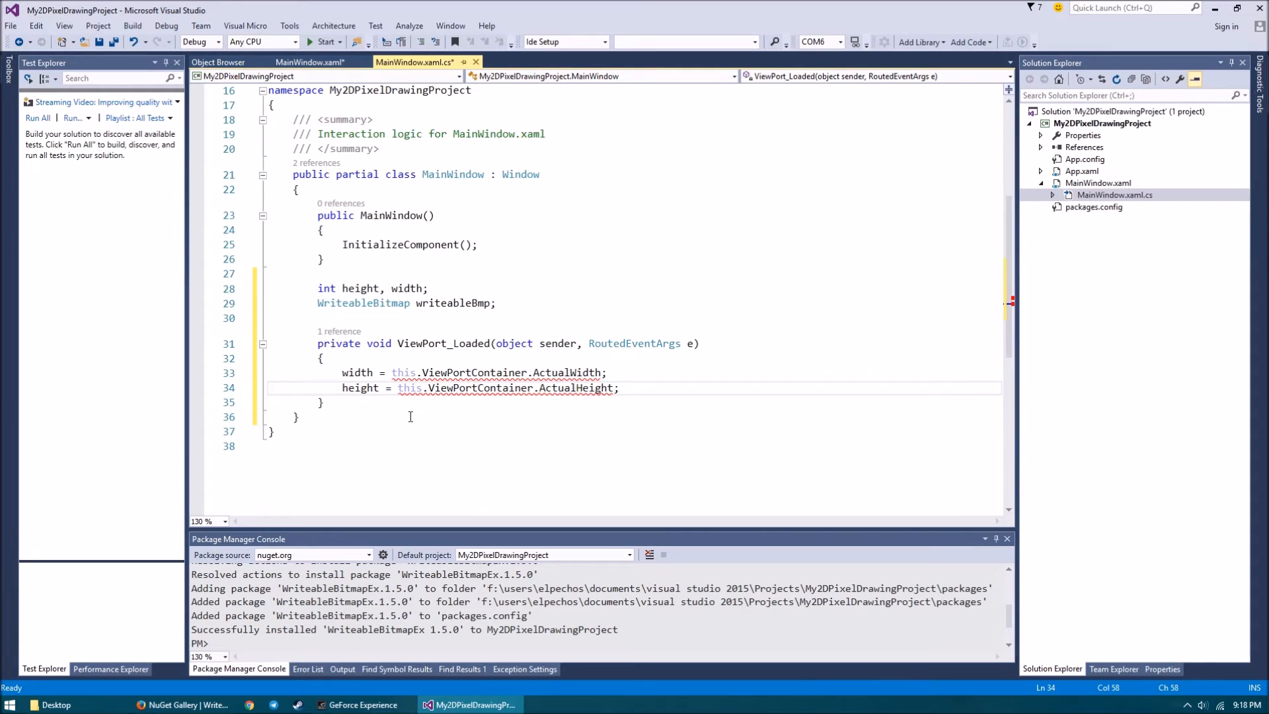
text((int)
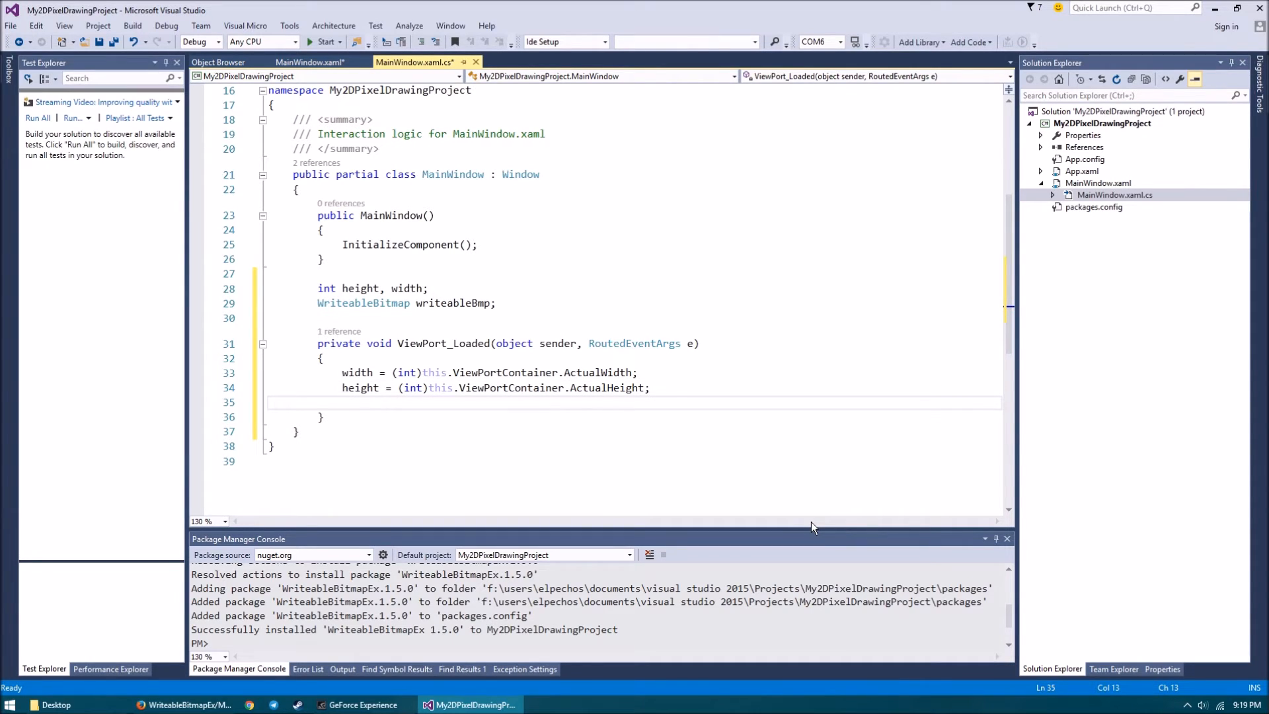
Step: Create writeableBmp with BitmapFactory.New(width, height)
text(writeableBmp = BitmapFactory.C)
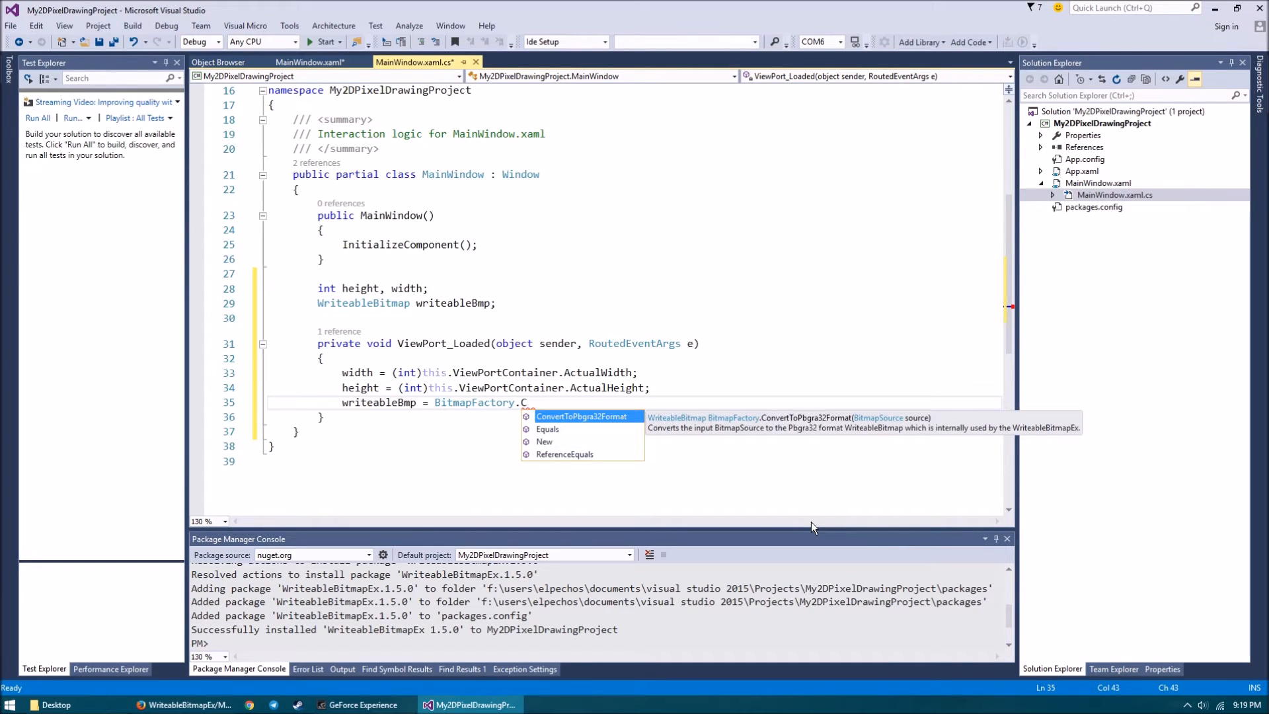
text(New()
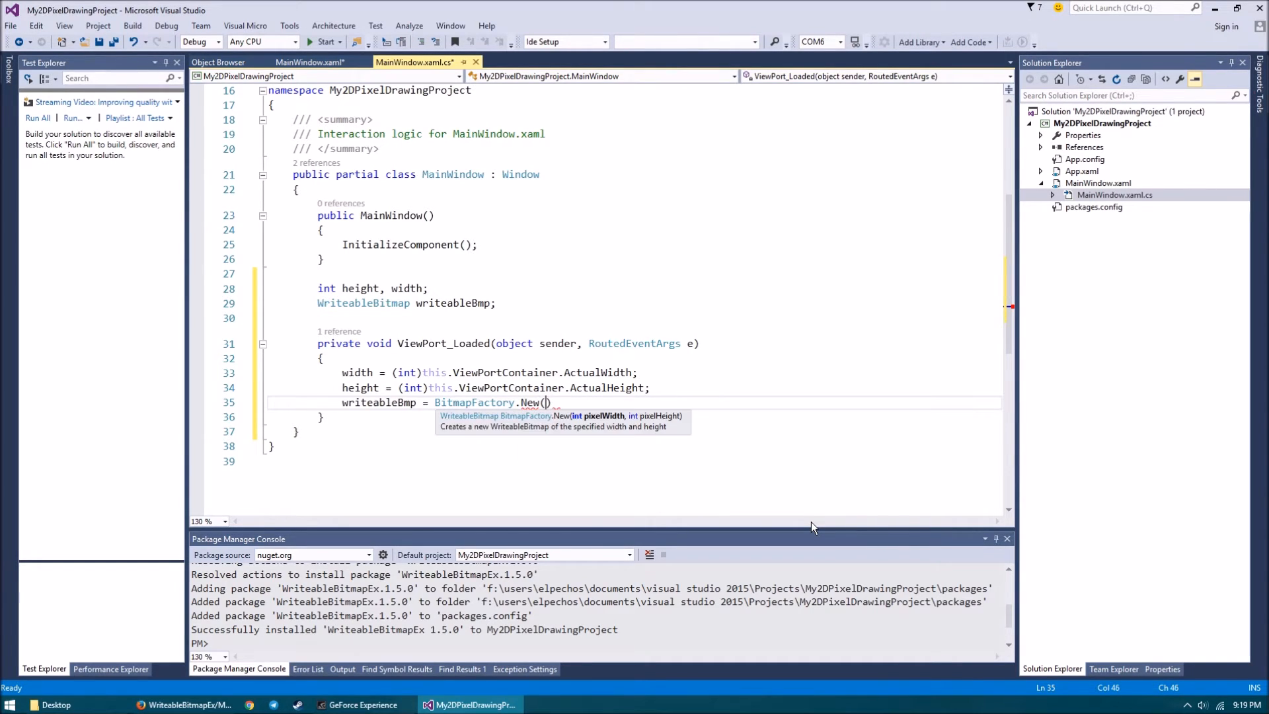
text(width,)
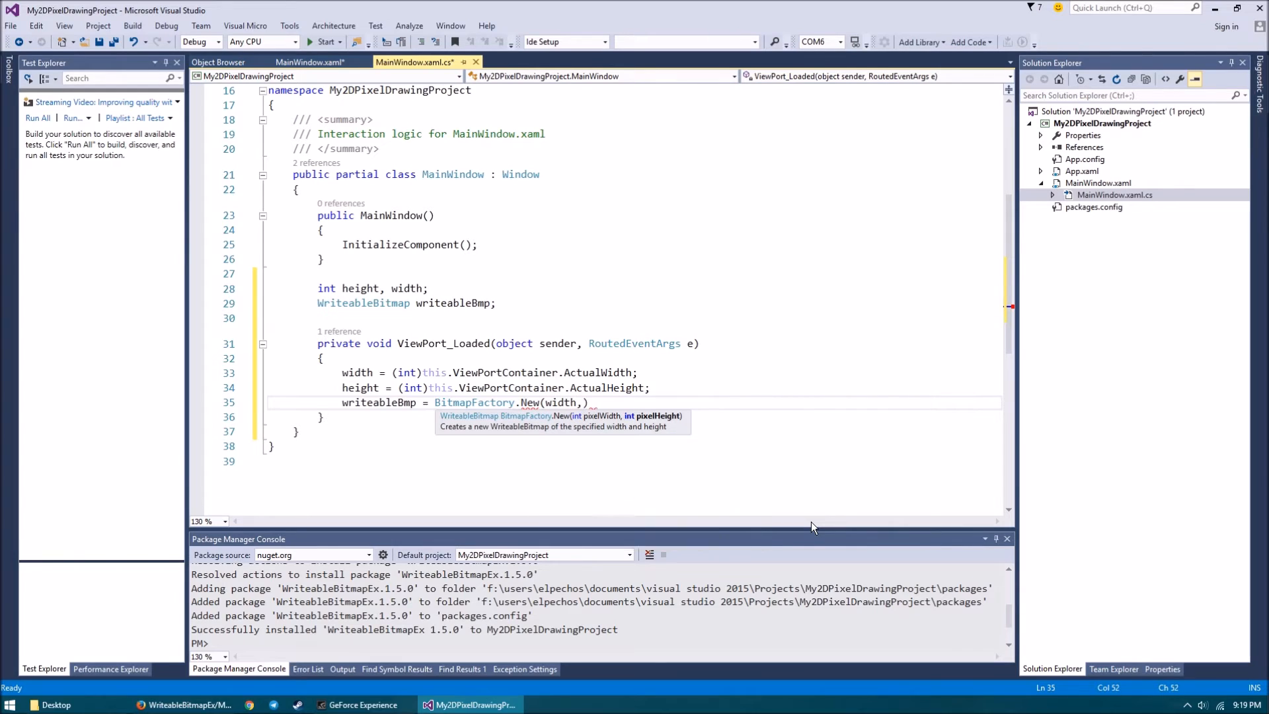
text(height)
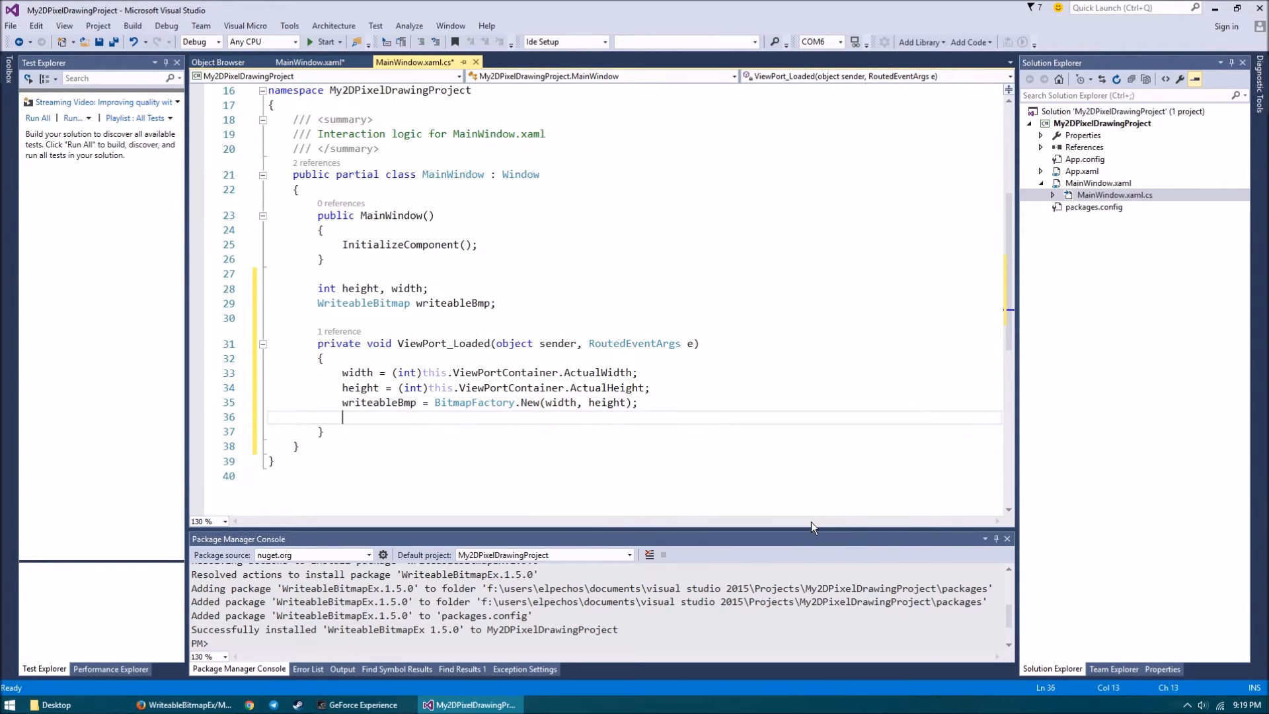
Step: Assign writeableBmp as ViewPort.Source on a new line
key(Enter)
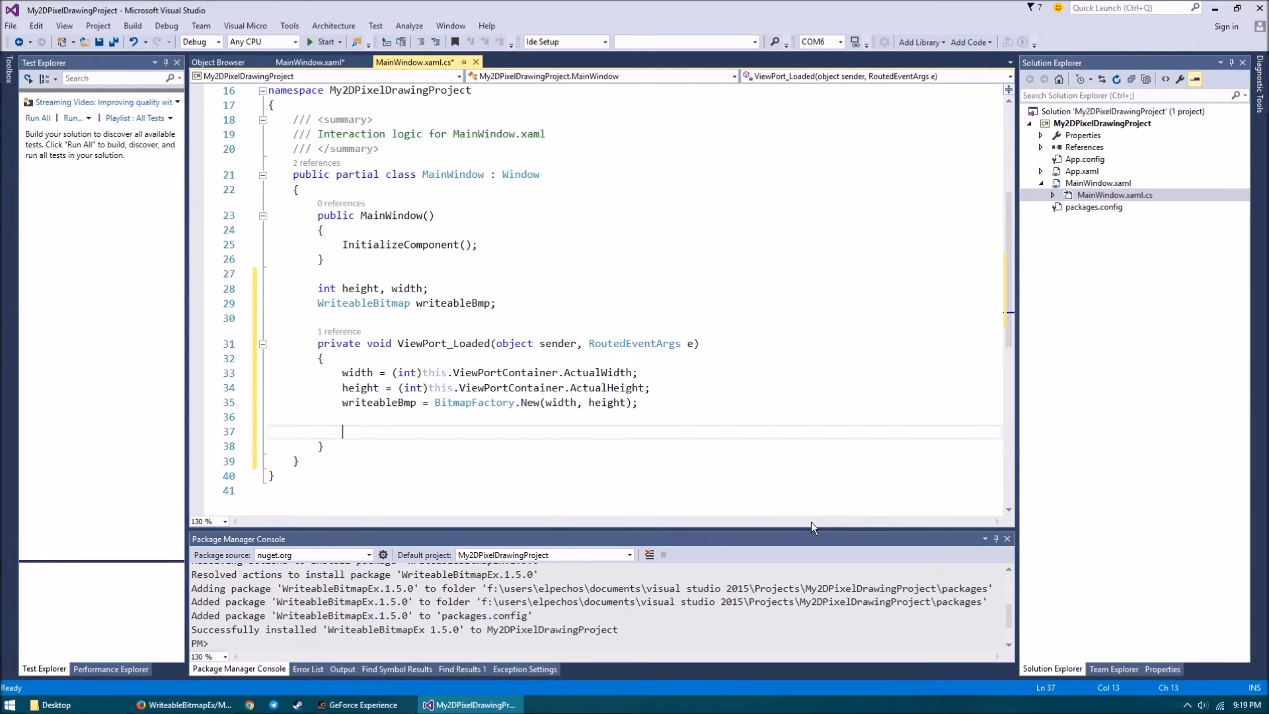
text(ViewPort.,)
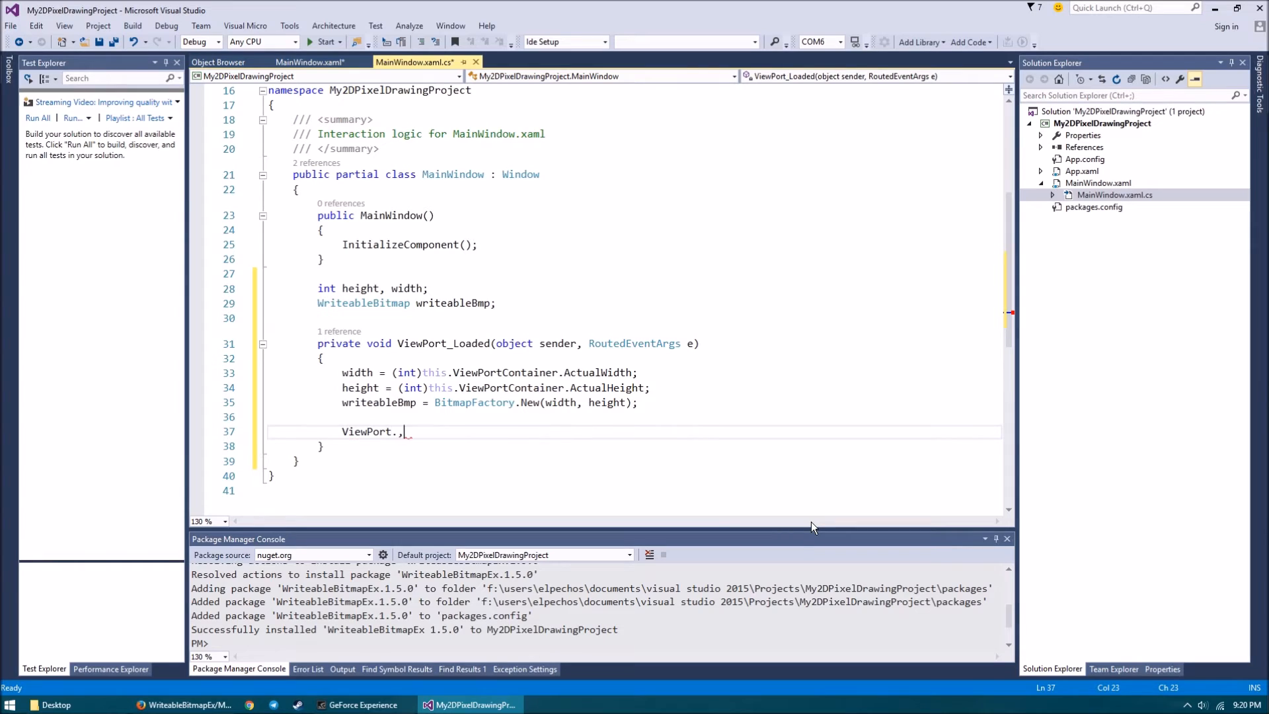
text(Source =)
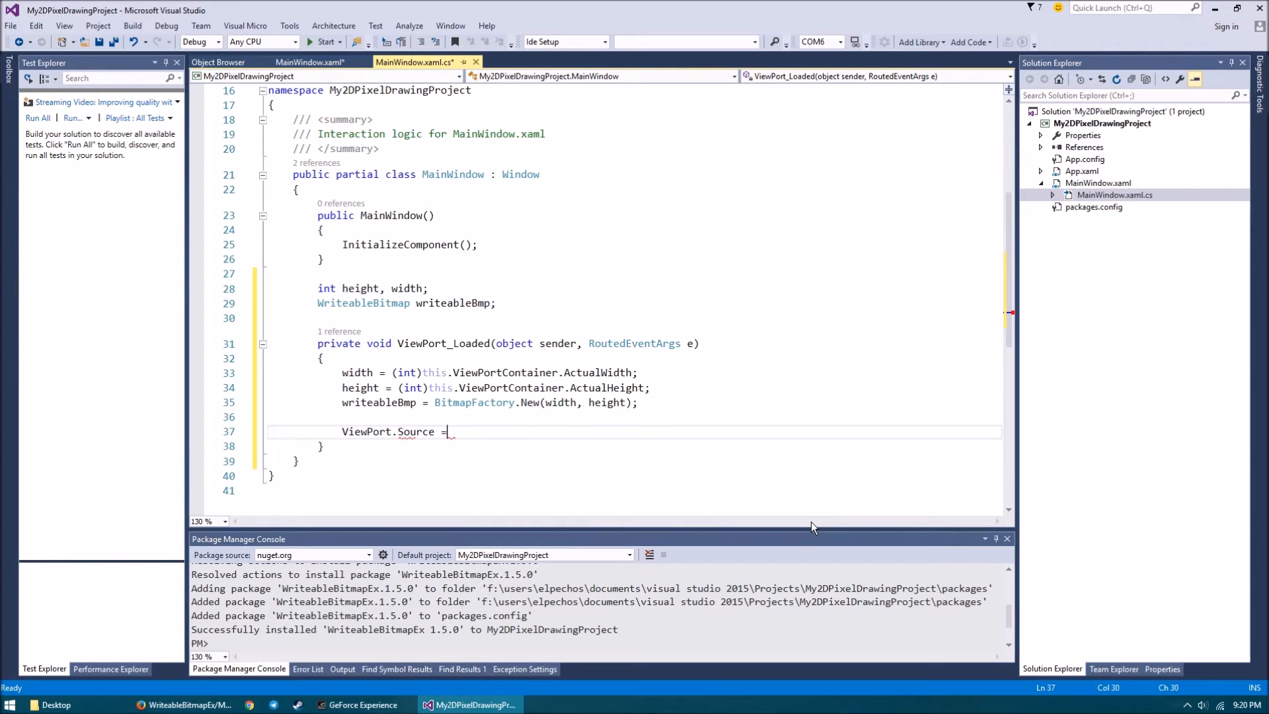
text(writeableBmp;)
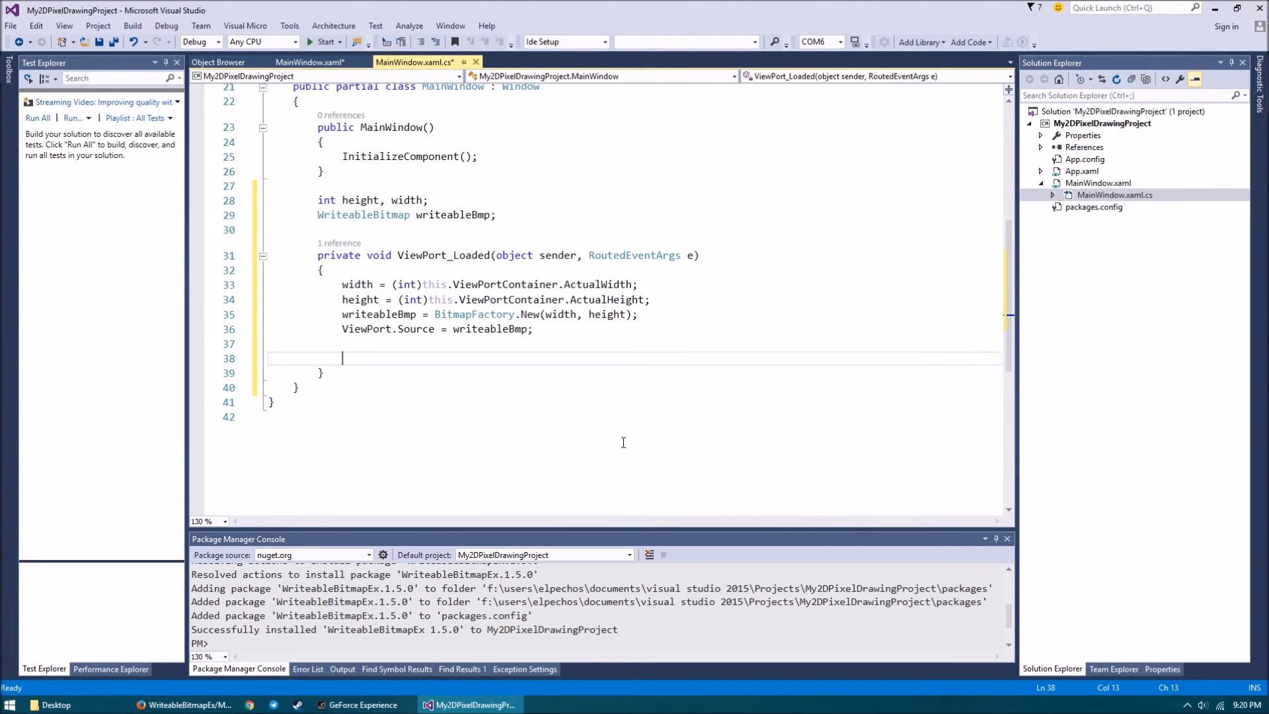
Step: Type writeableBmp.DrawLine(0, 0, width, height, Colors.Red) in ViewPort_Loaded
text(writeableBmp.)
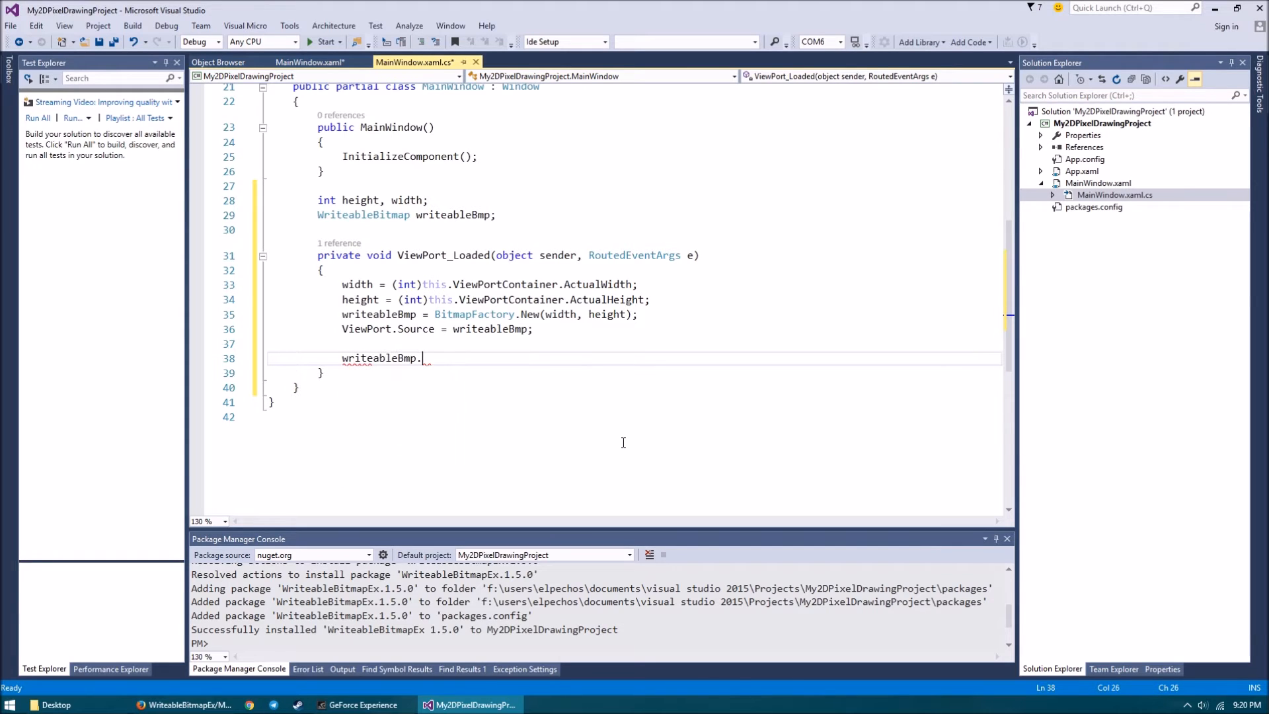
text(Draw)
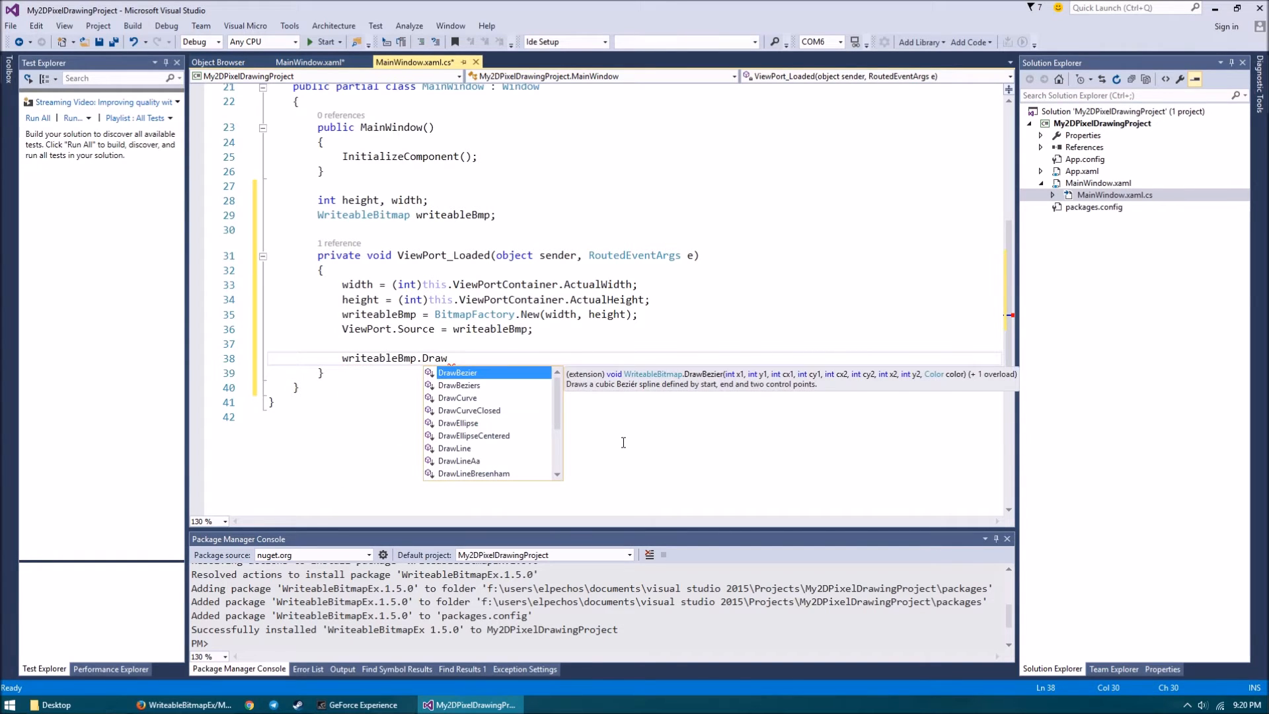
text(li)
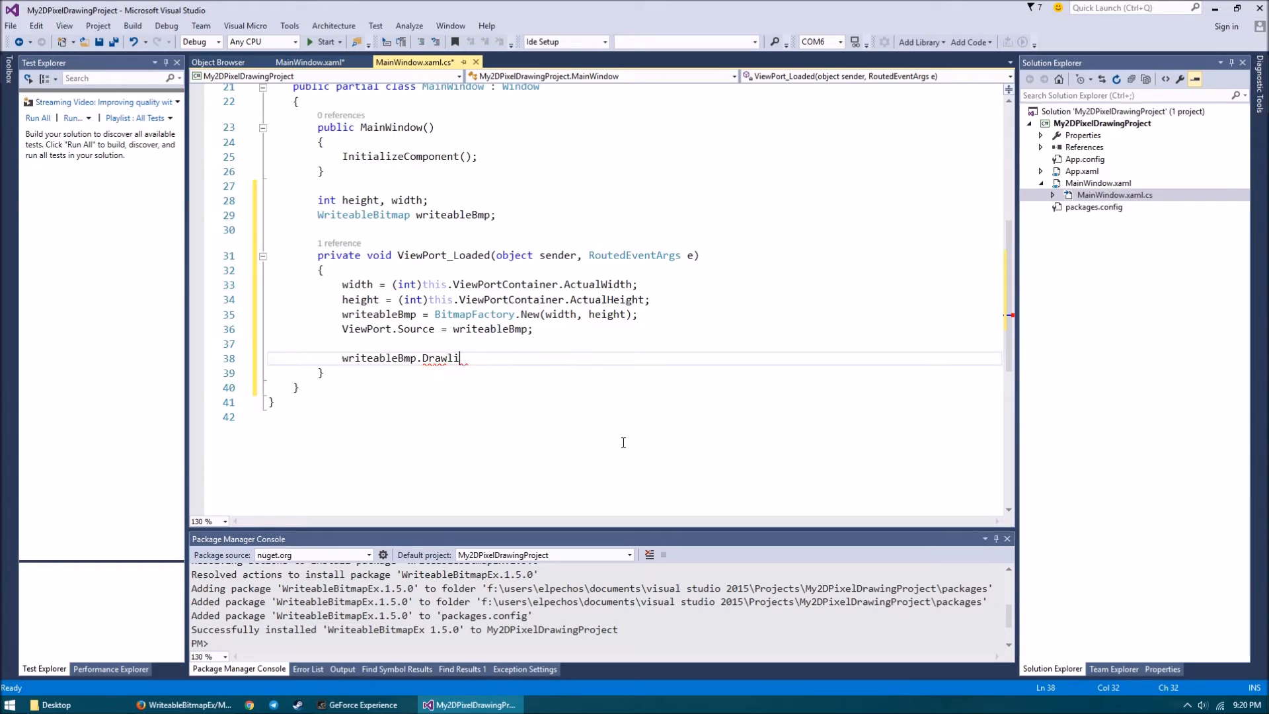
text(ne(0,0)
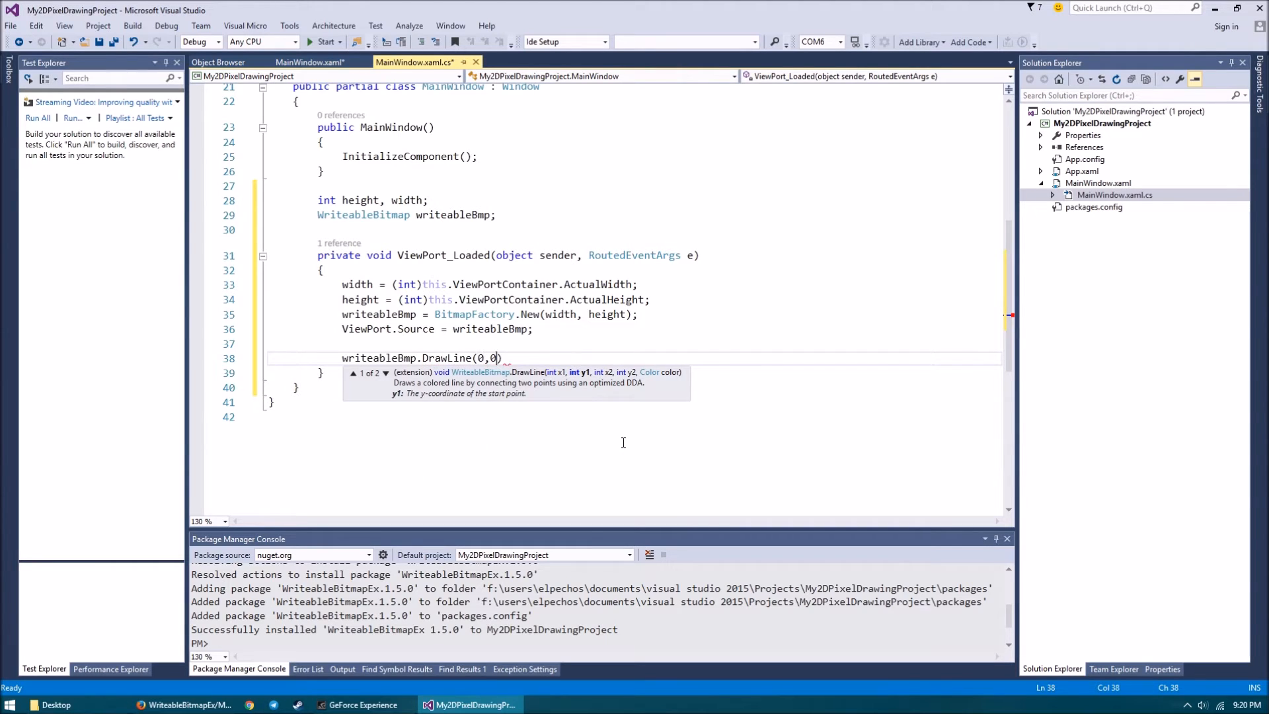
text(width,)
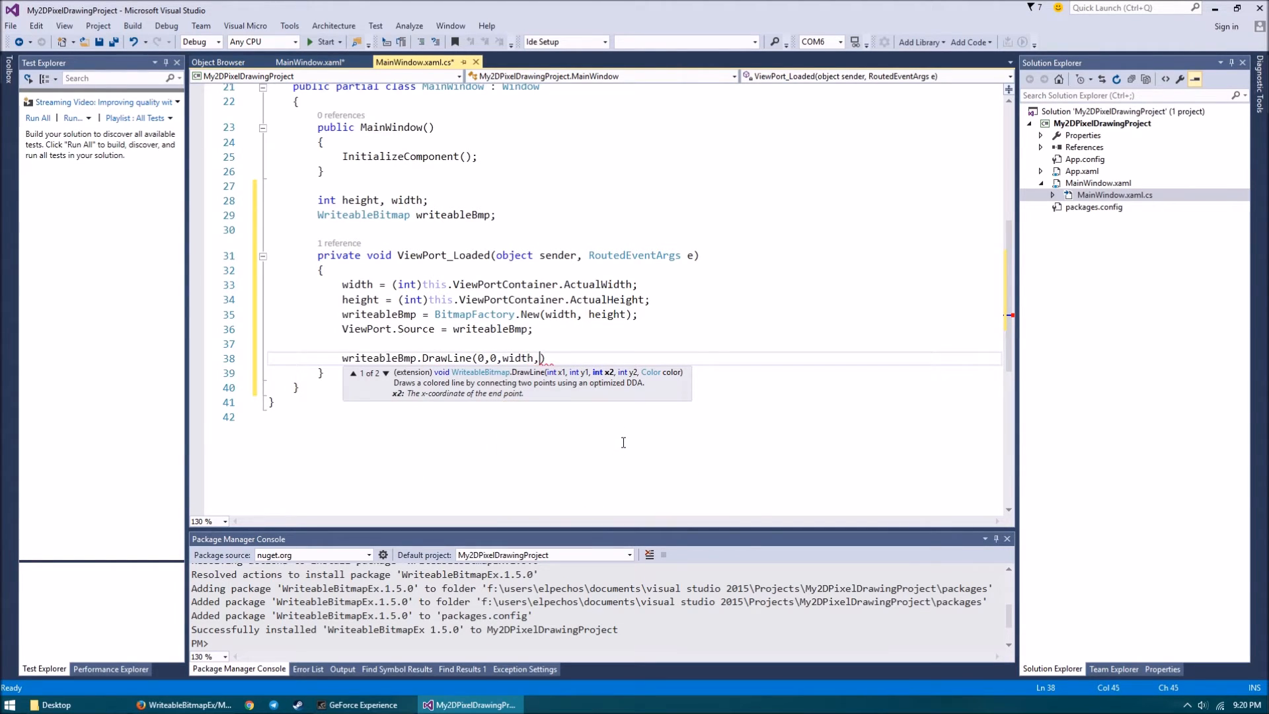
text(height,C)
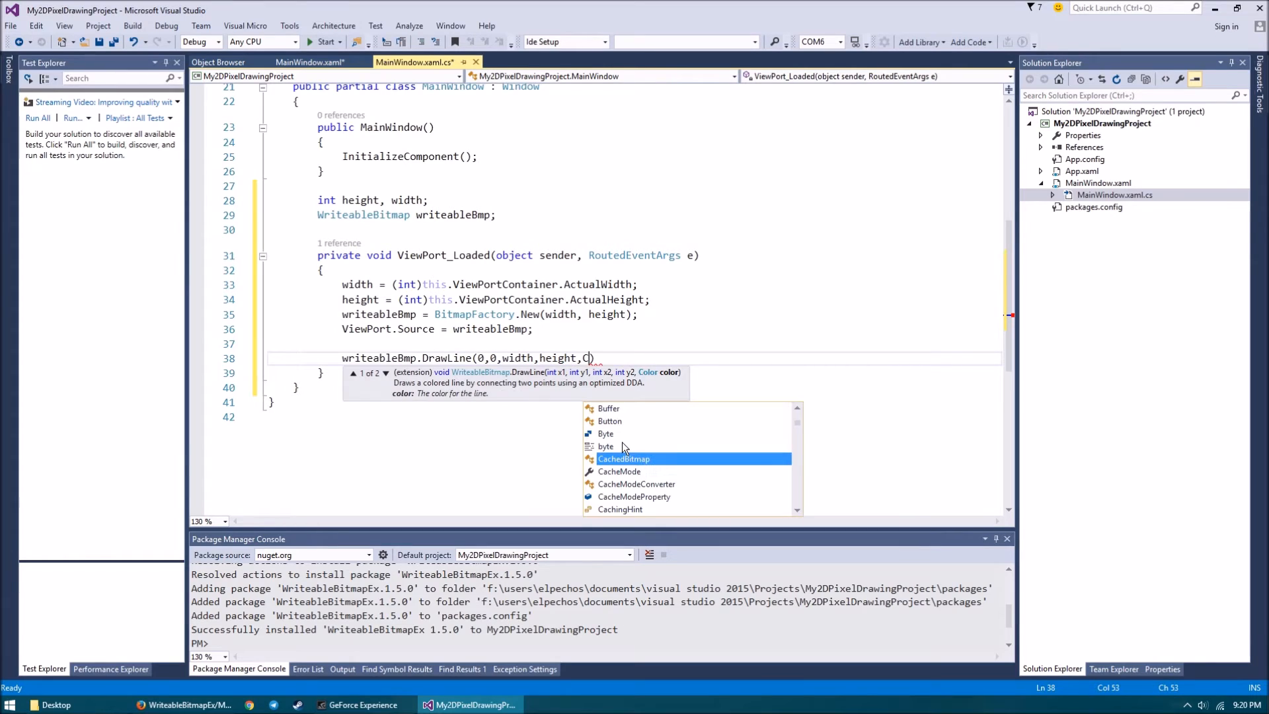
text(olors)
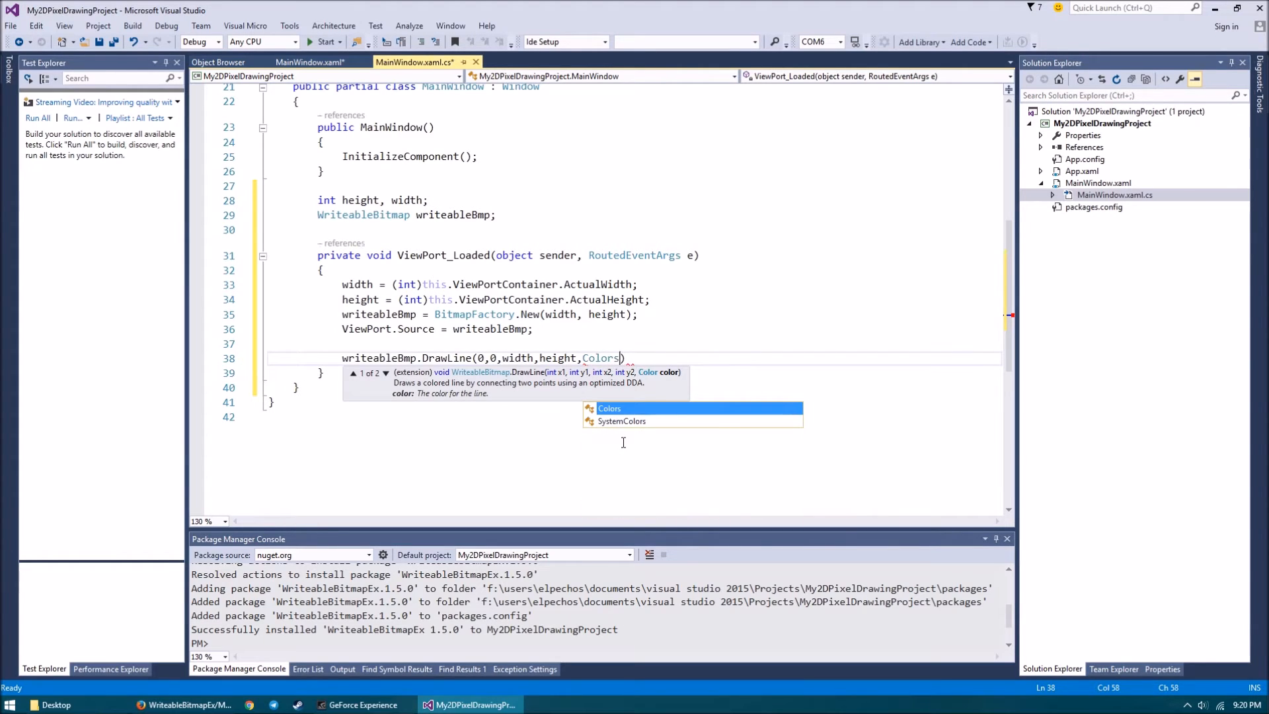
text(.Red)
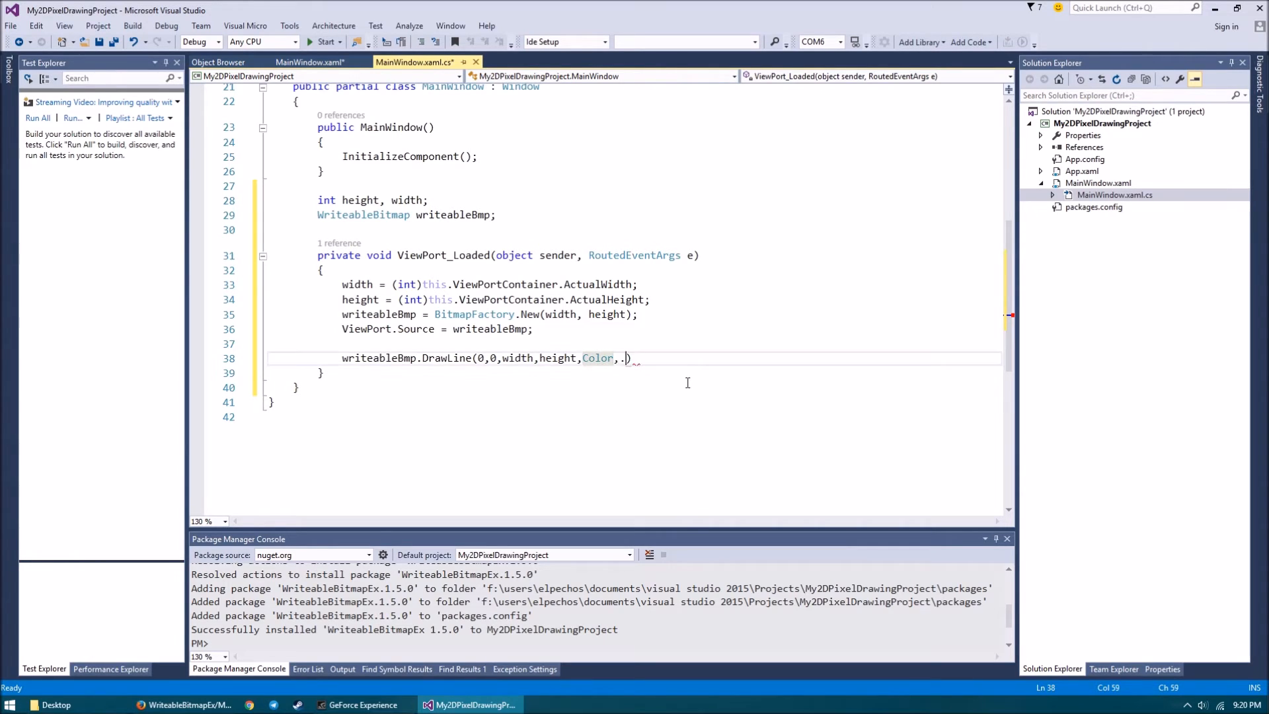
Step: Correct the DrawLine arguments with Colors.Red and save the file
text(FromRgb(255)
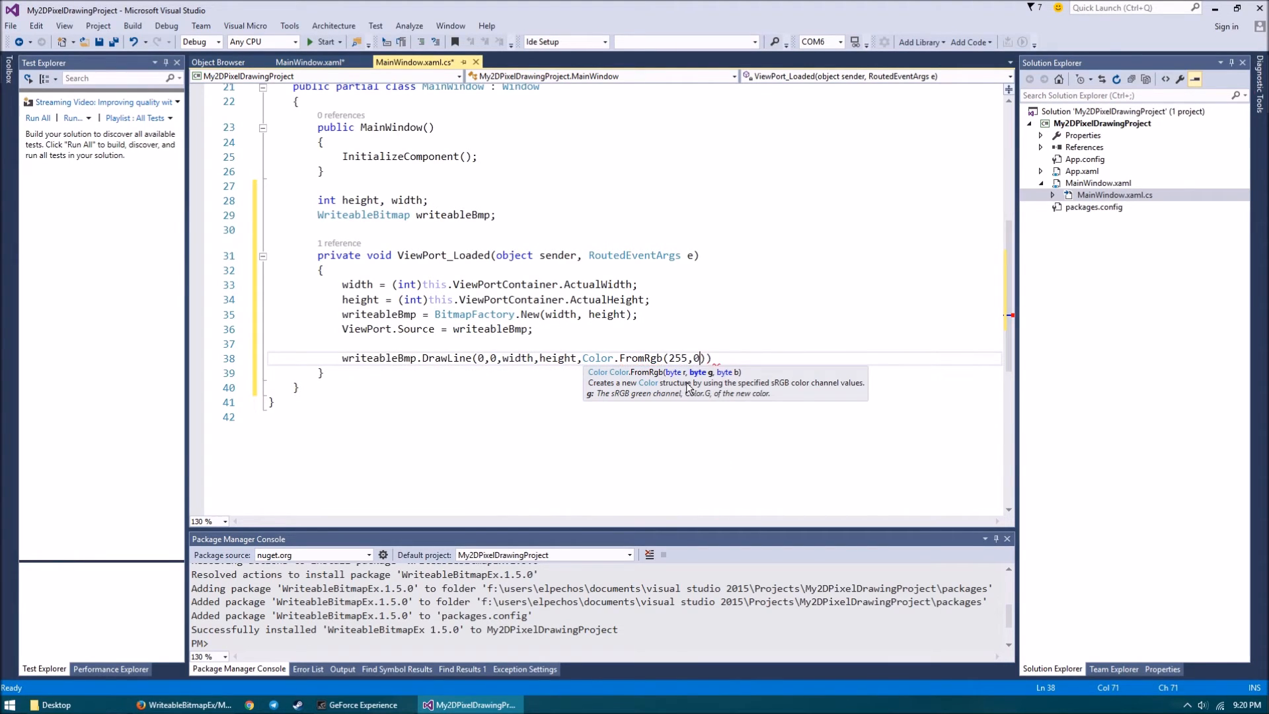
text(,0)
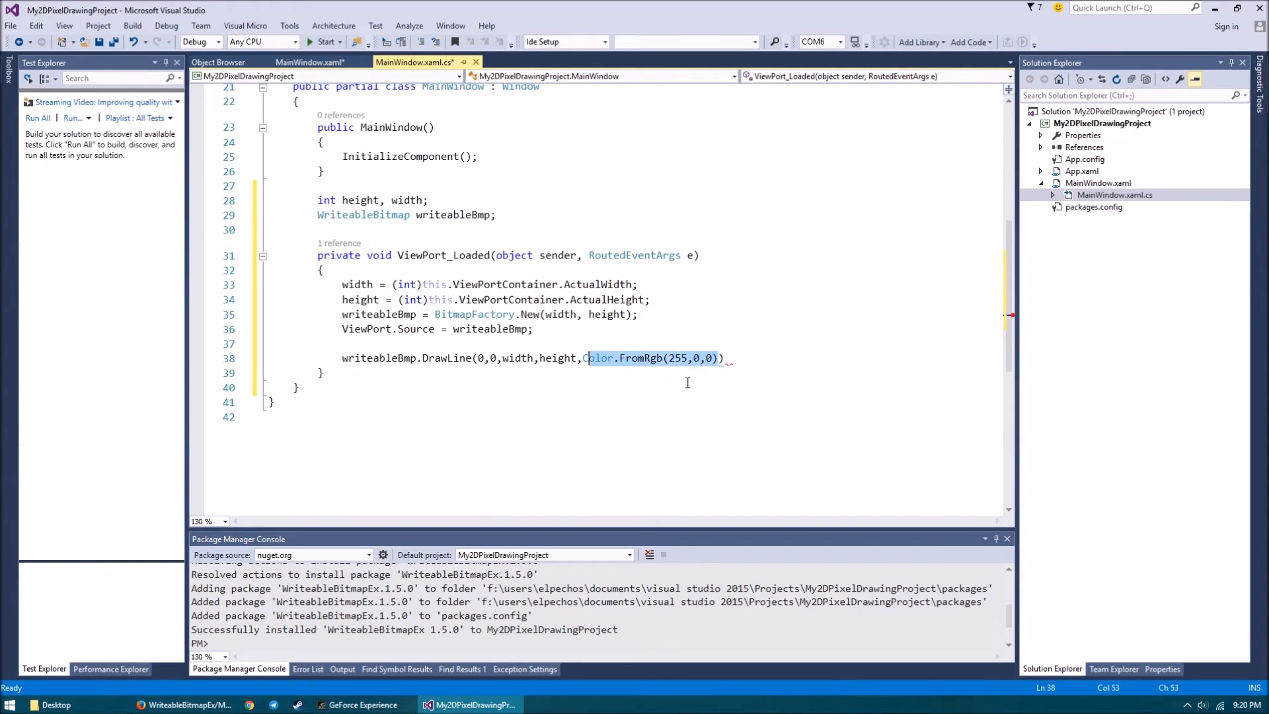
text(Colors.)
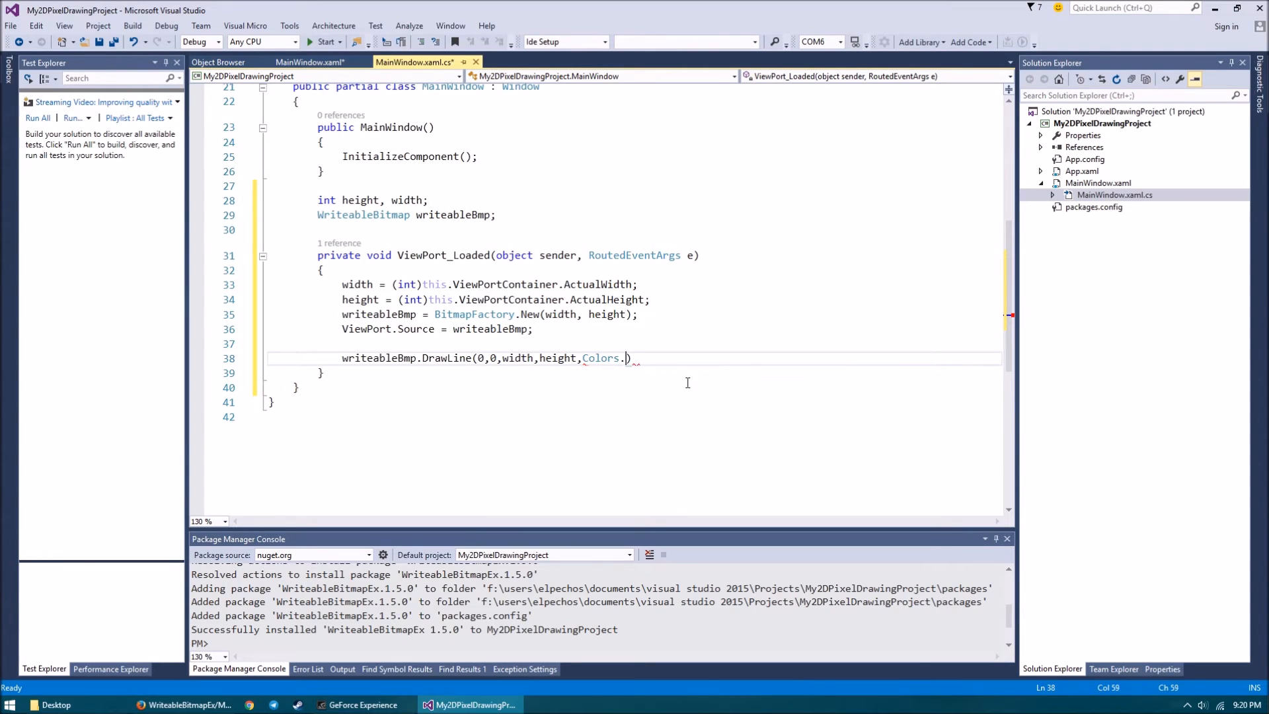
text(Red)
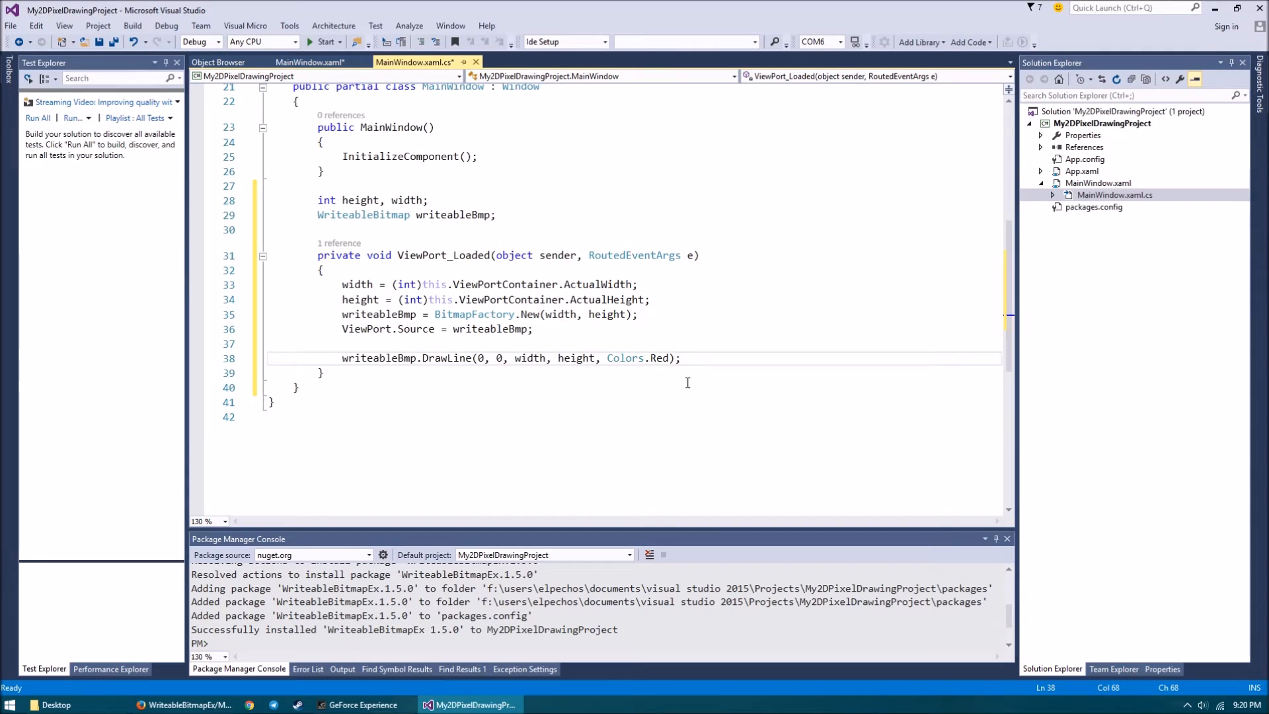
key(ctrl+s)
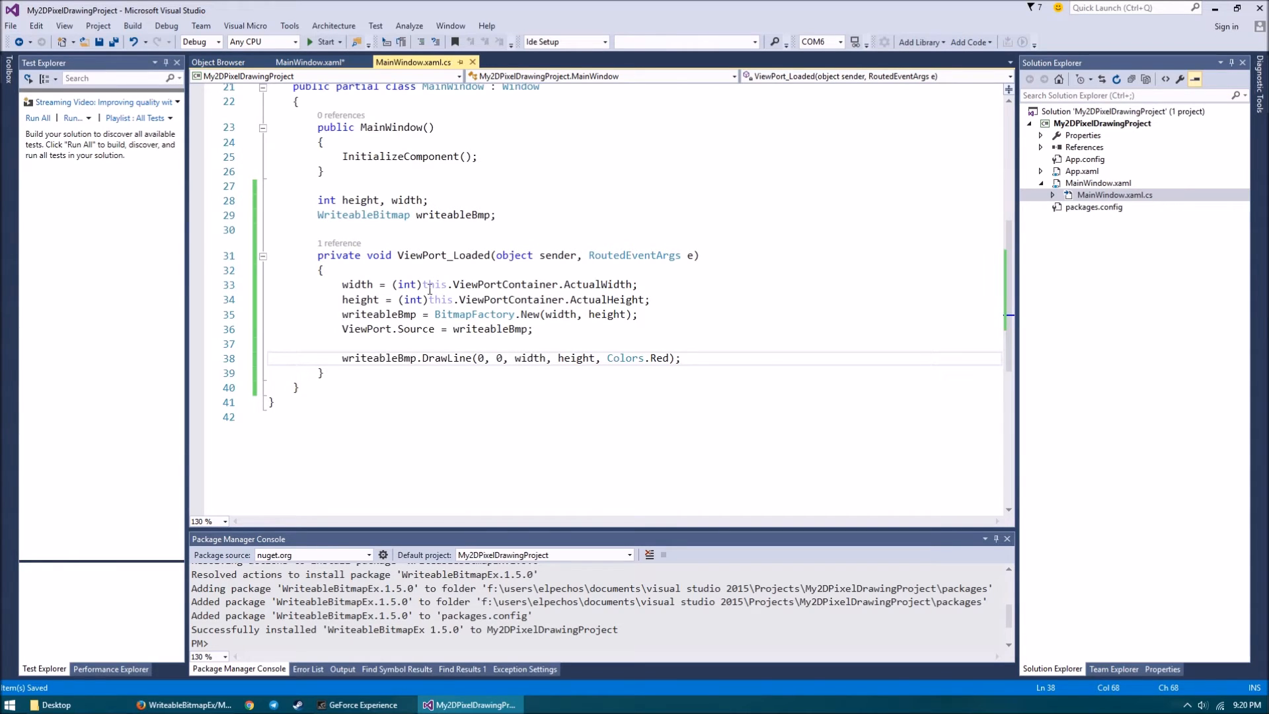
mouse_move(209, 296)
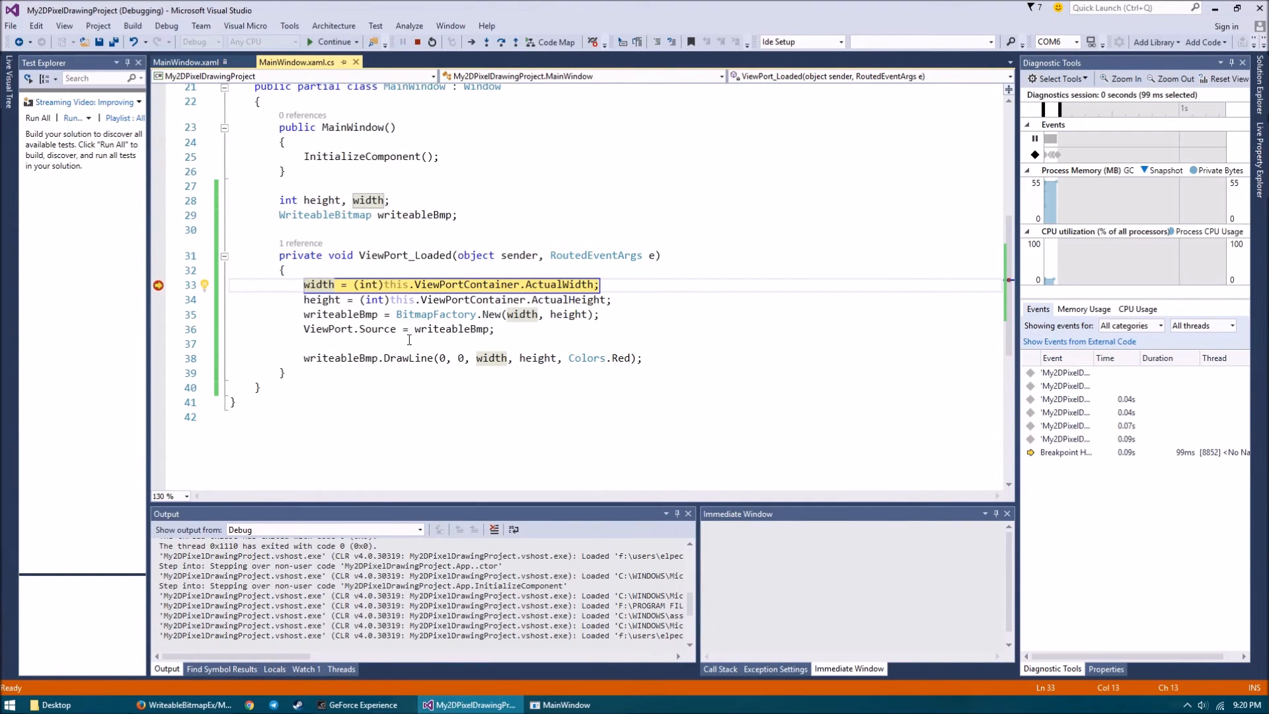
Step: Step with F10 past the width and height assignments to the DrawLine call
key(F10)
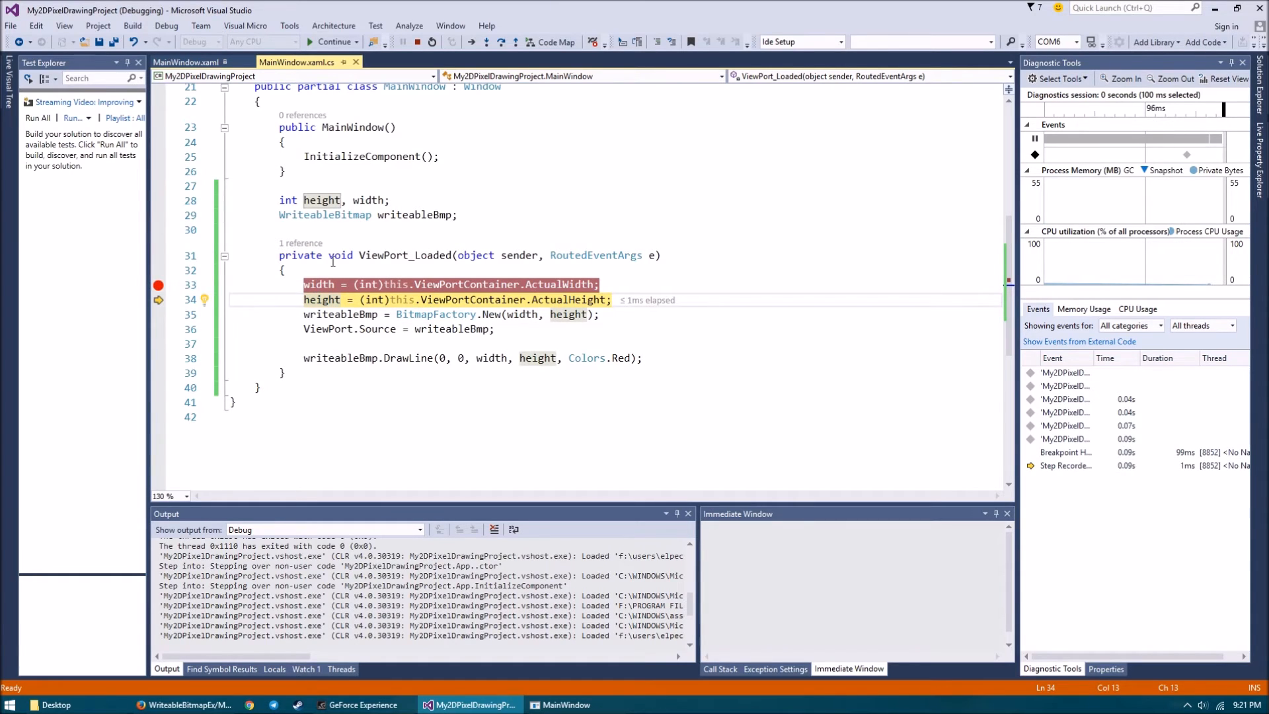
mouse_move(332, 299)
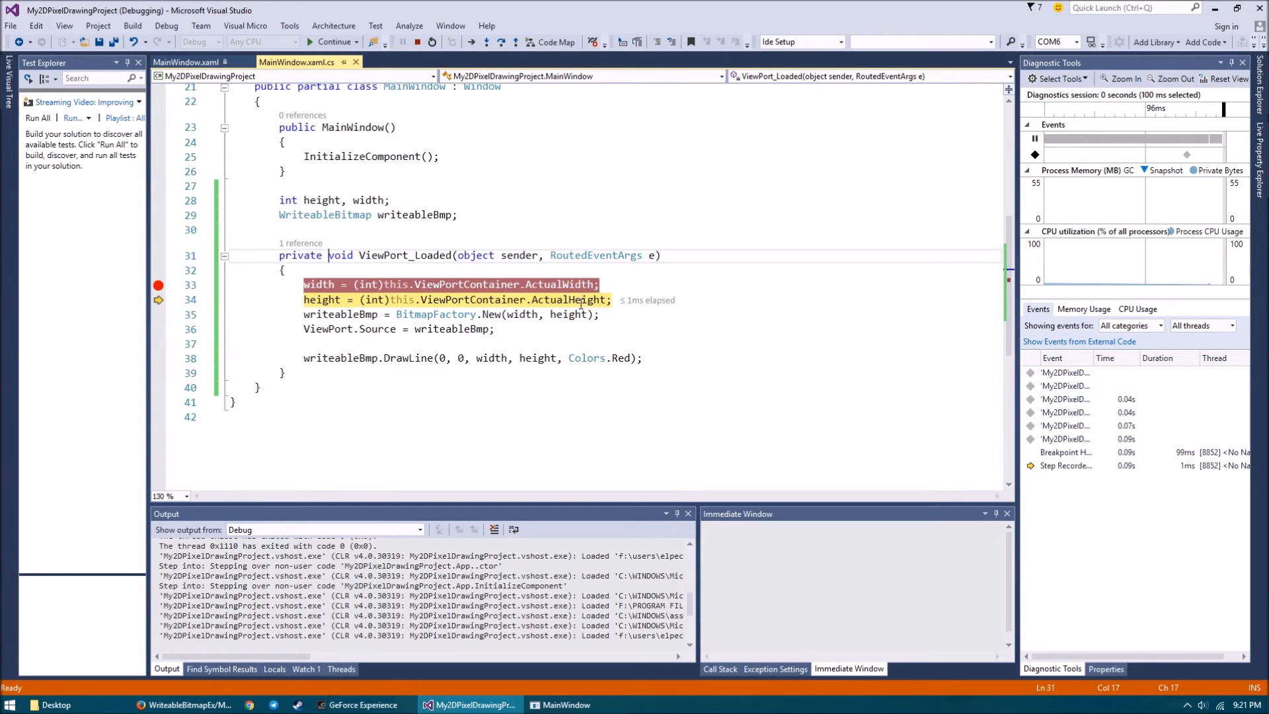
key(F10)
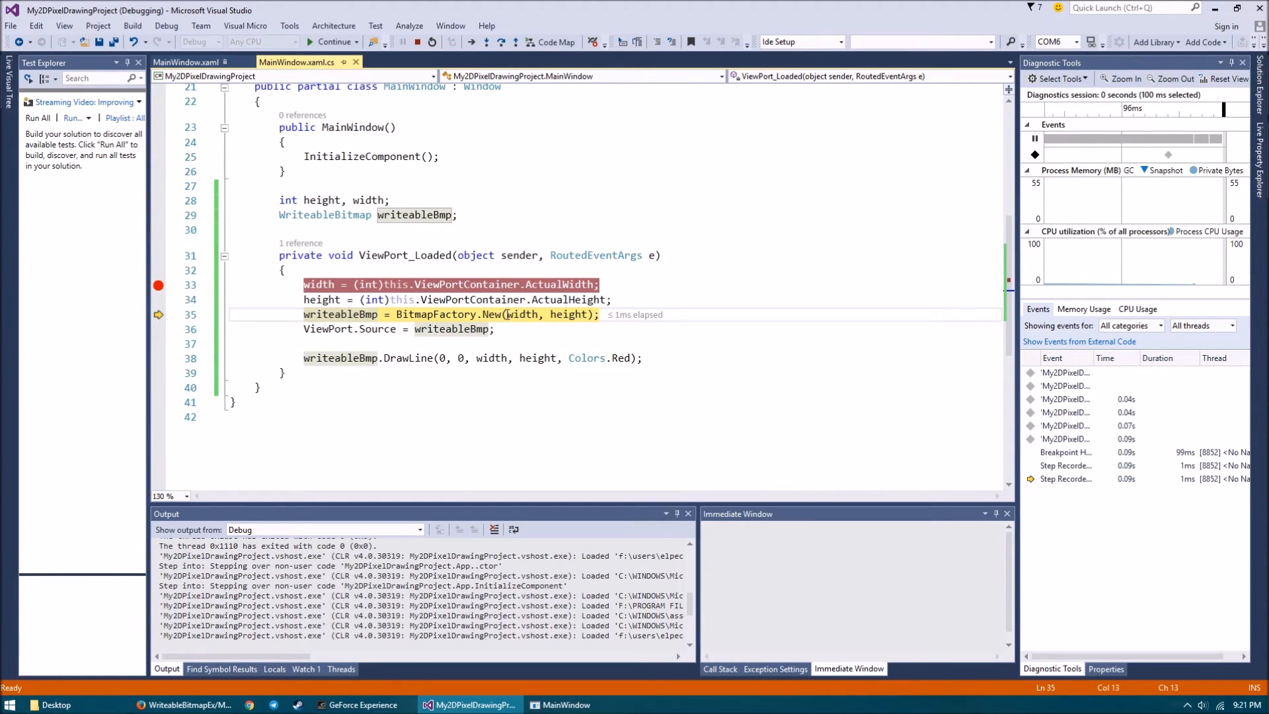
key(F10)
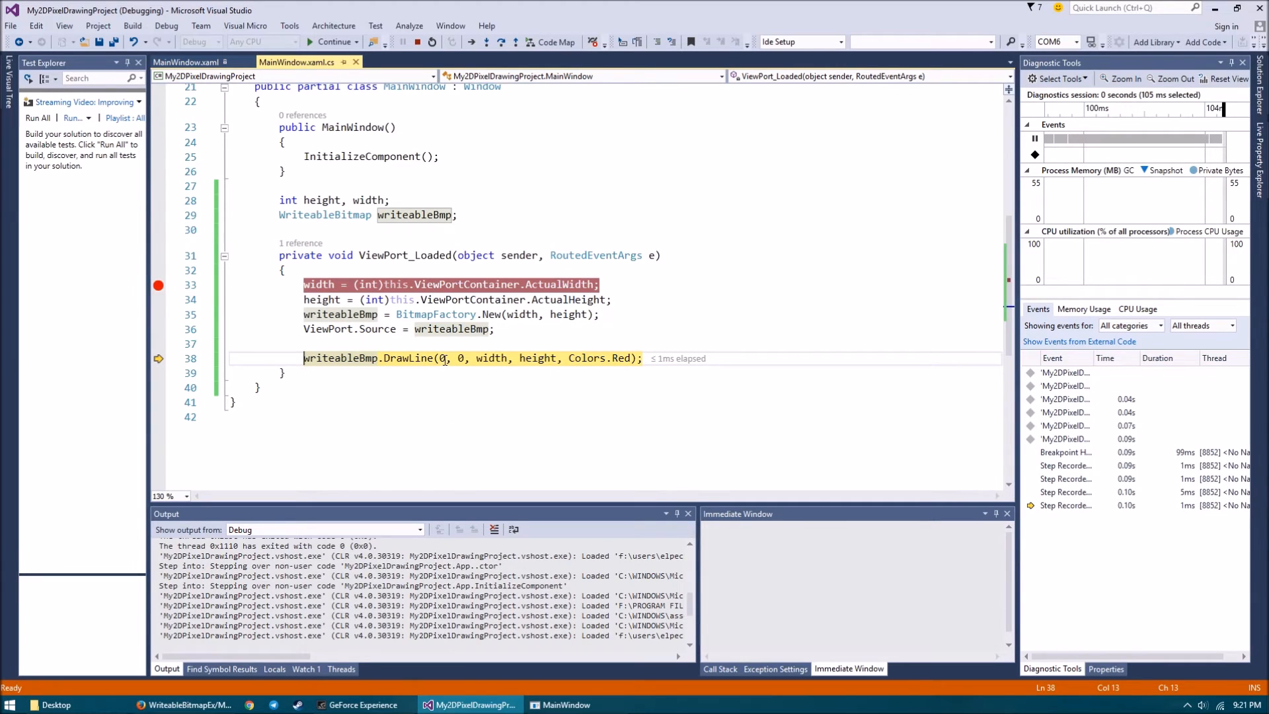
mouse_move(537, 357)
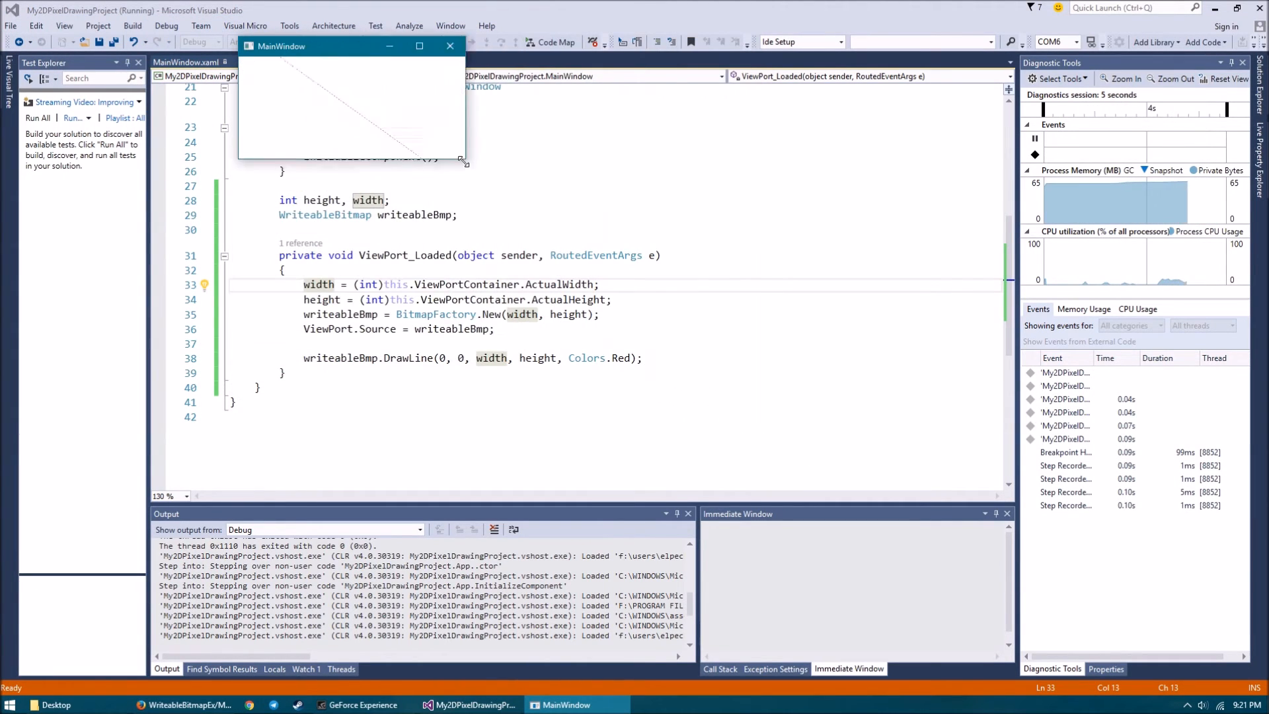
Step: Stretch the running app window to reveal the red diagonal line, then close the app
drag(464, 162, 824, 508)
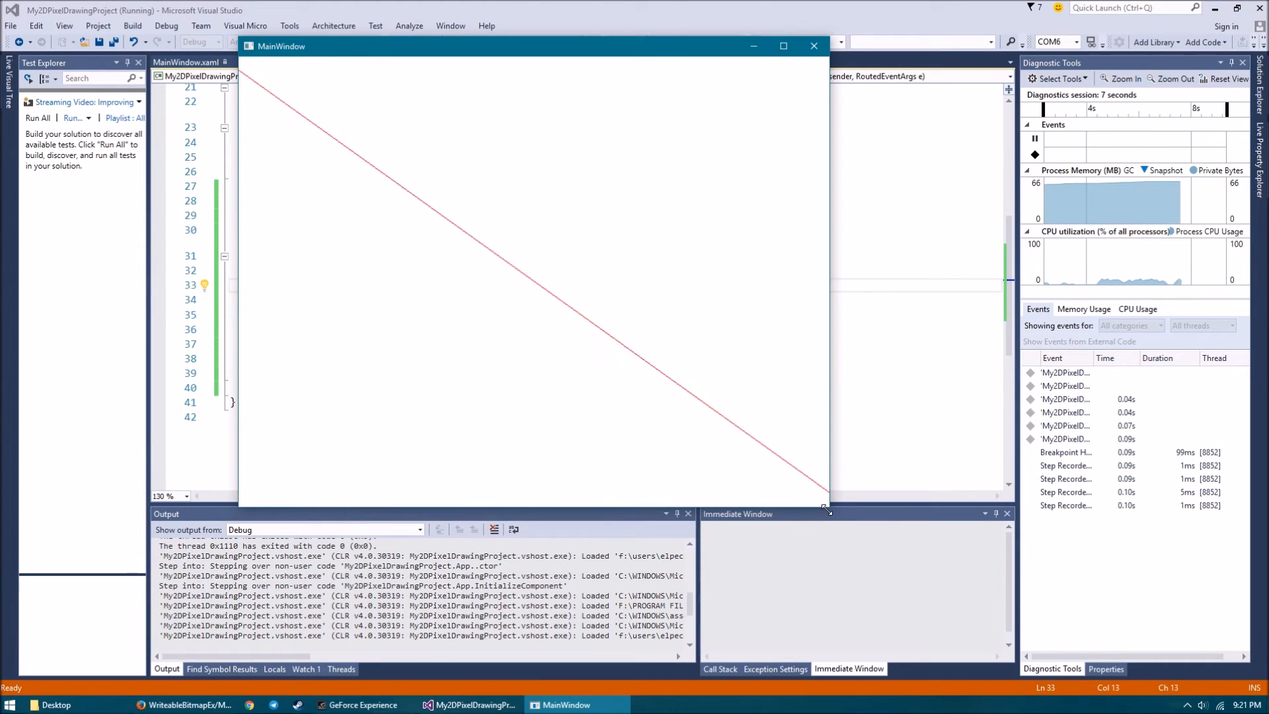
drag(824, 508, 967, 627)
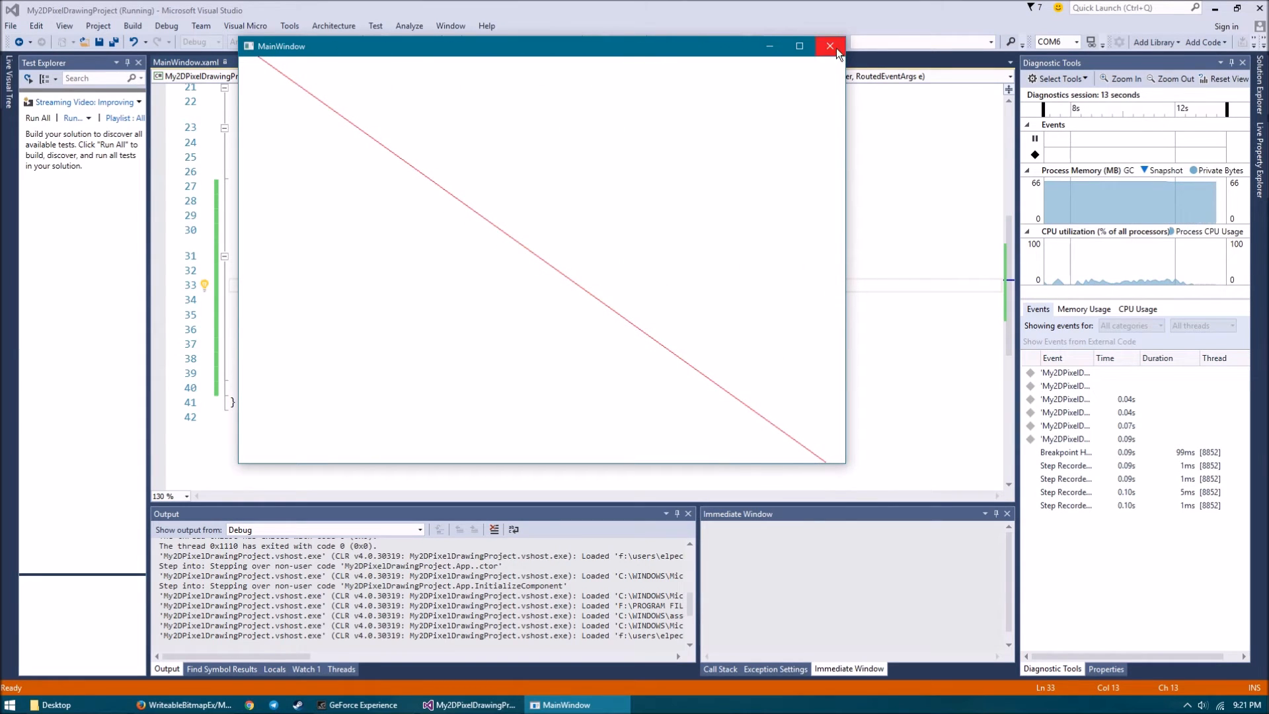
click(828, 46)
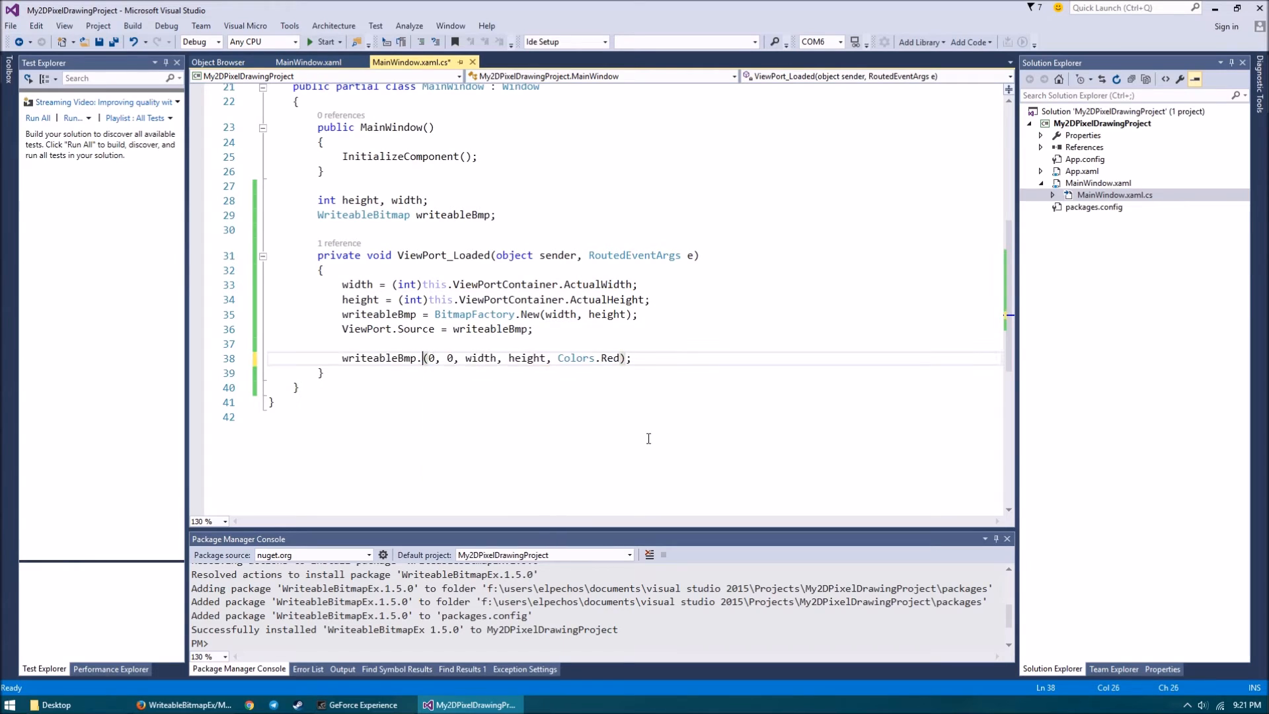
Step: Replace DrawLine with DrawEllipseCentered(20, 20, 20, 20, Colors.Red), save, and start the app
text(d)
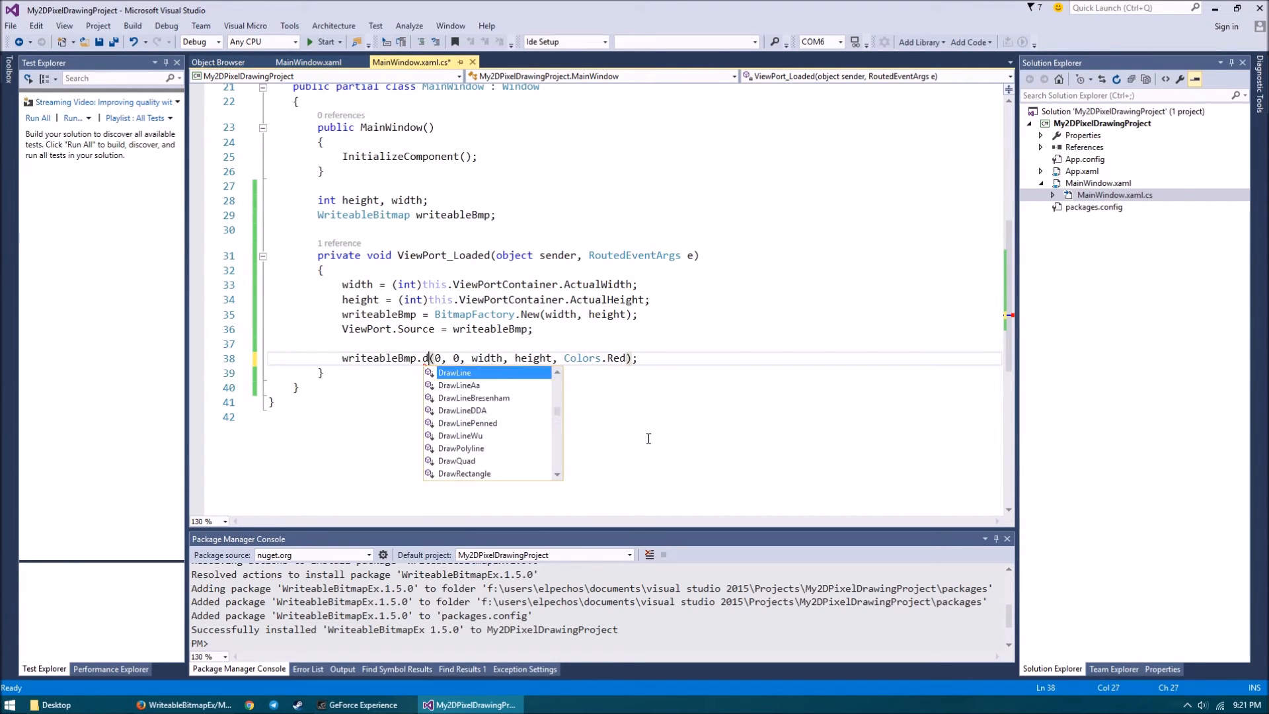
text(rawEllipseCentere)
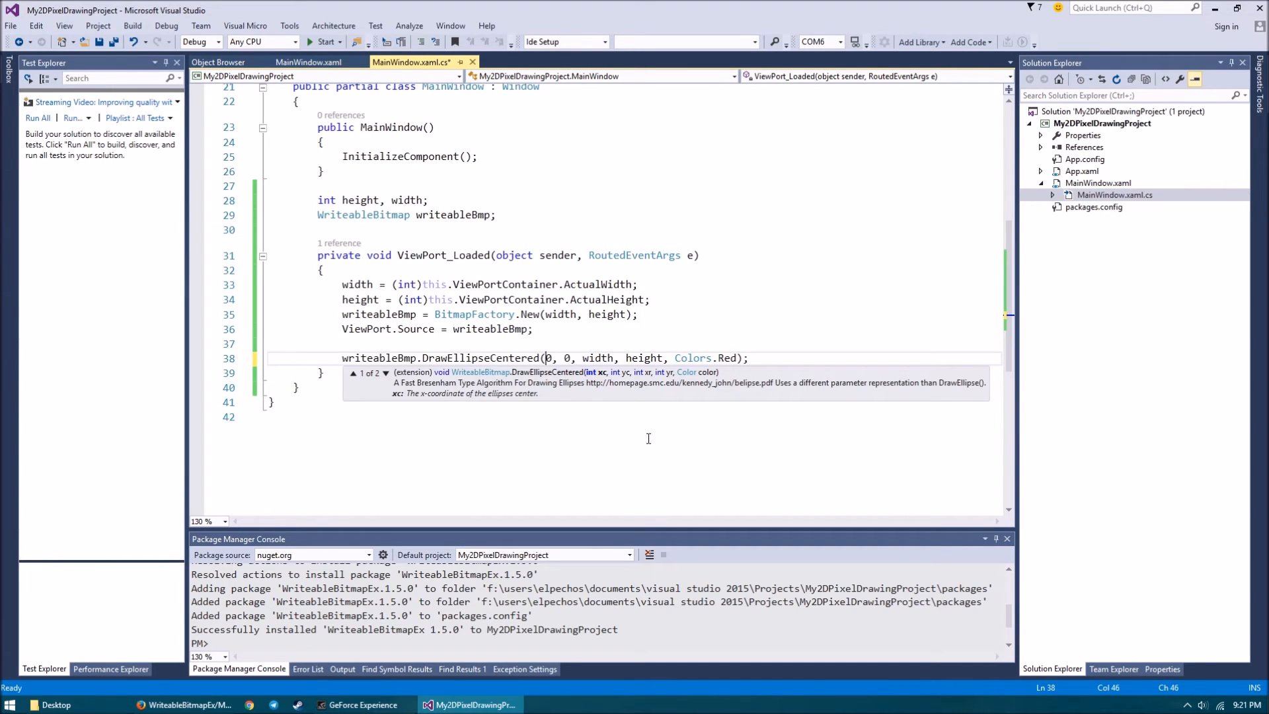
mouse_move(686, 412)
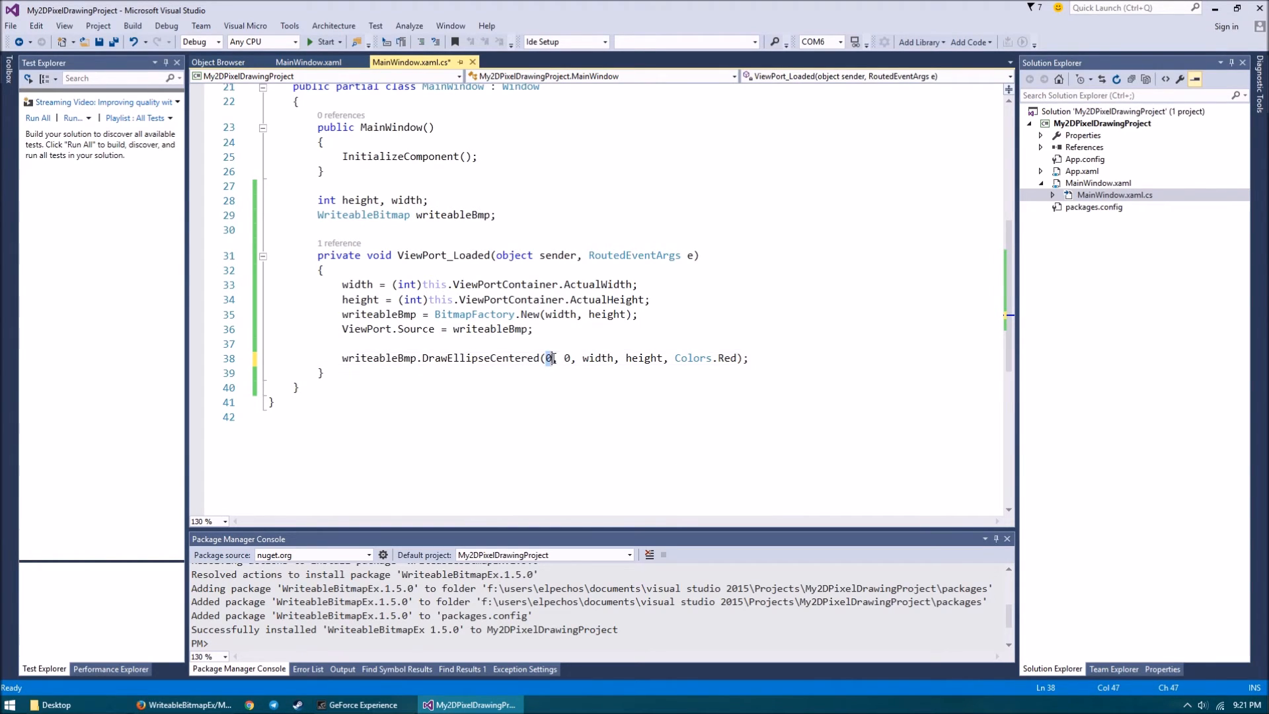
text(2)
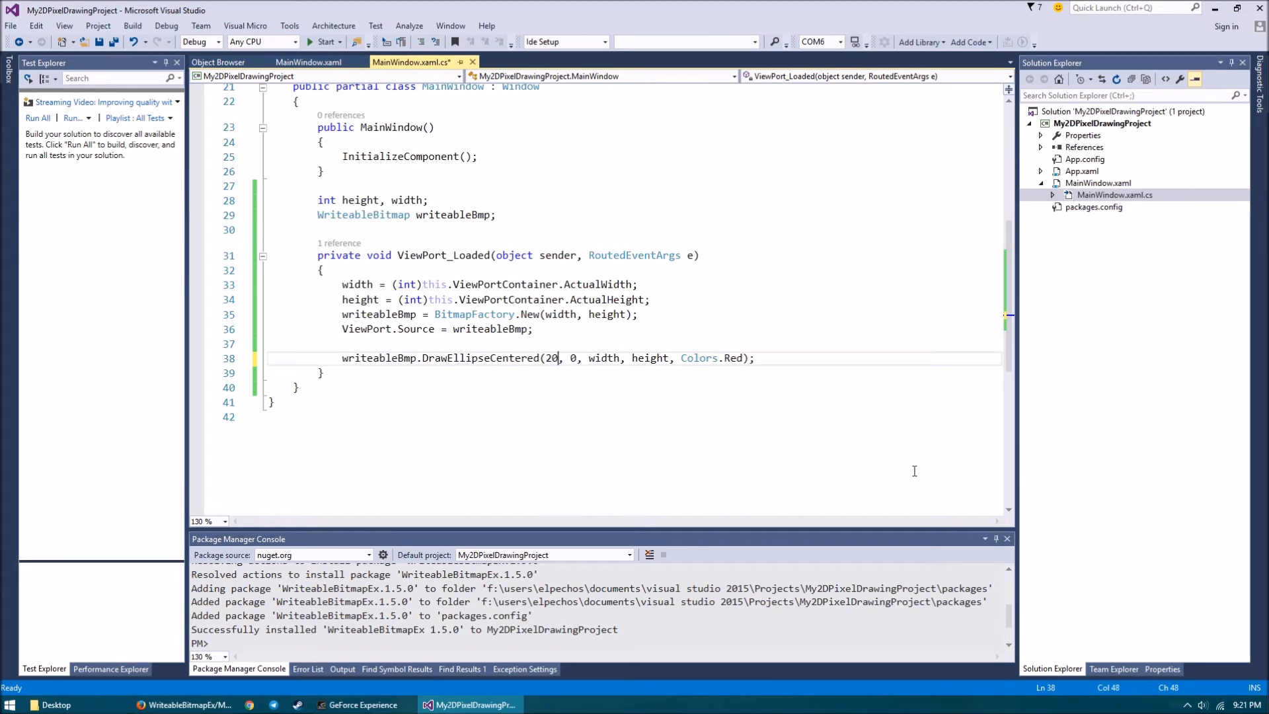
text(20)
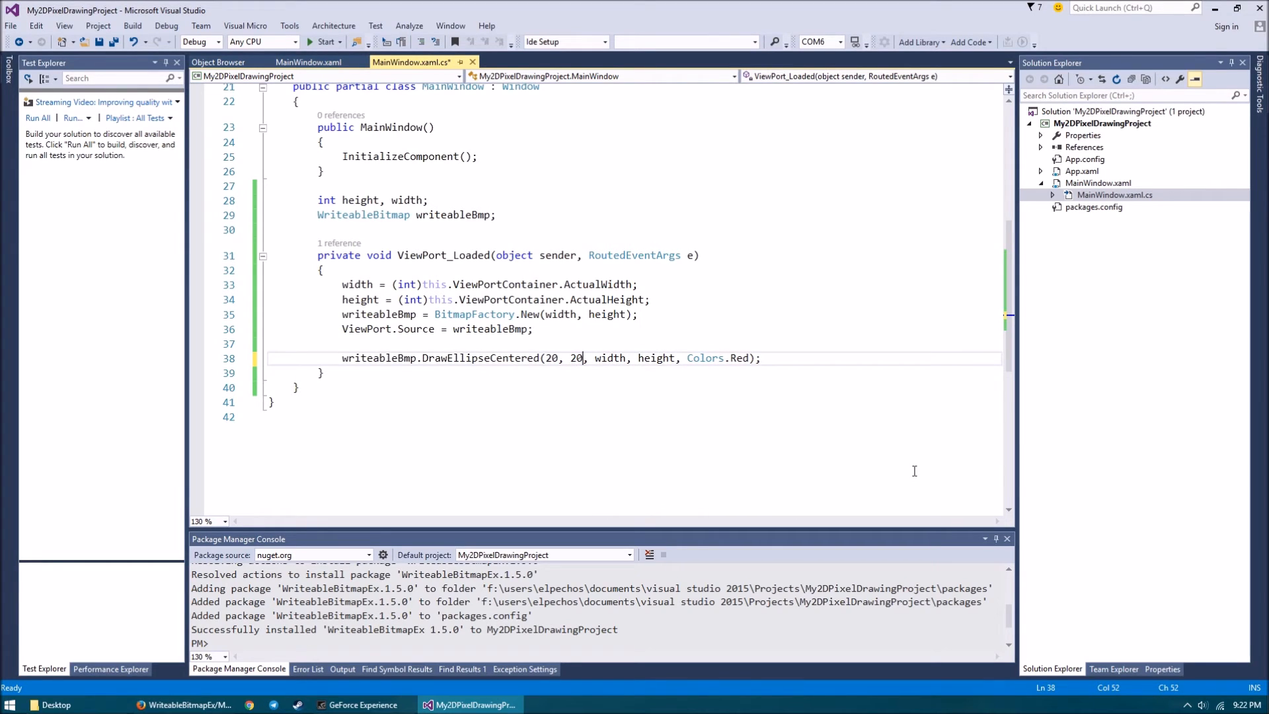
double_click(610, 358)
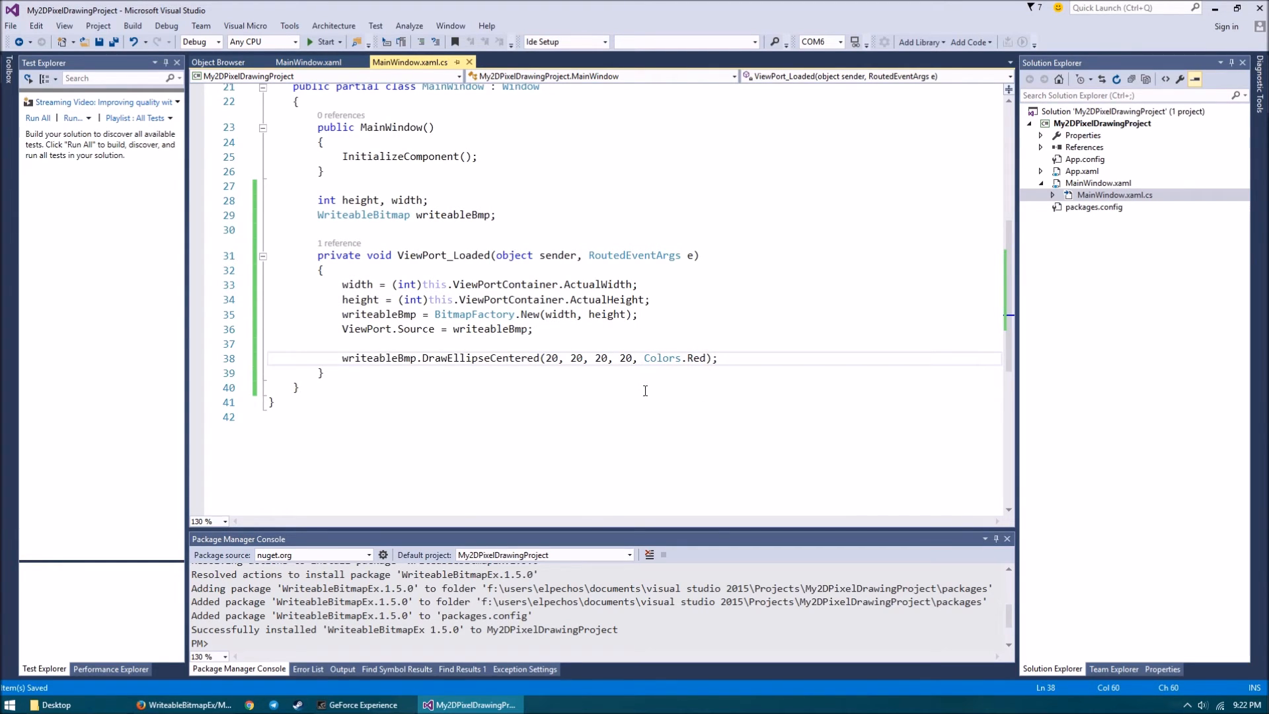
click(323, 41)
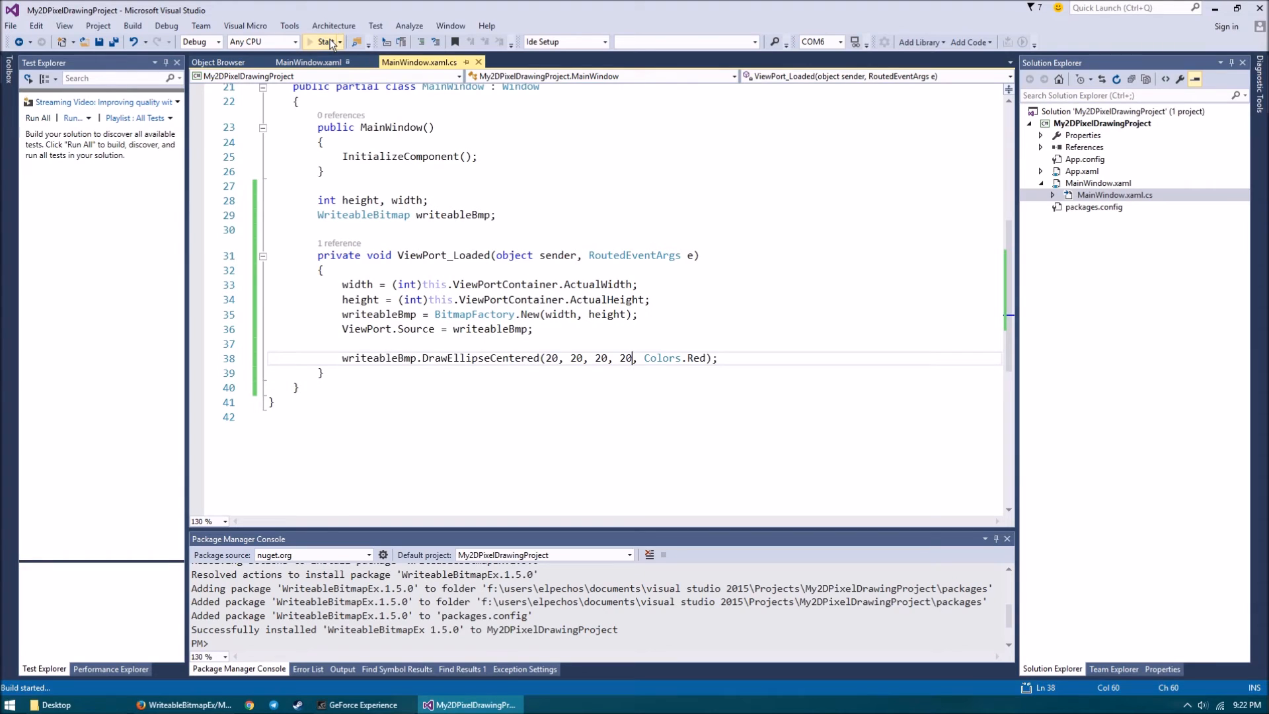
Step: Run the app with the red circle recentred at 200, 200
click(324, 41)
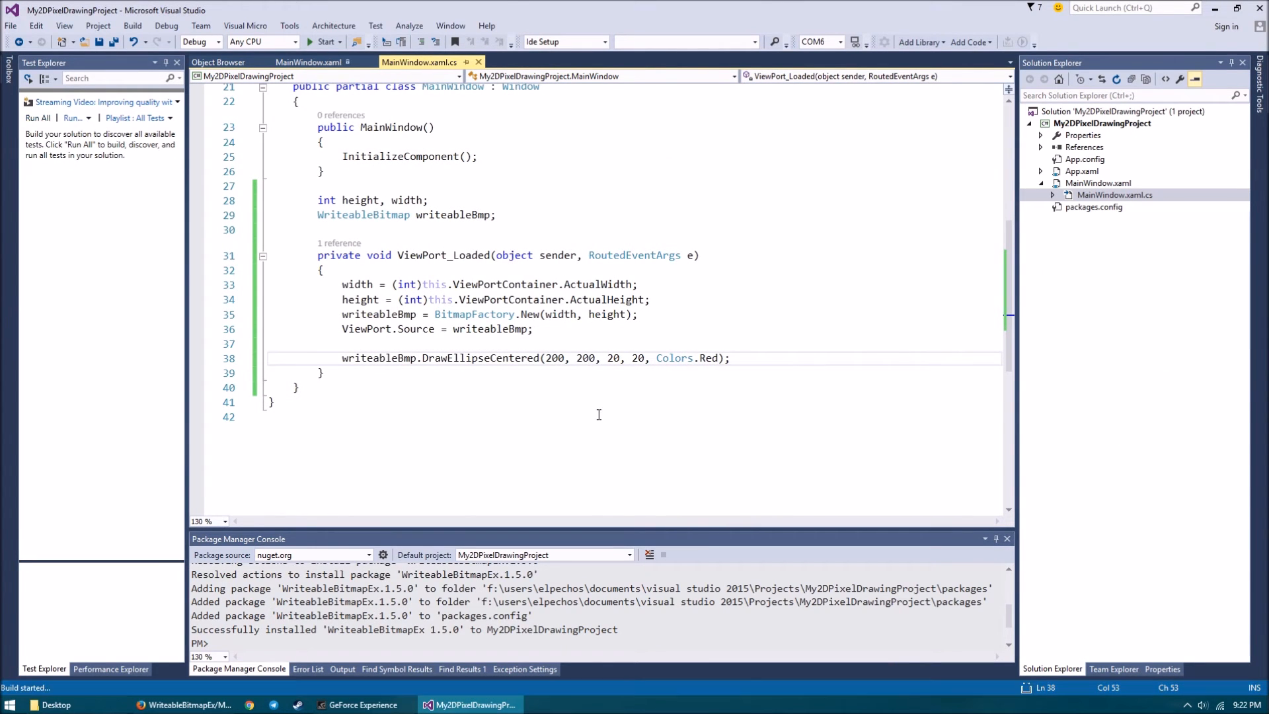
click(323, 41)
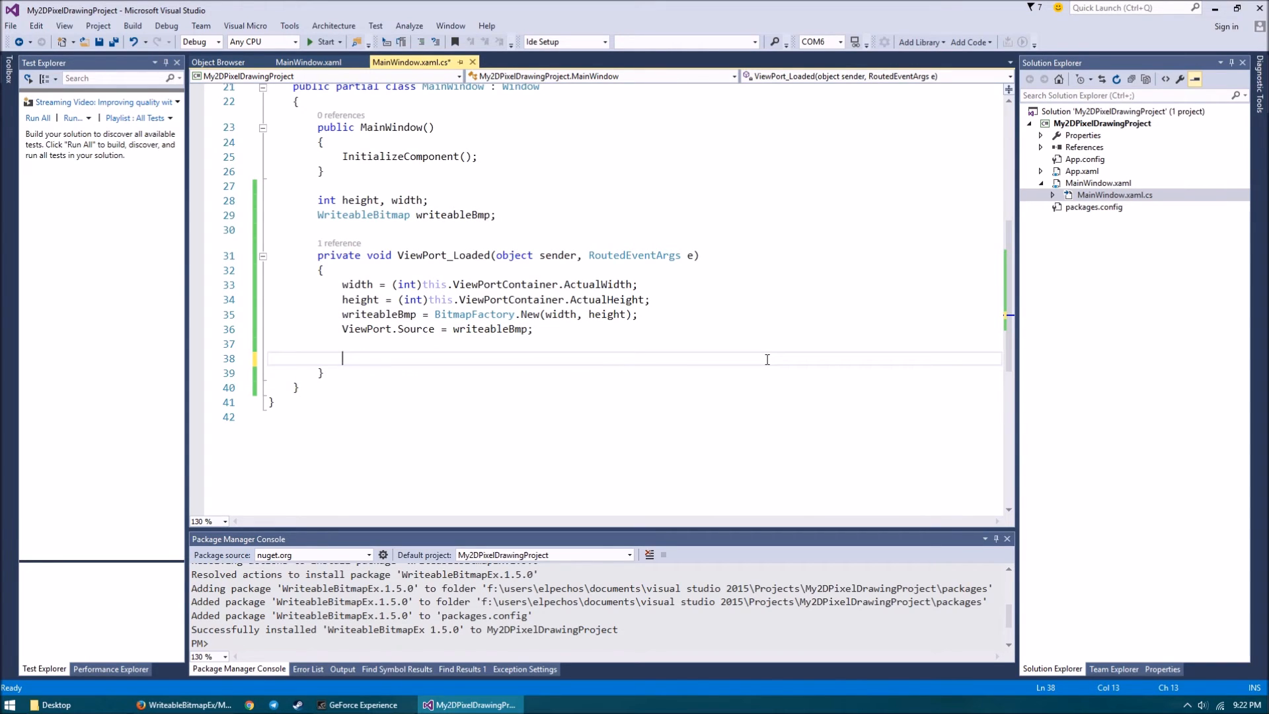
Step: Subscribe CompositionTarget.Rendering to a generated CompositionTarget_Rendering handler and start a Random field
text(CompositionTarget.Rendering +=)
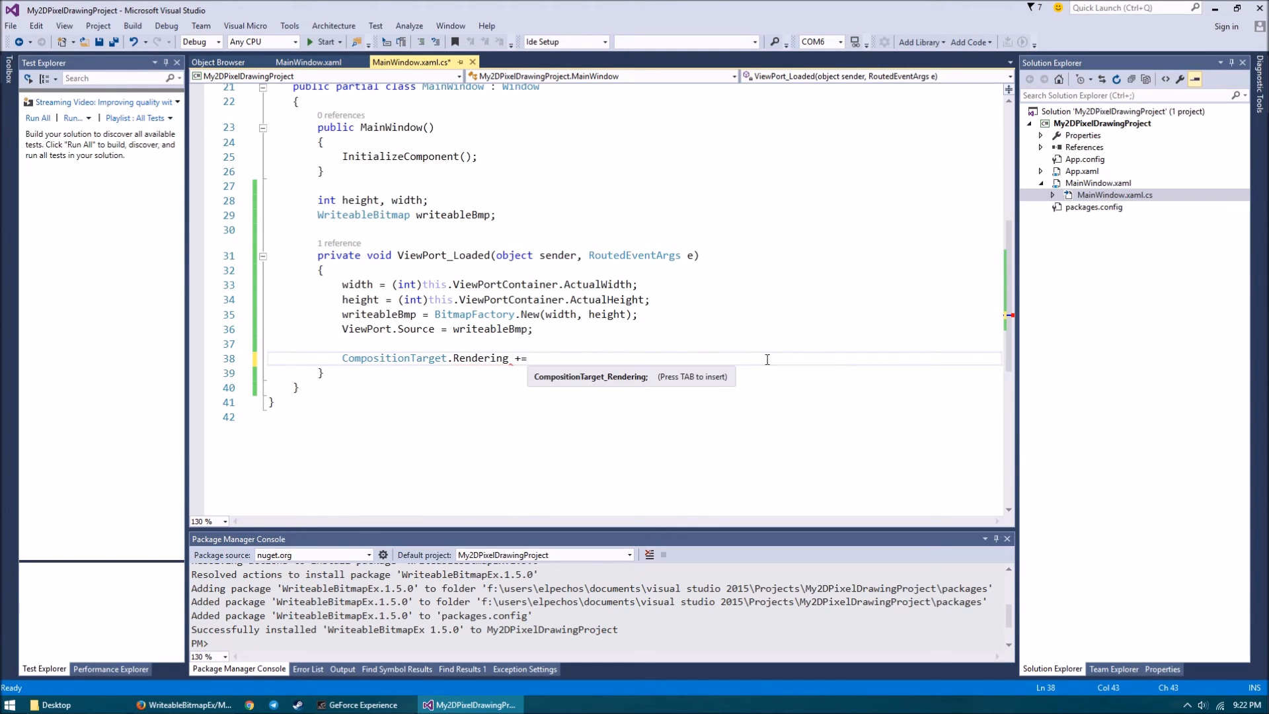
key(Tab)
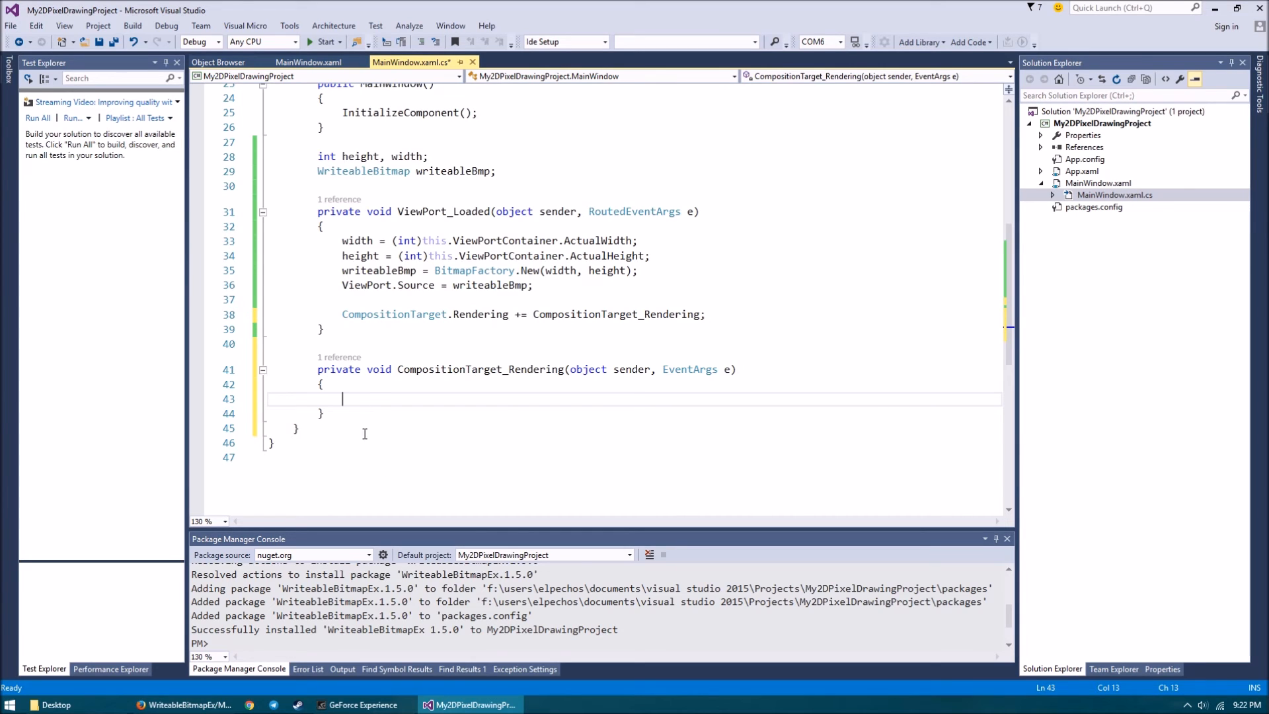
text(Rando)
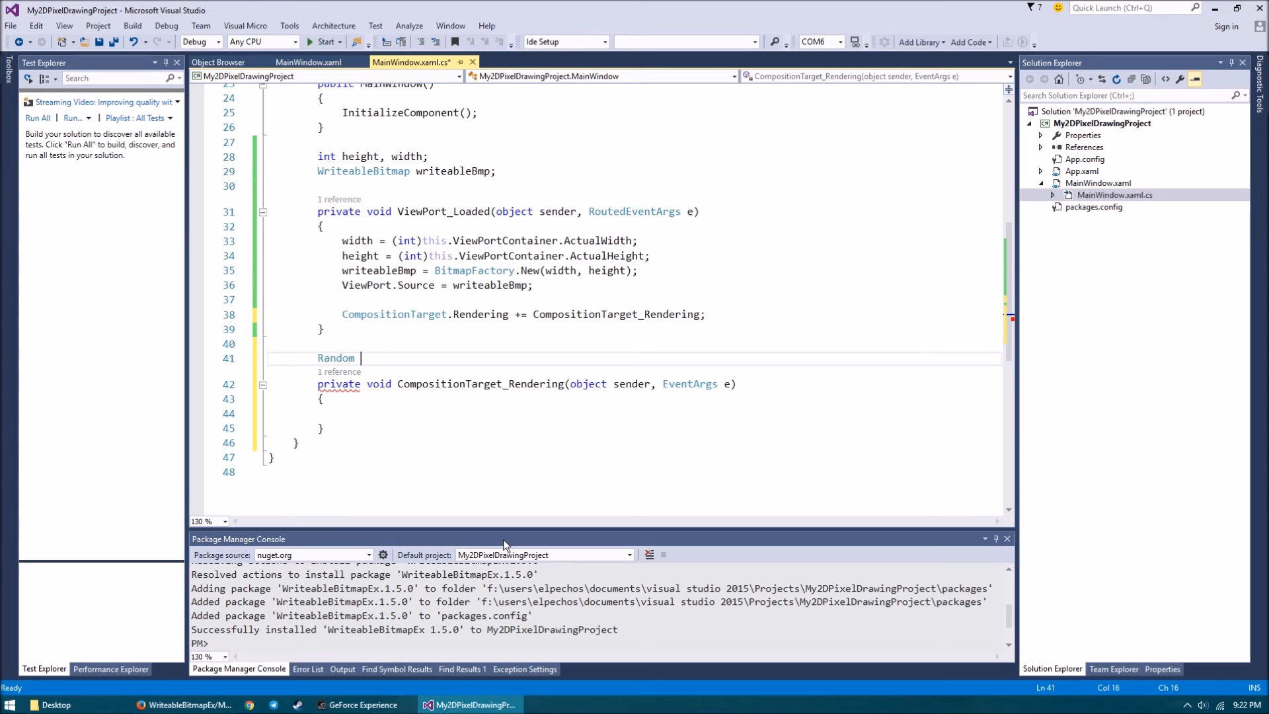
Step: Declare the shared field 'Random random = new Random();'
text(myR)
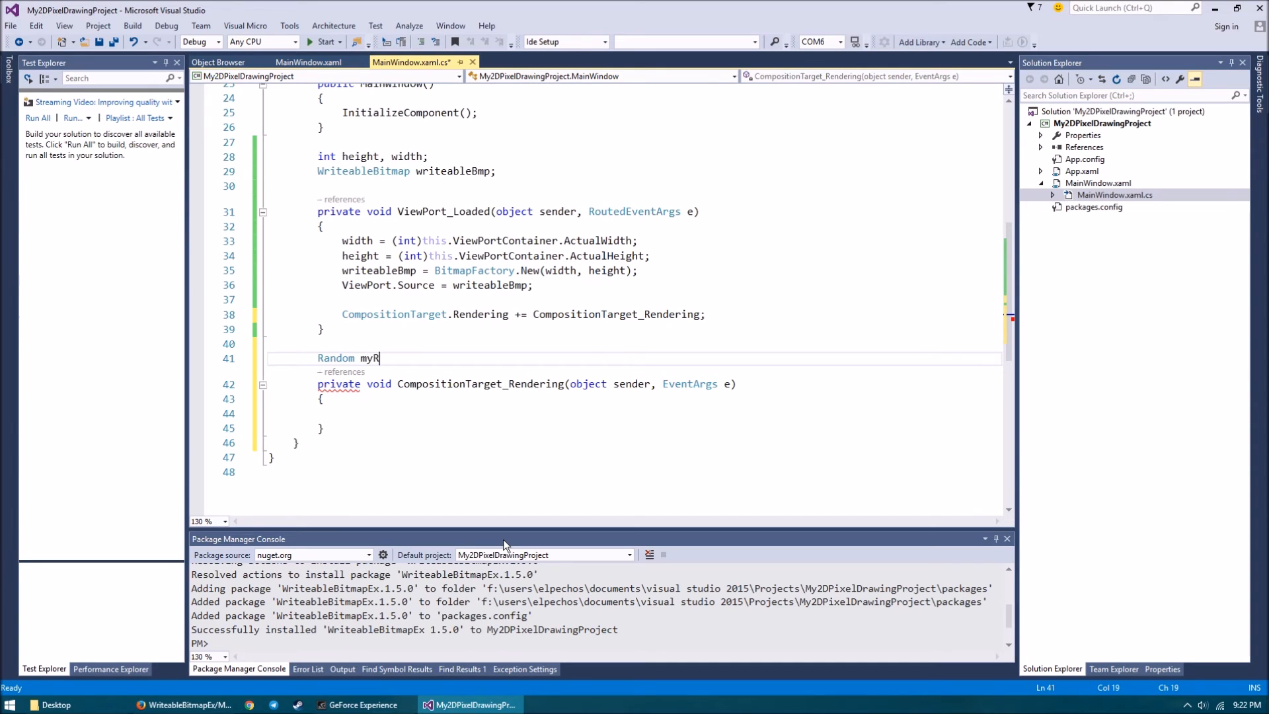
text(andom)
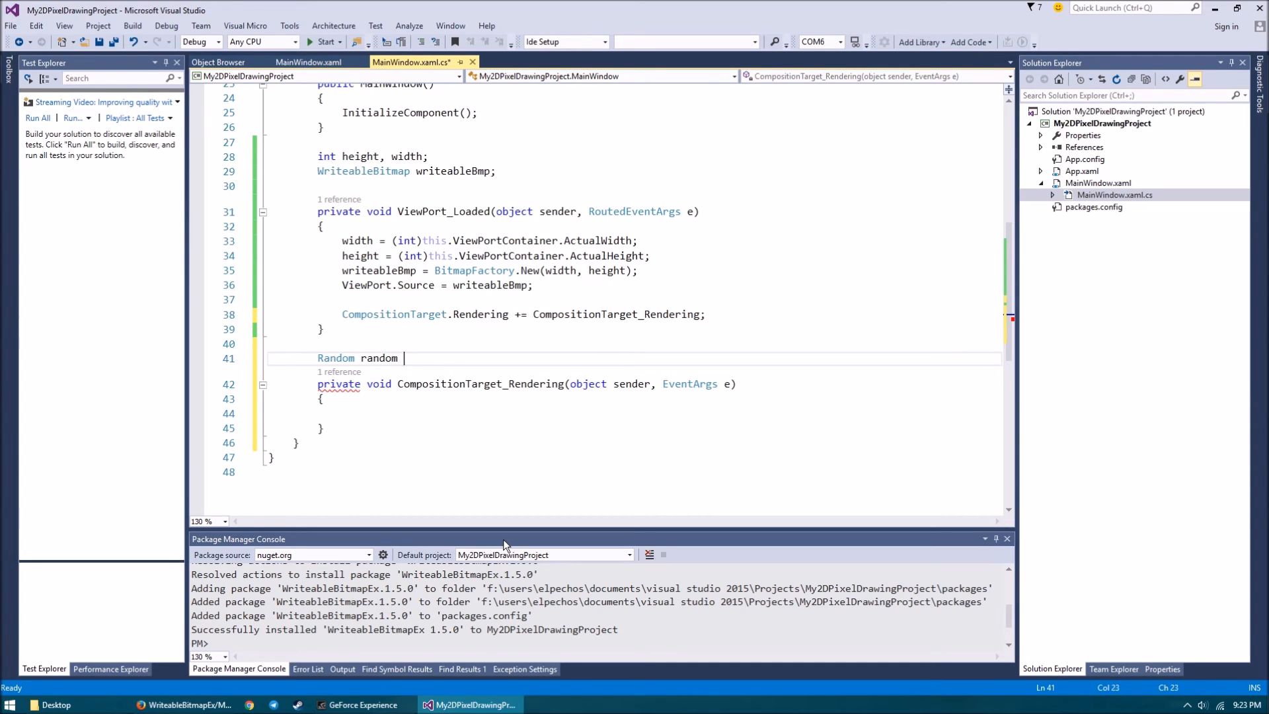
text(= new Random())
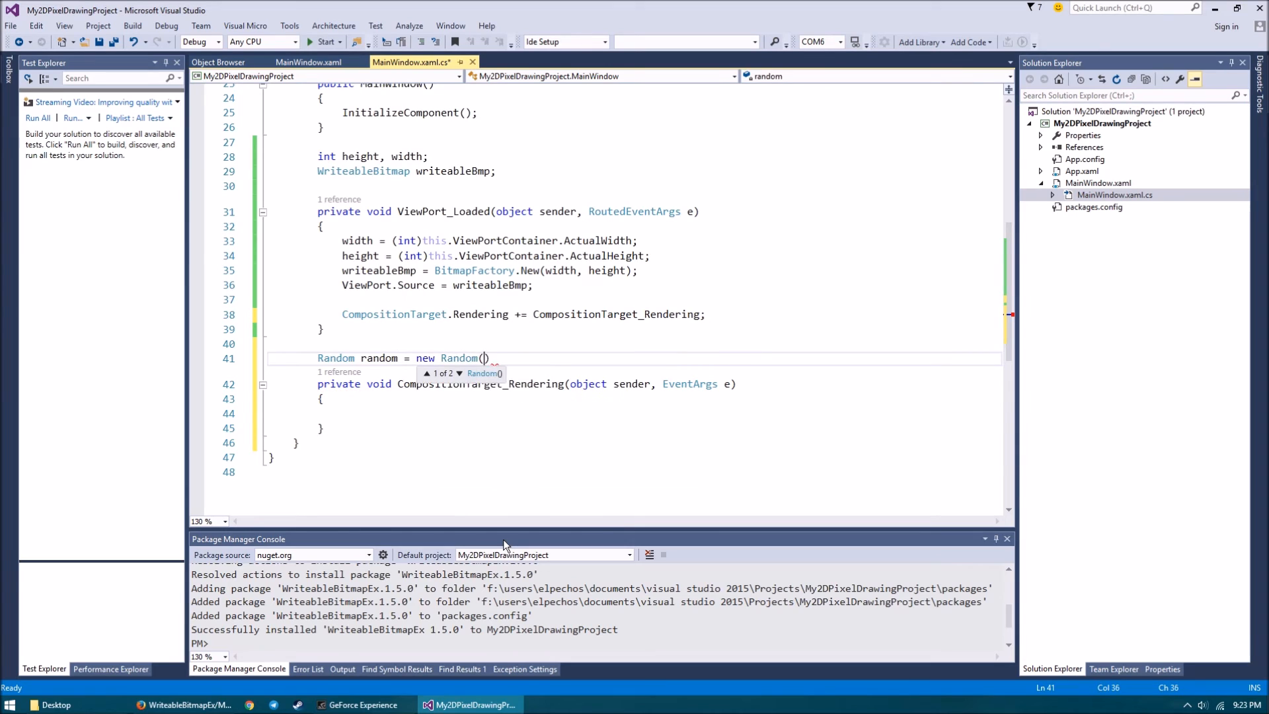
text(;)
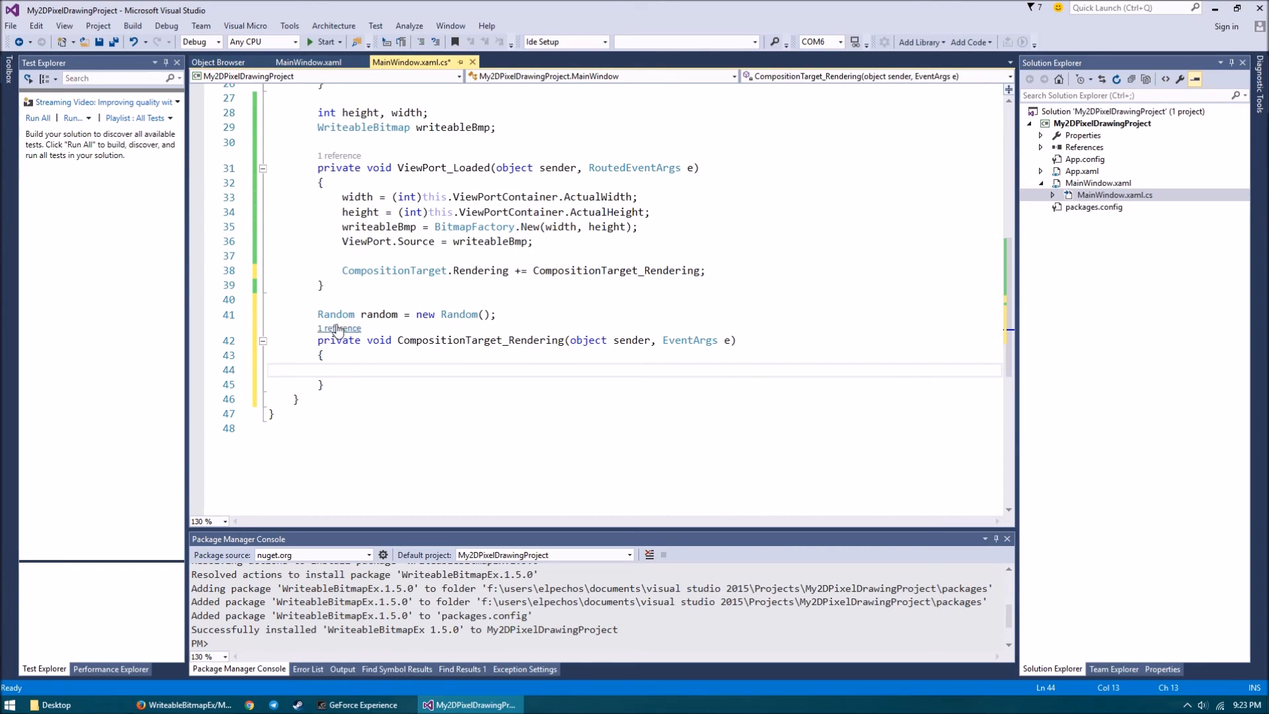
Step: In CompositionTarget_Rendering, draw a radius-20 circle at random width/height with colour random.Next(255)
text(w)
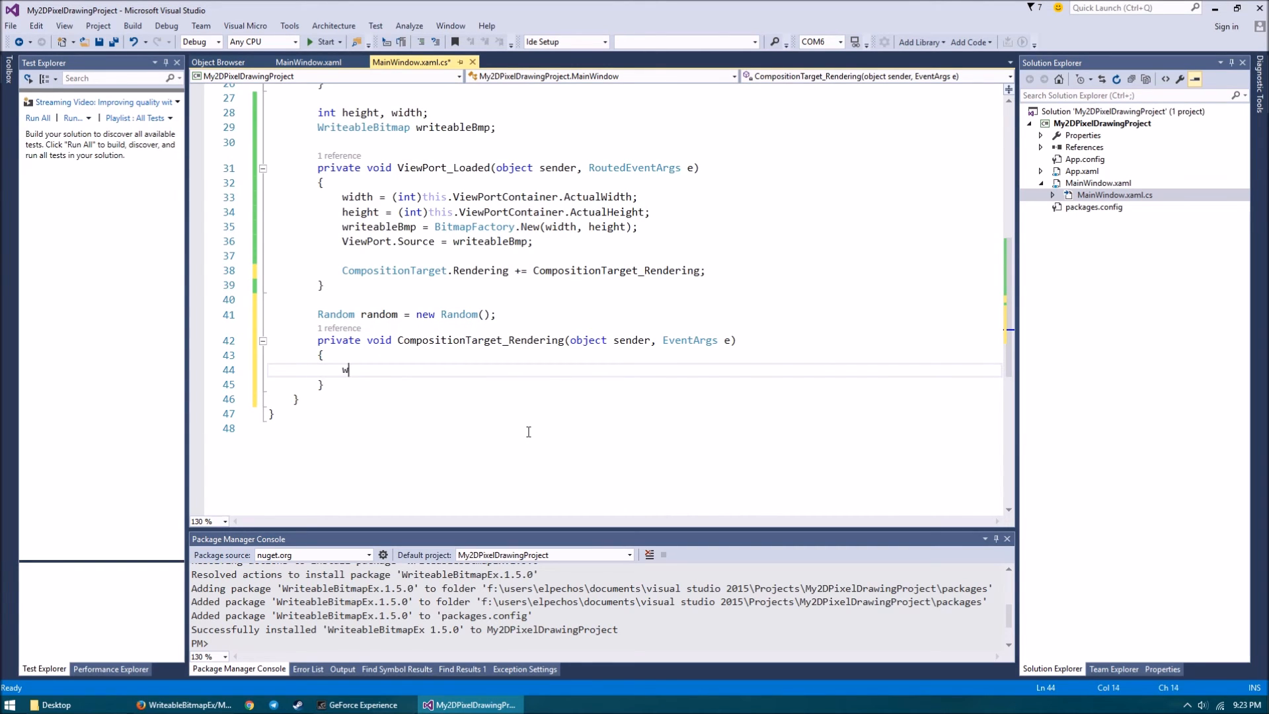
text(riteableBmp.DrawEllipseCentered()
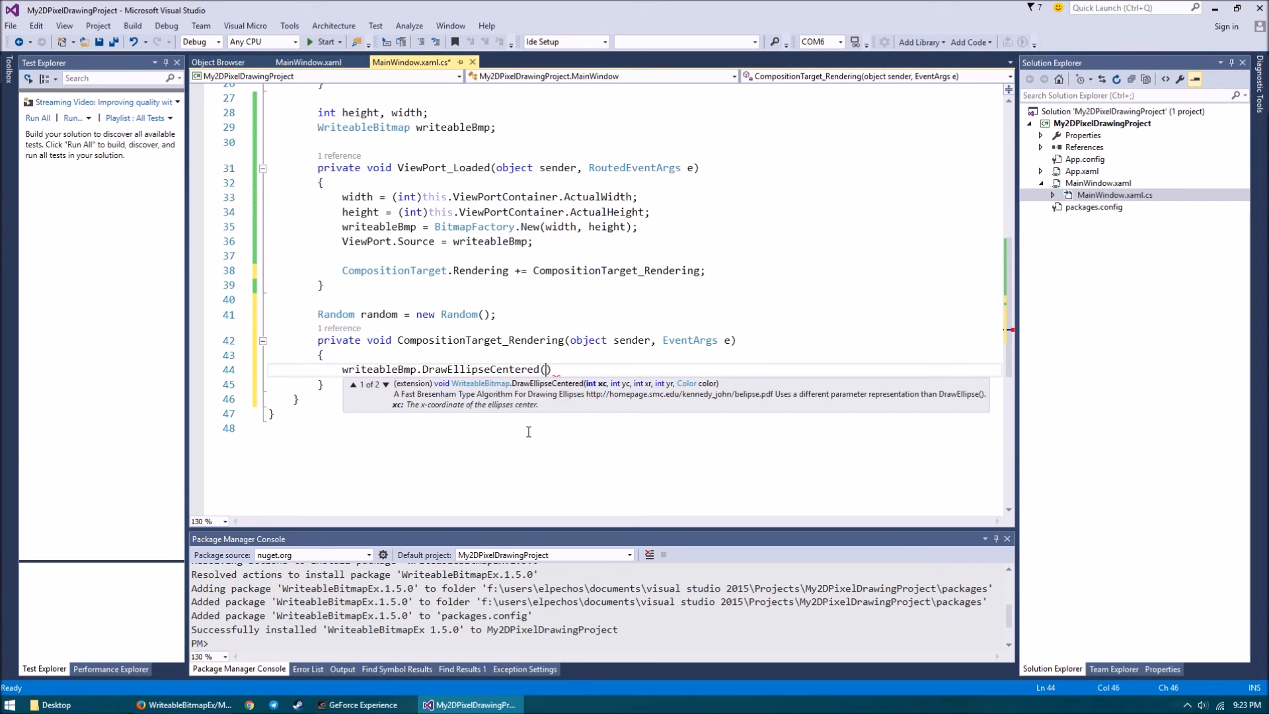
text(random.Next()
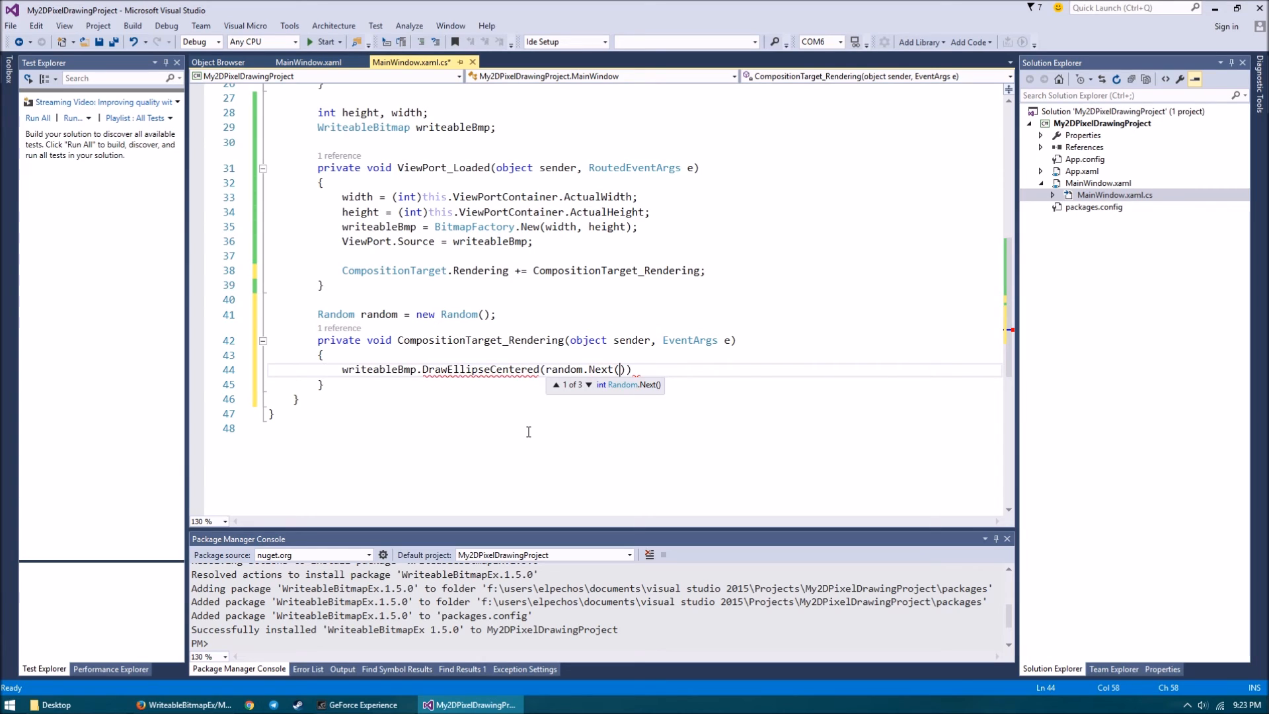
text(width)
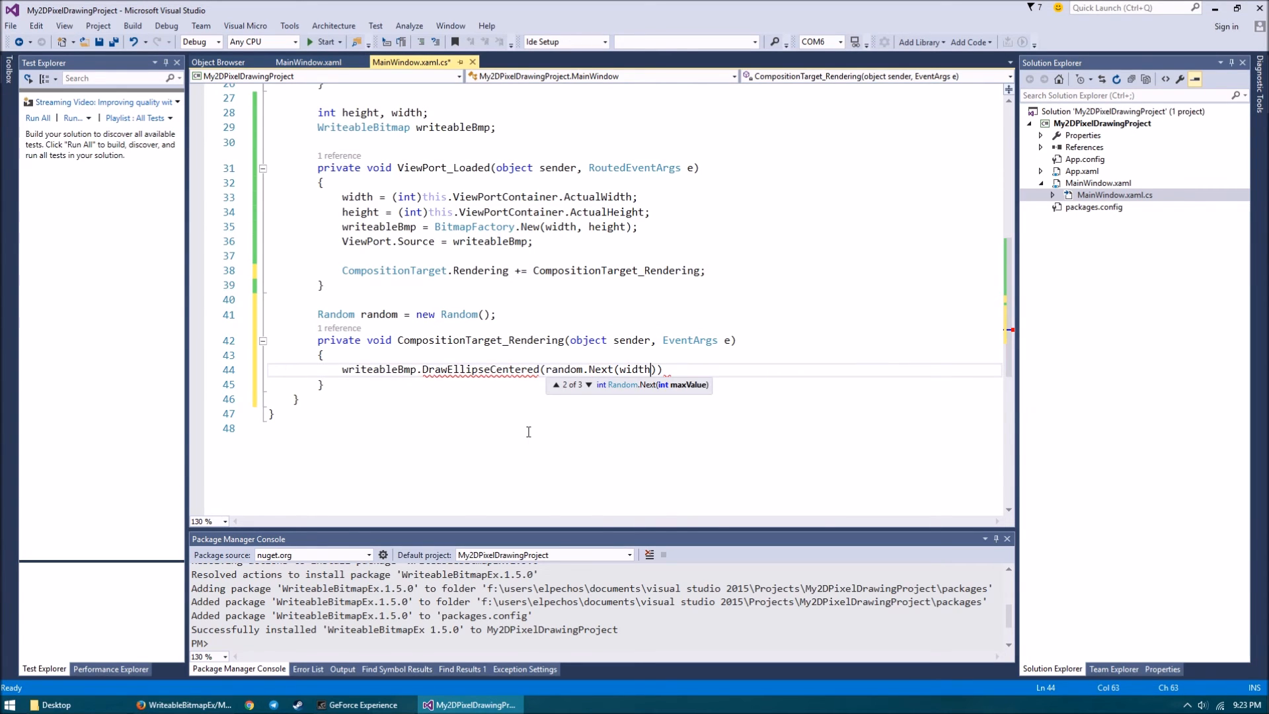
text(,random.ne)
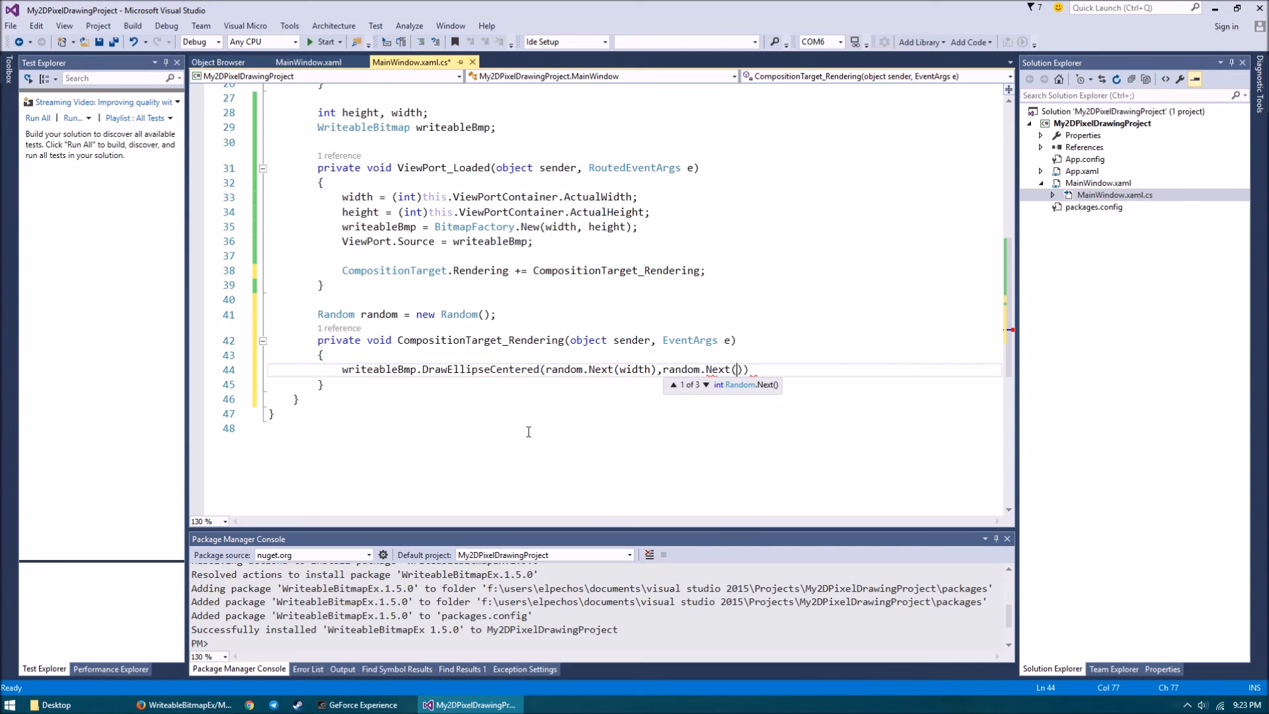
text(height)
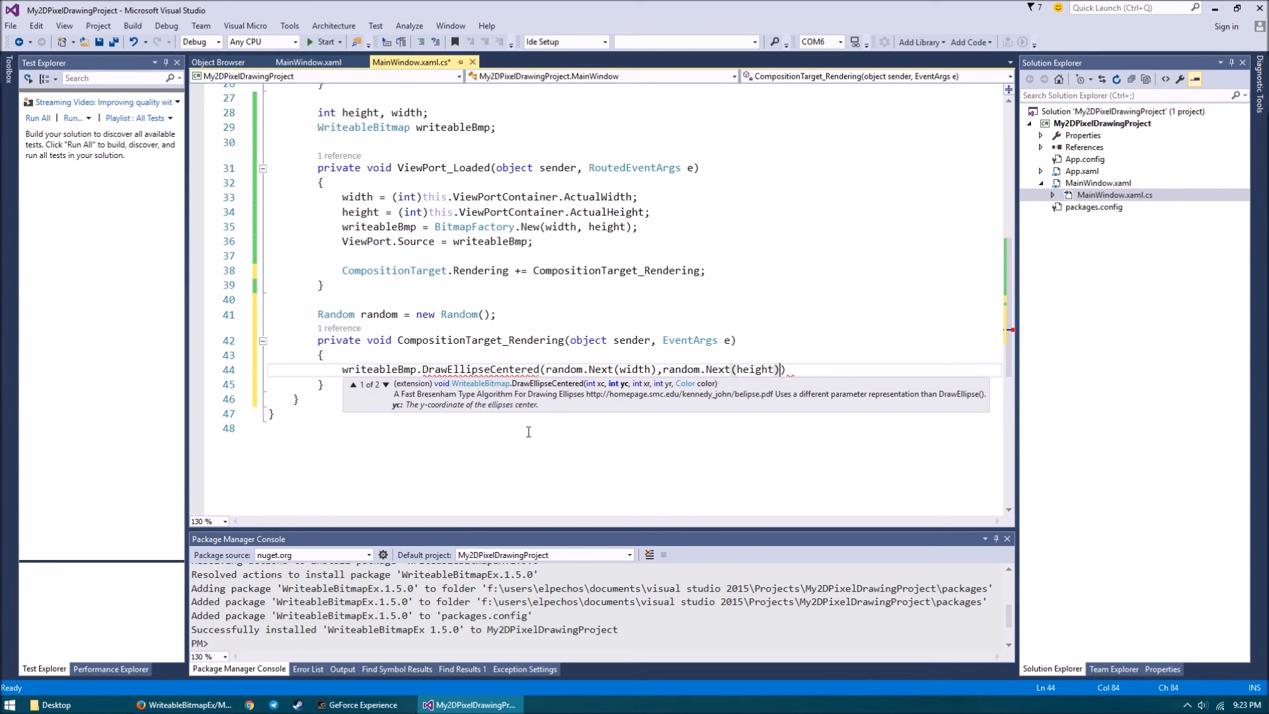
text(,)
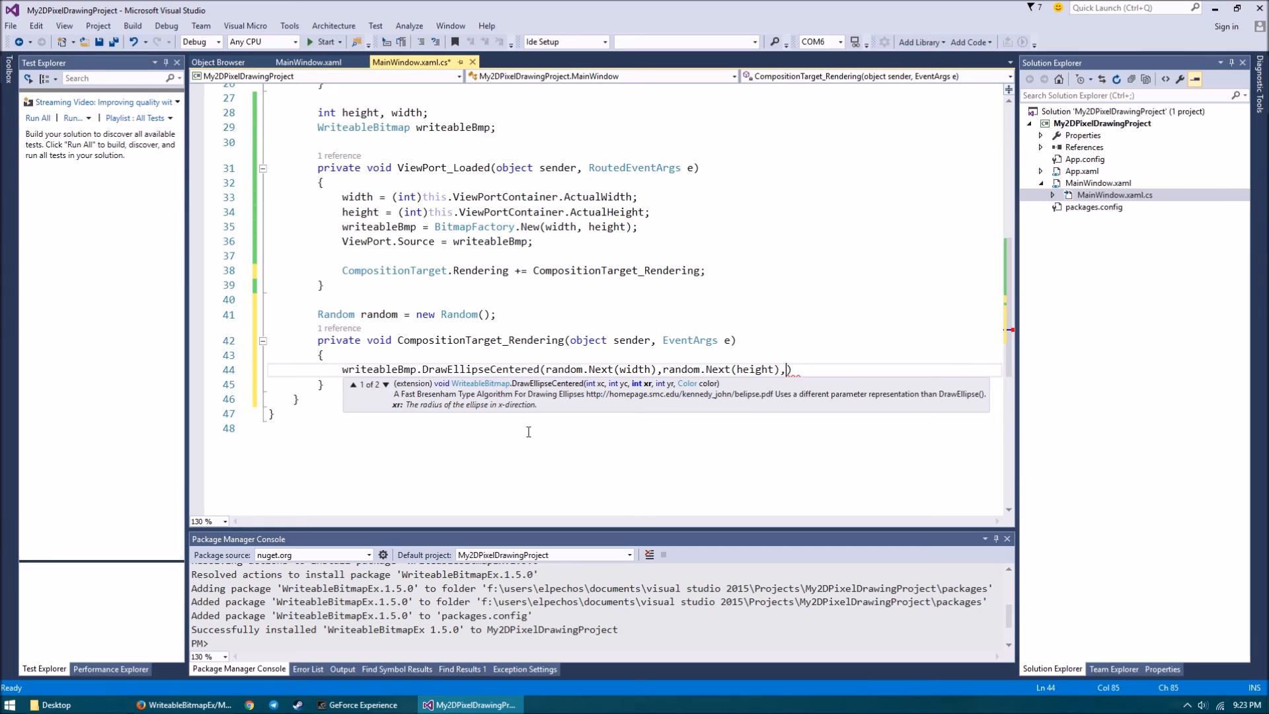
text(20,)
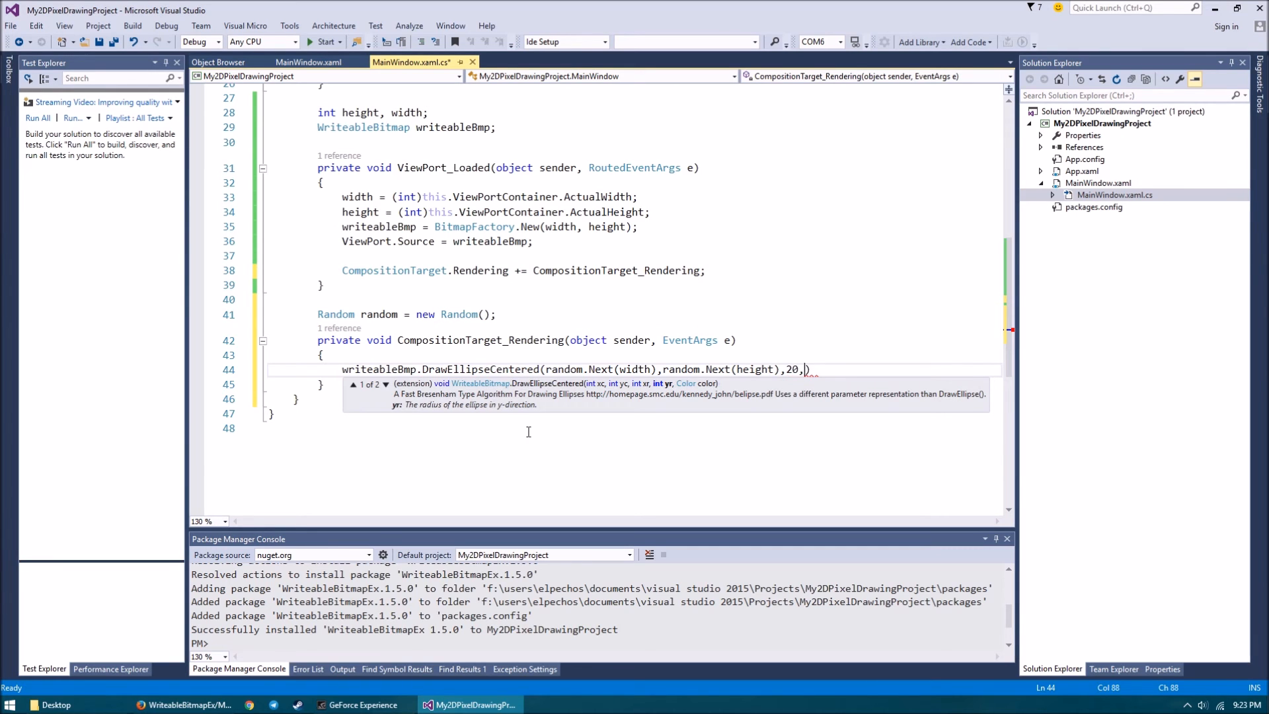
text(20,Co)
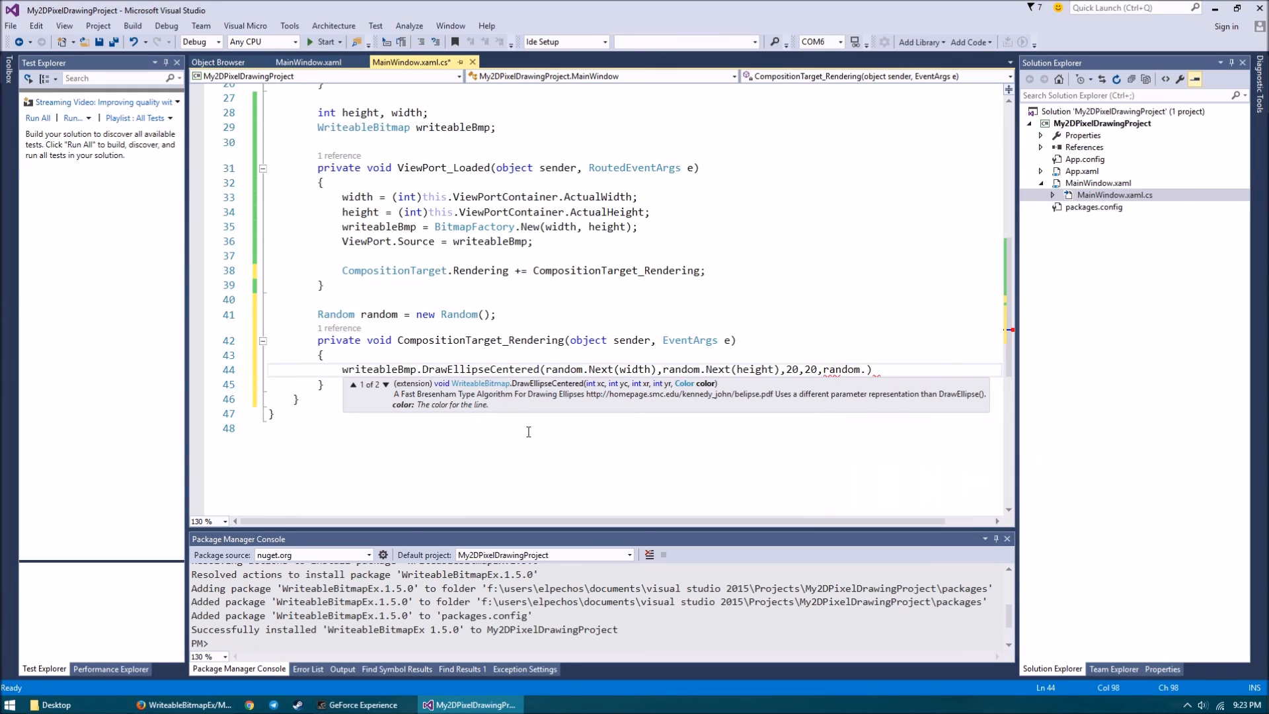
text(Next()
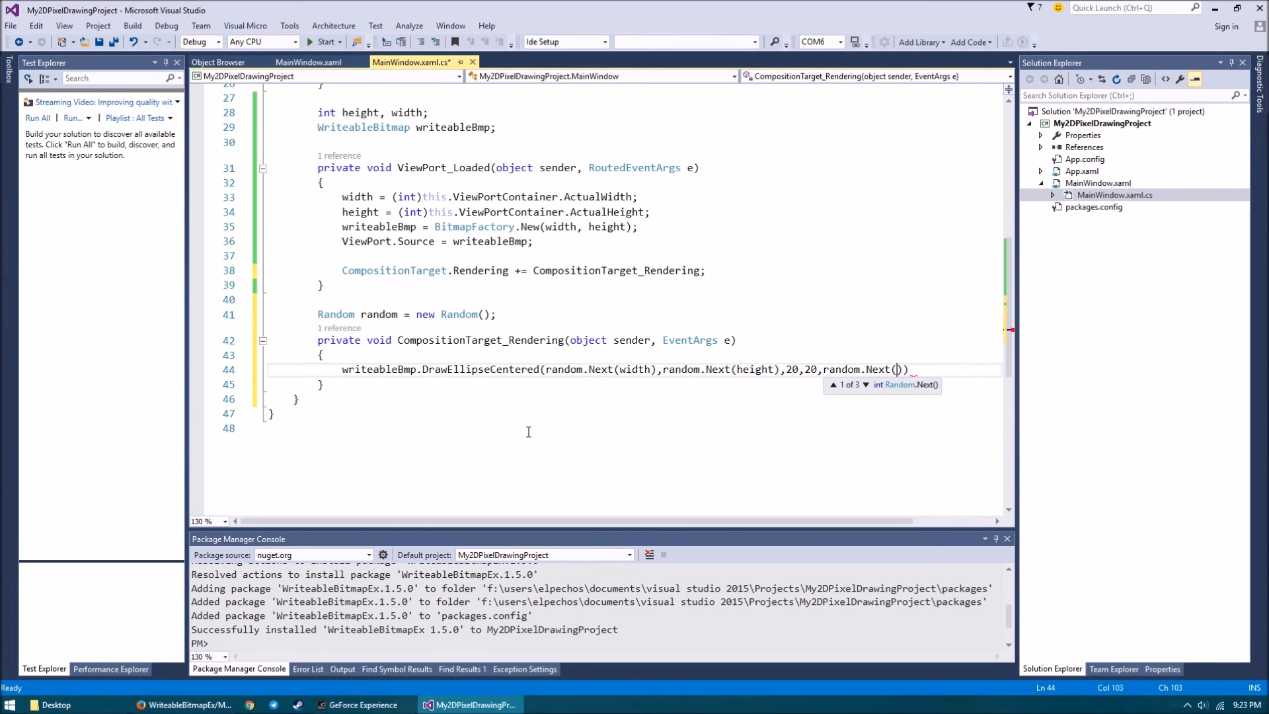
text(255)
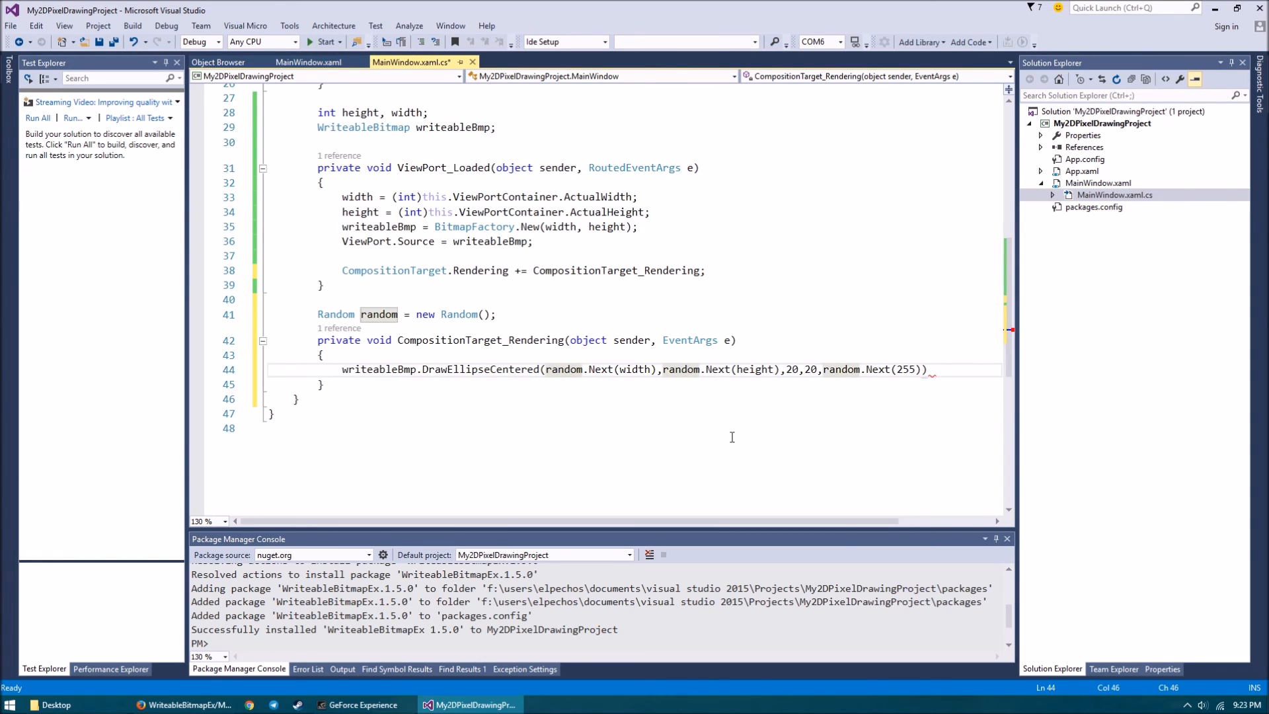
Step: Split the DrawEllipseCentered arguments onto separate lines and begin a Colors.From colour conversion
key(enter)
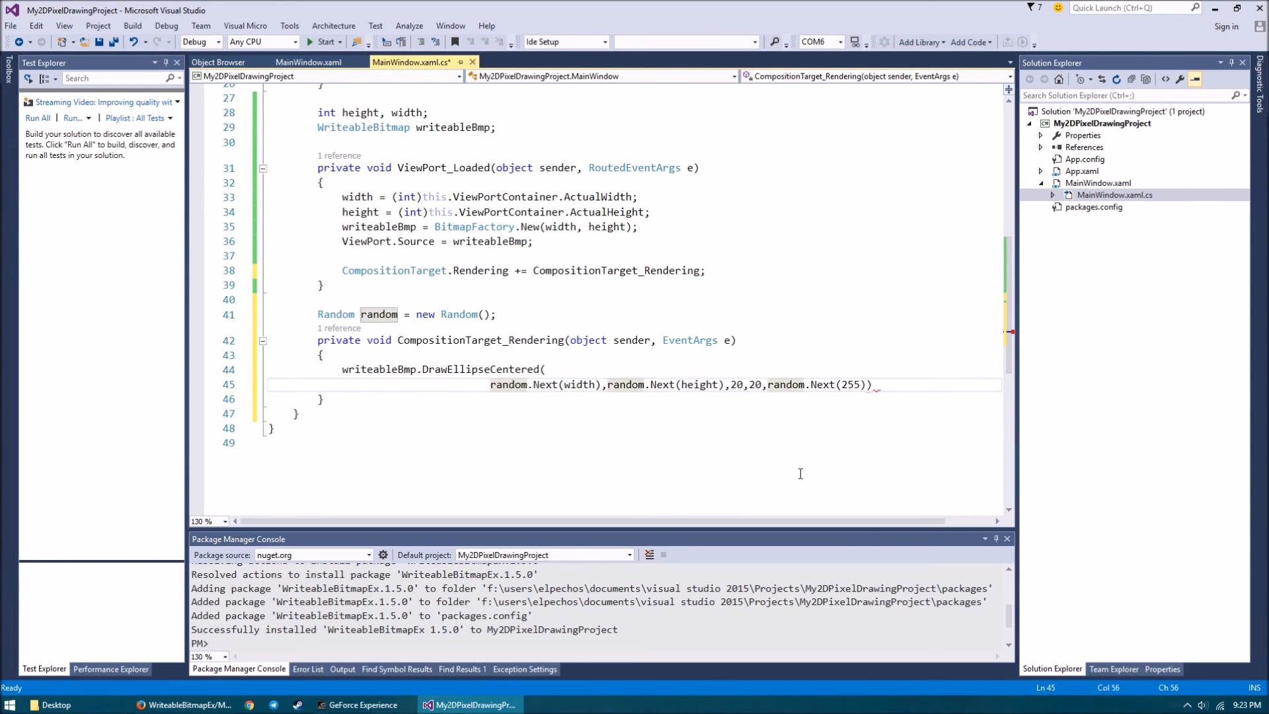
key(enter)
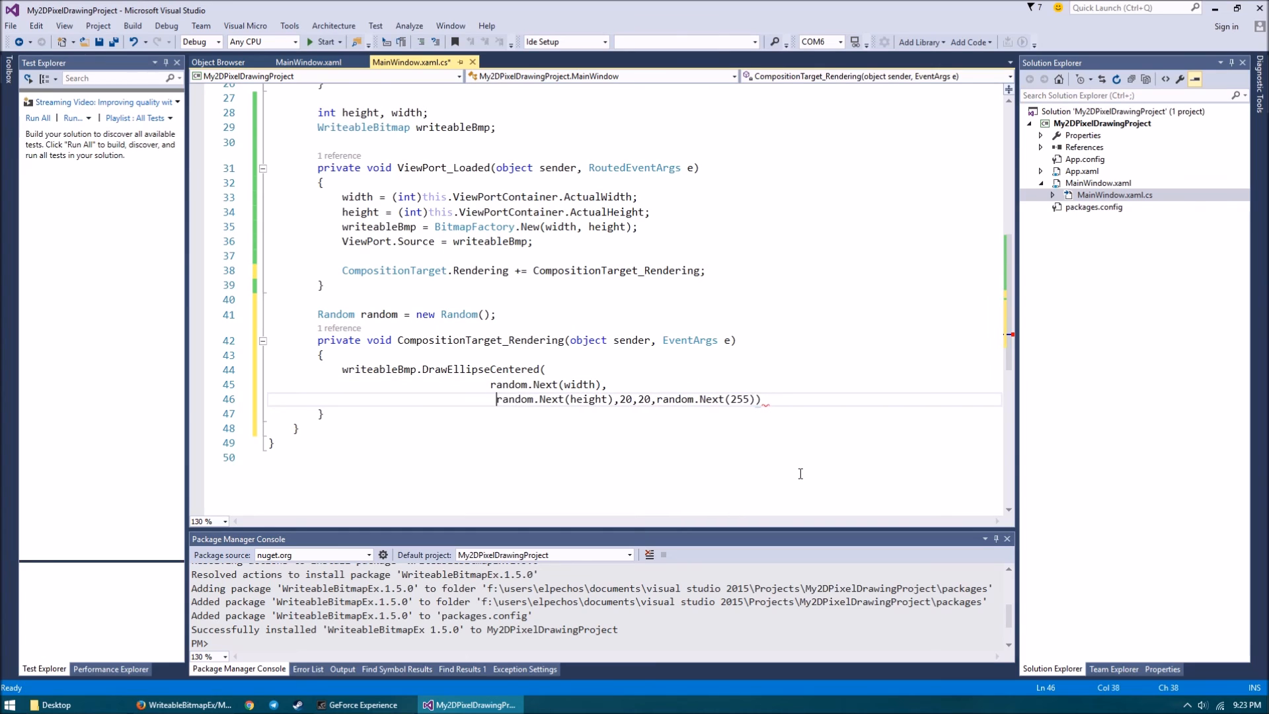
key(Enter)
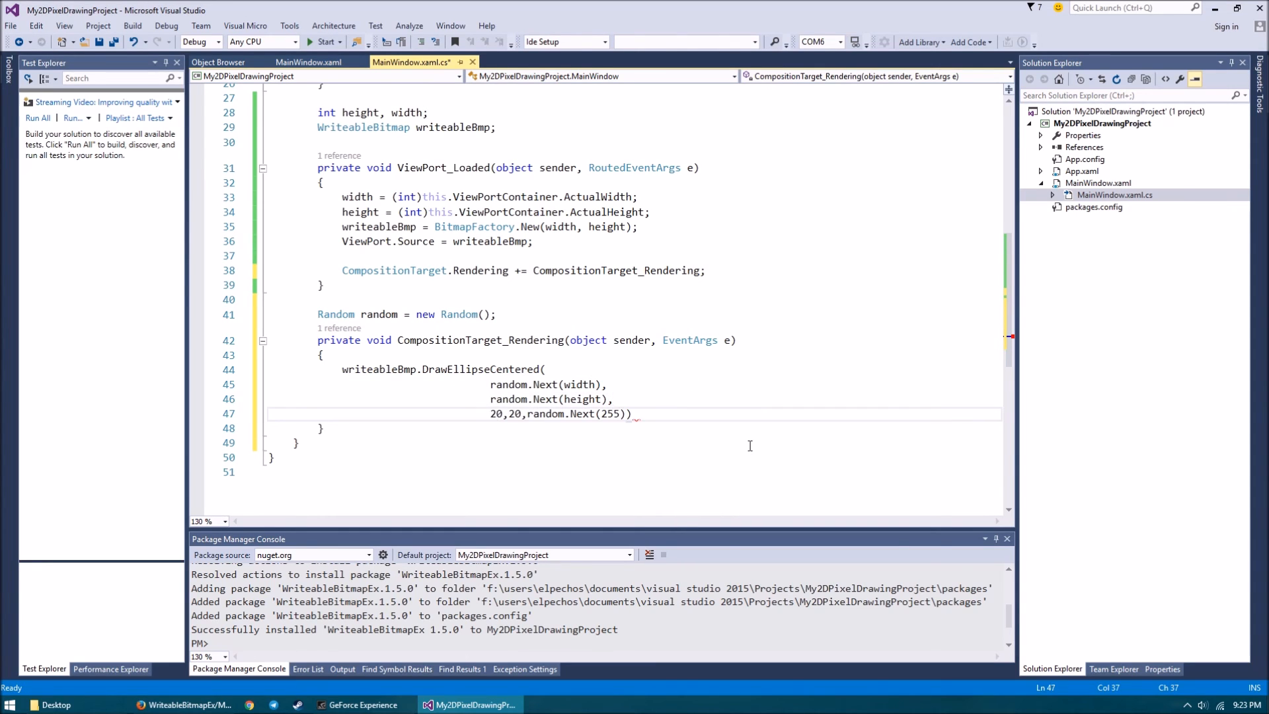
key(Enter)
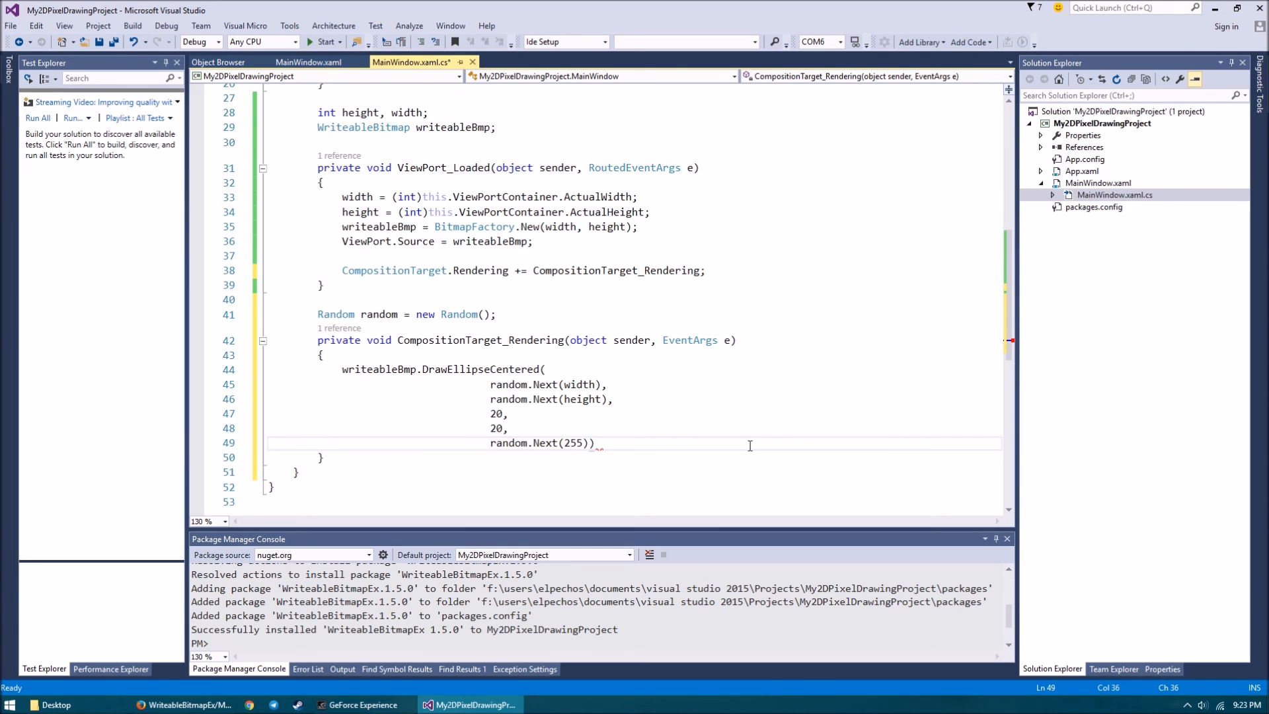
text(Colors.From)
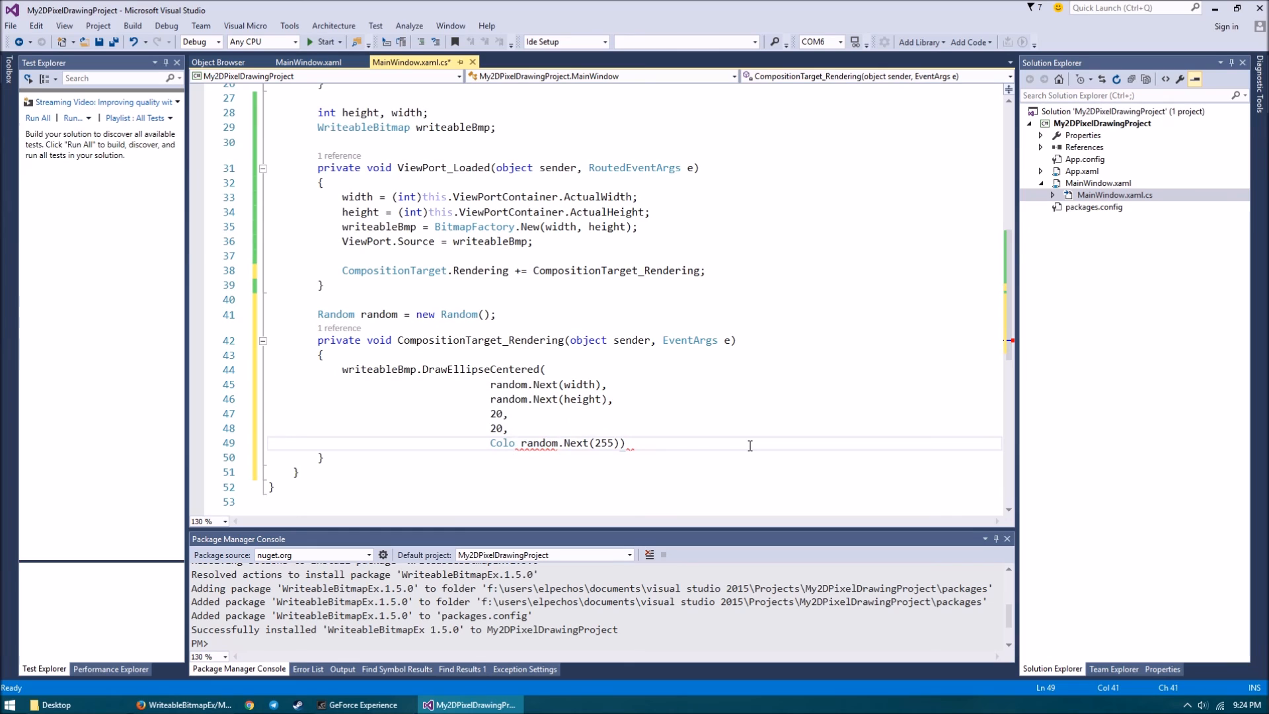
Step: Set the colour to Color.FromRgb with three (byte)random.Next(255) channels, save, and run
text(r.FromR)
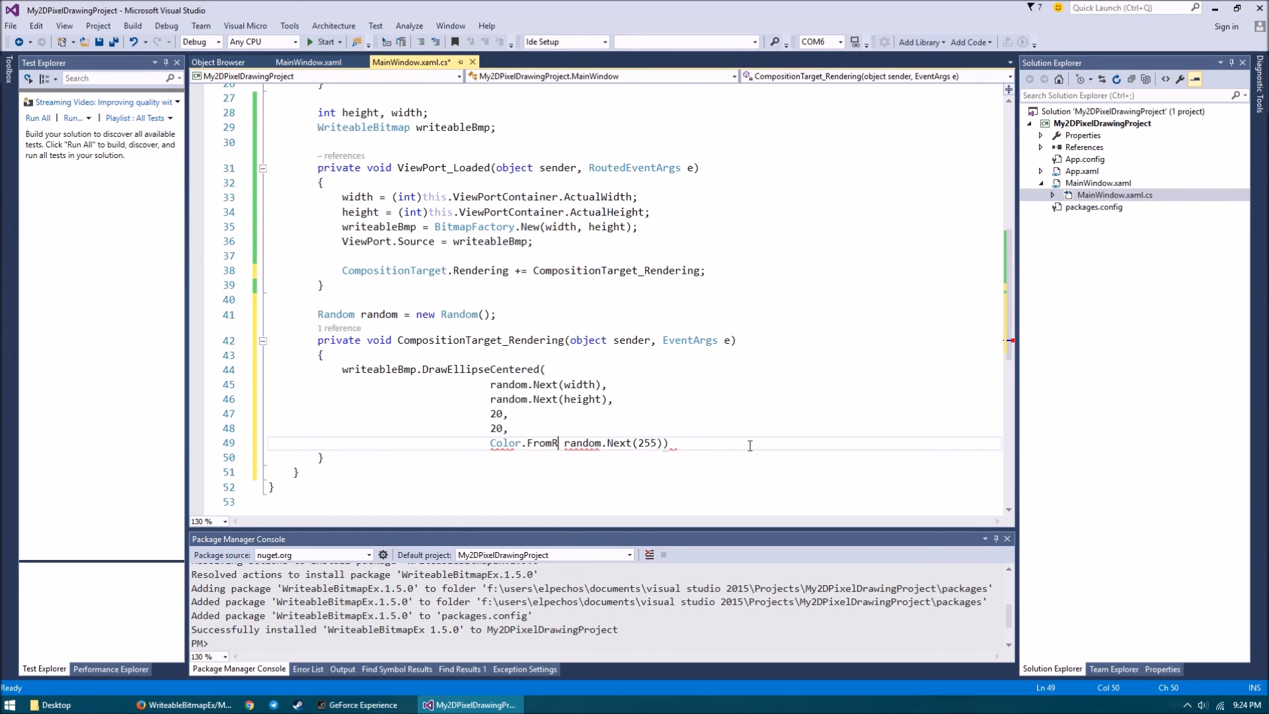
text(gb)
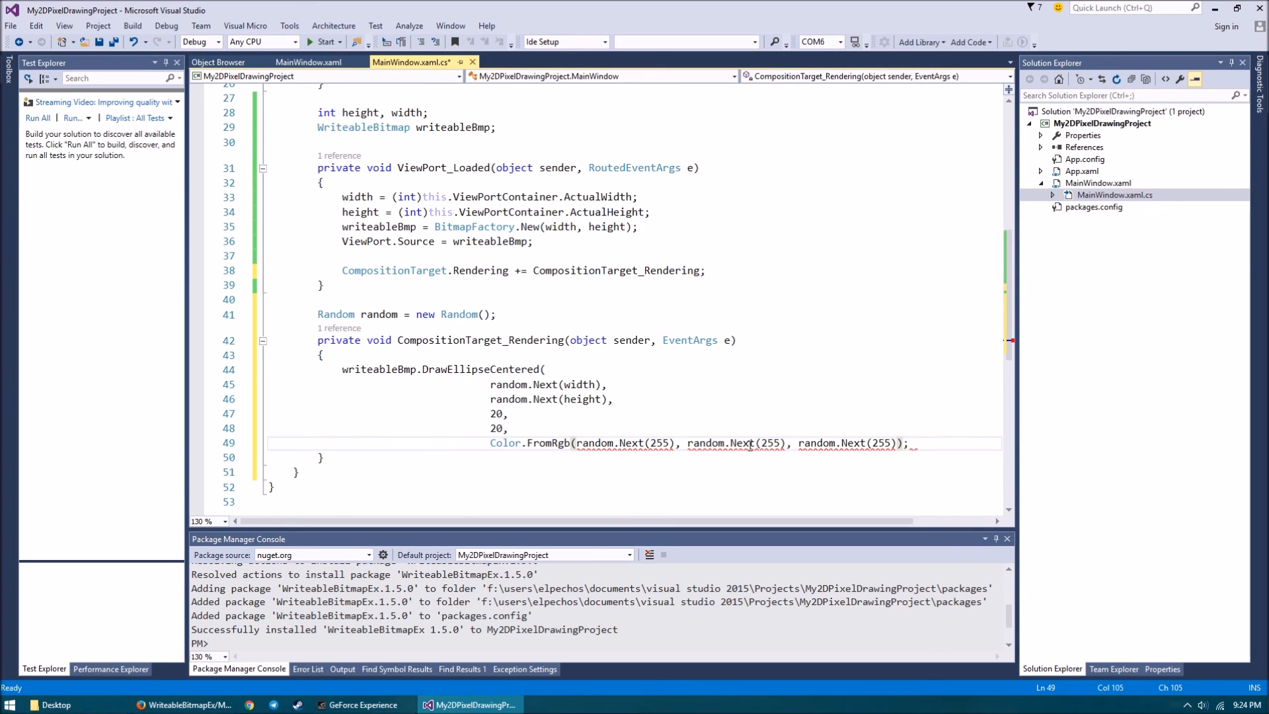
mouse_move(596, 443)
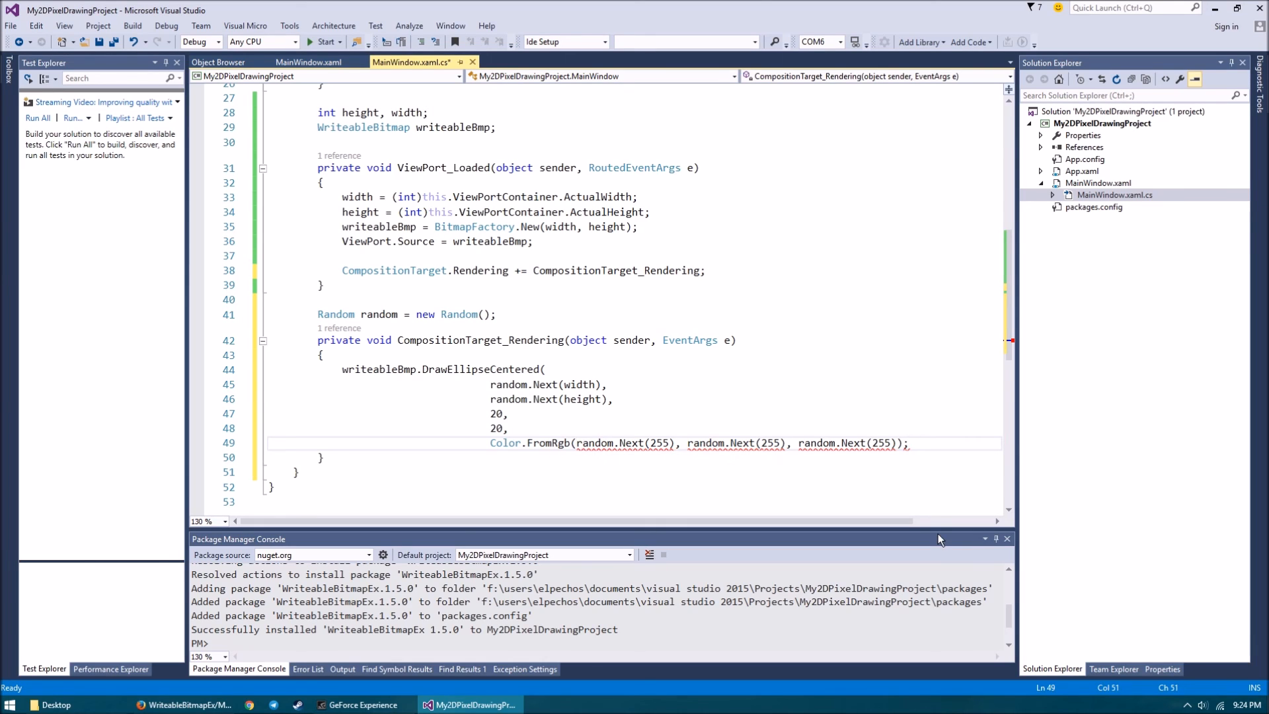
text((byte))
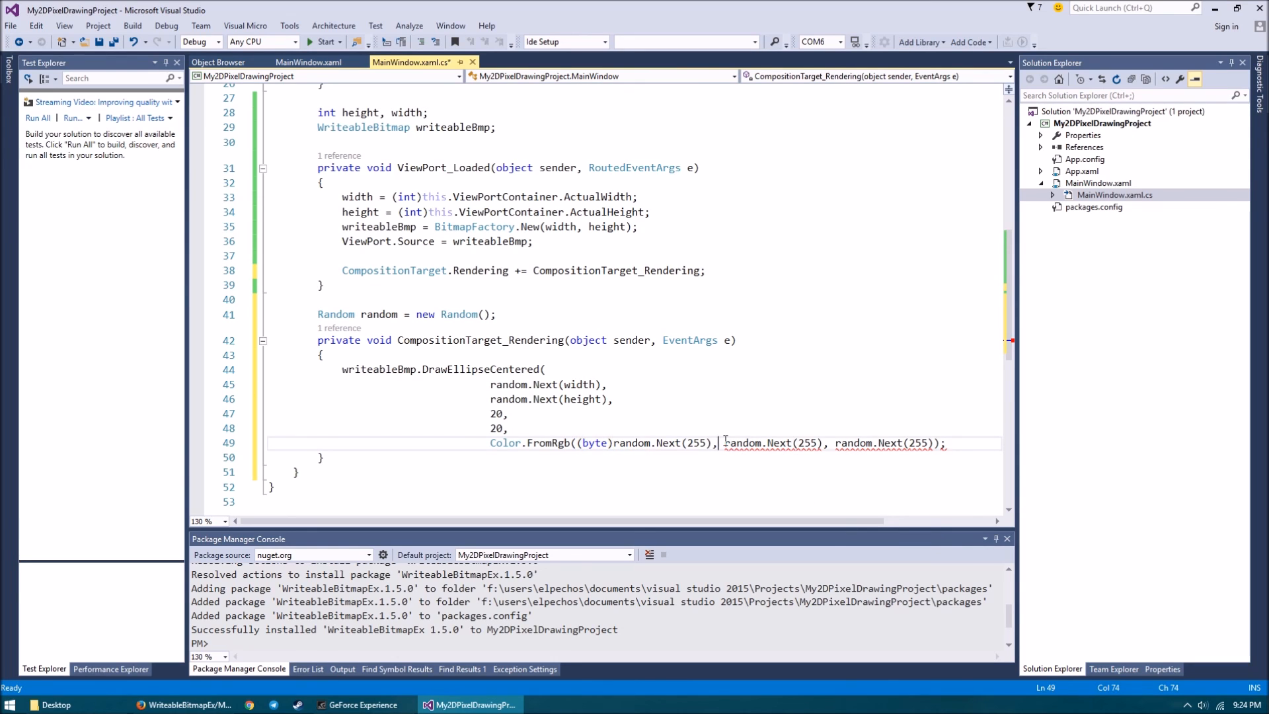
text((byte))
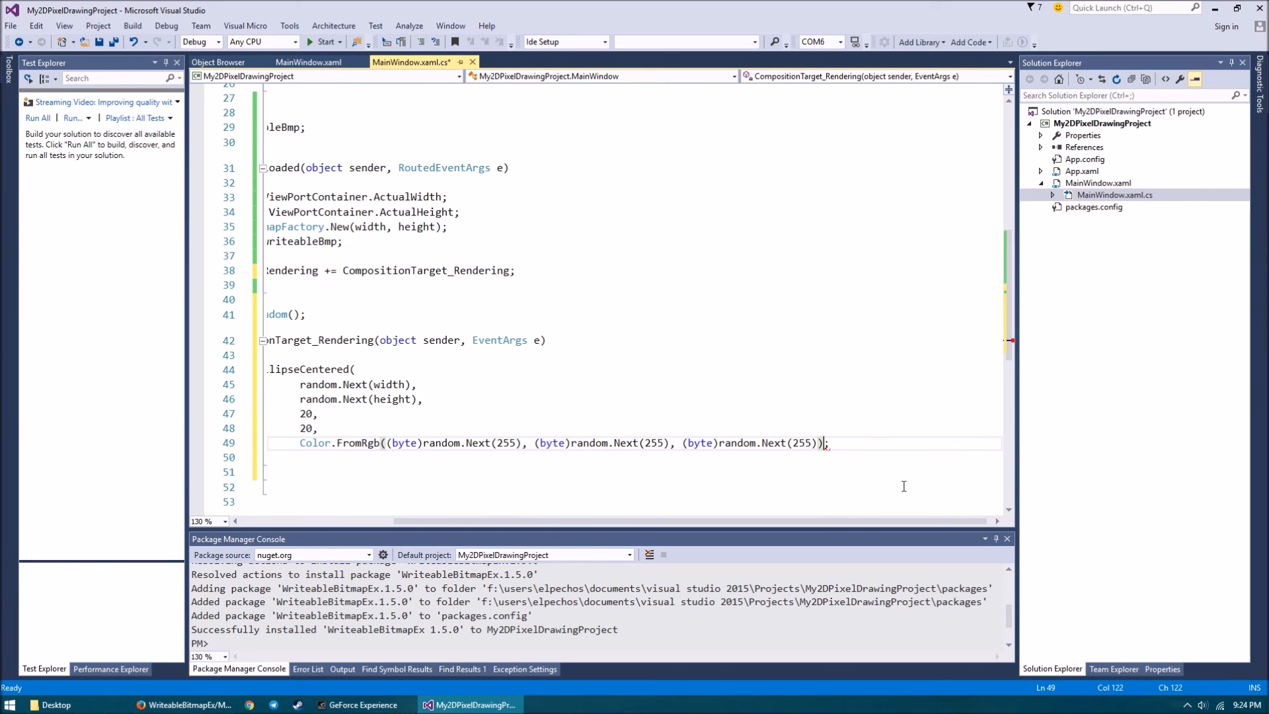
text())
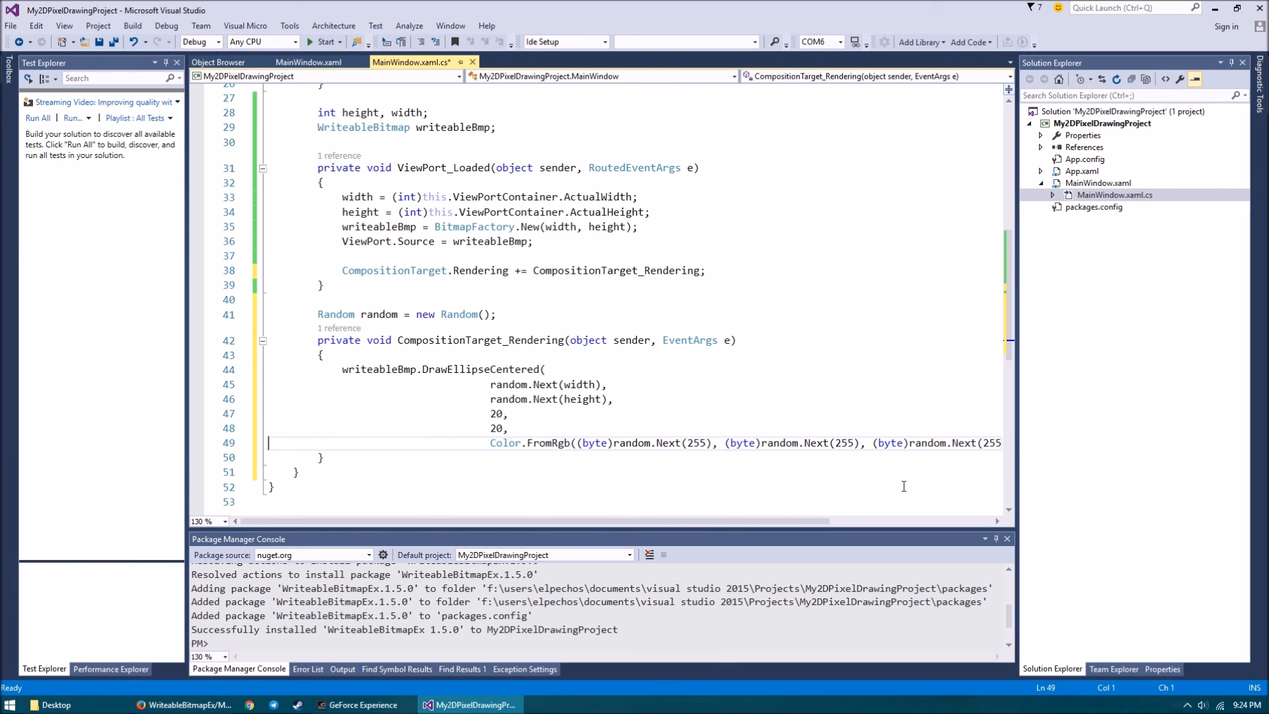
key(ctrl+s)
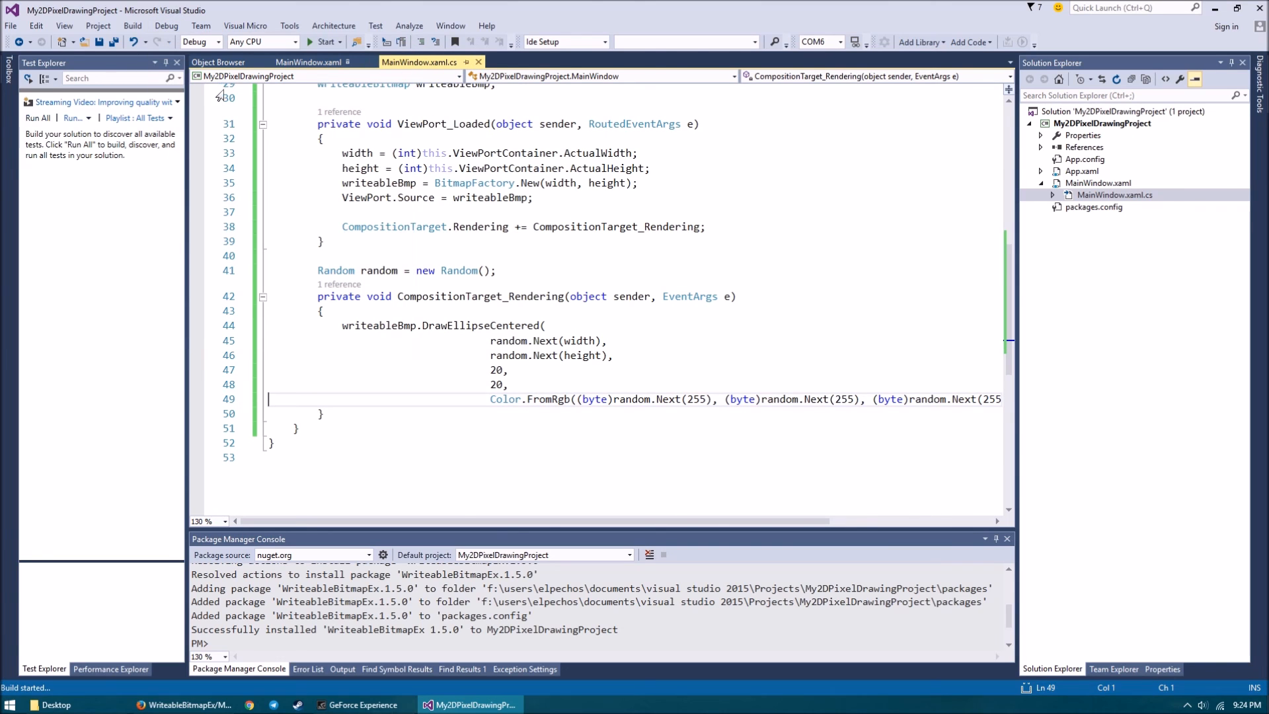
click(325, 41)
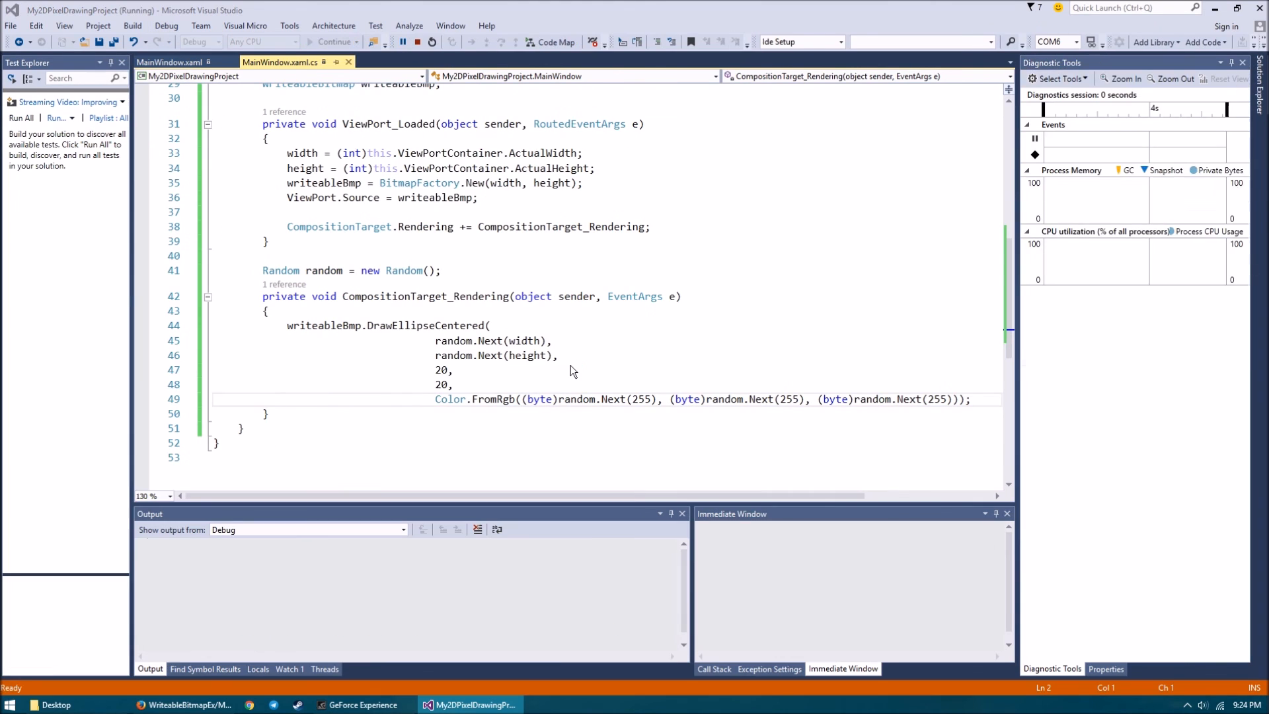